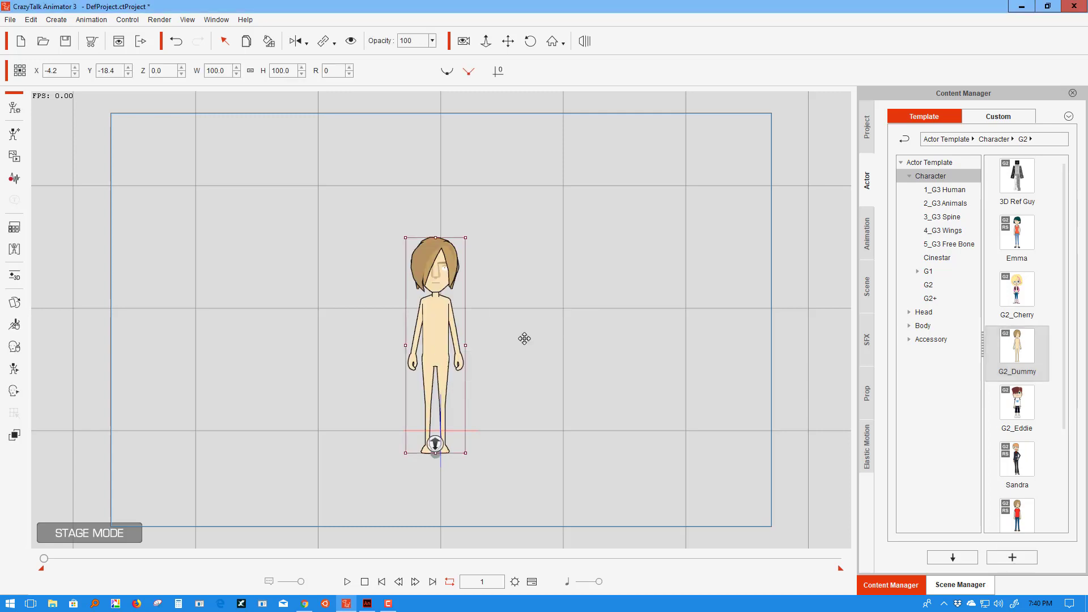
mouse_move(505, 300)
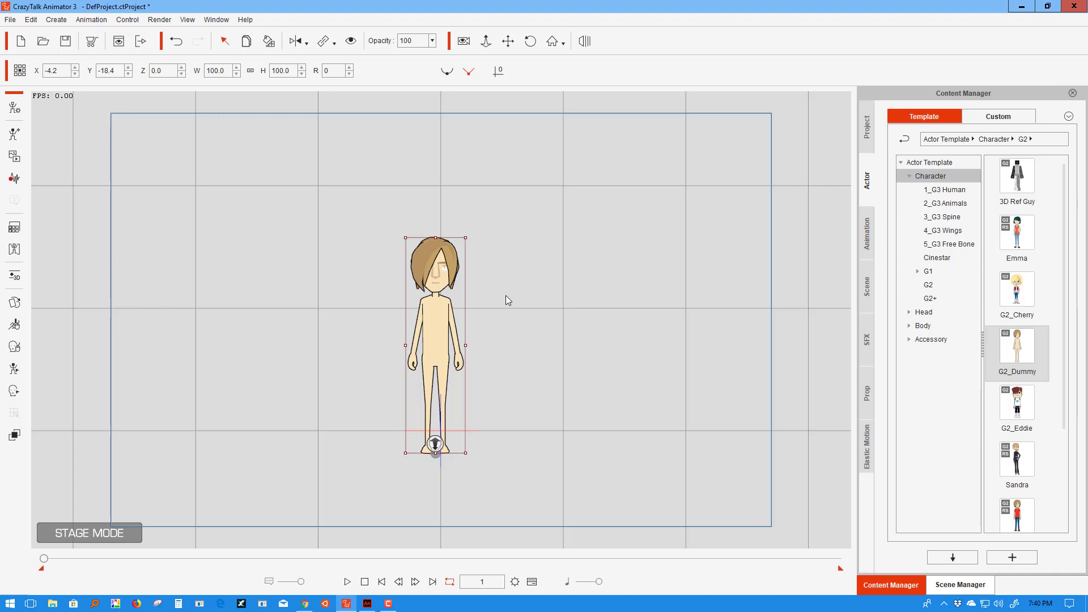
mouse_move(439, 278)
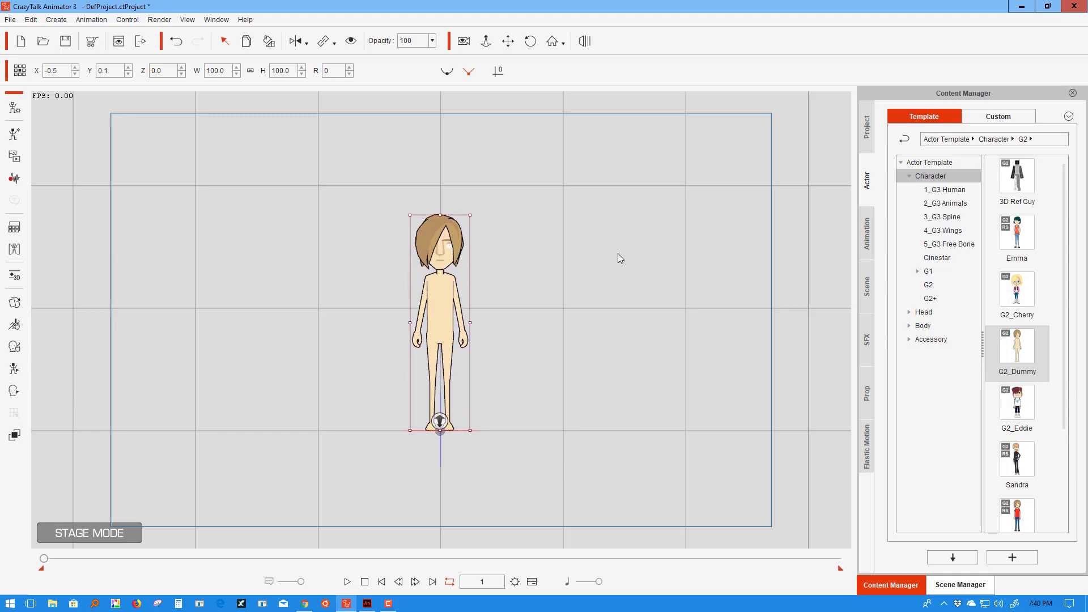
mouse_move(532, 242)
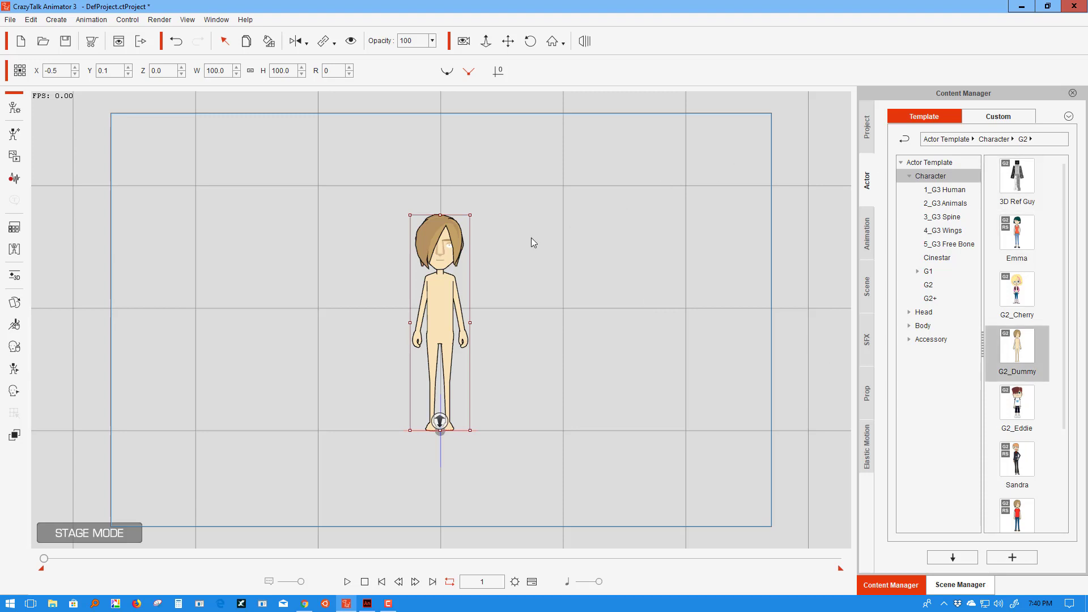
mouse_move(957, 357)
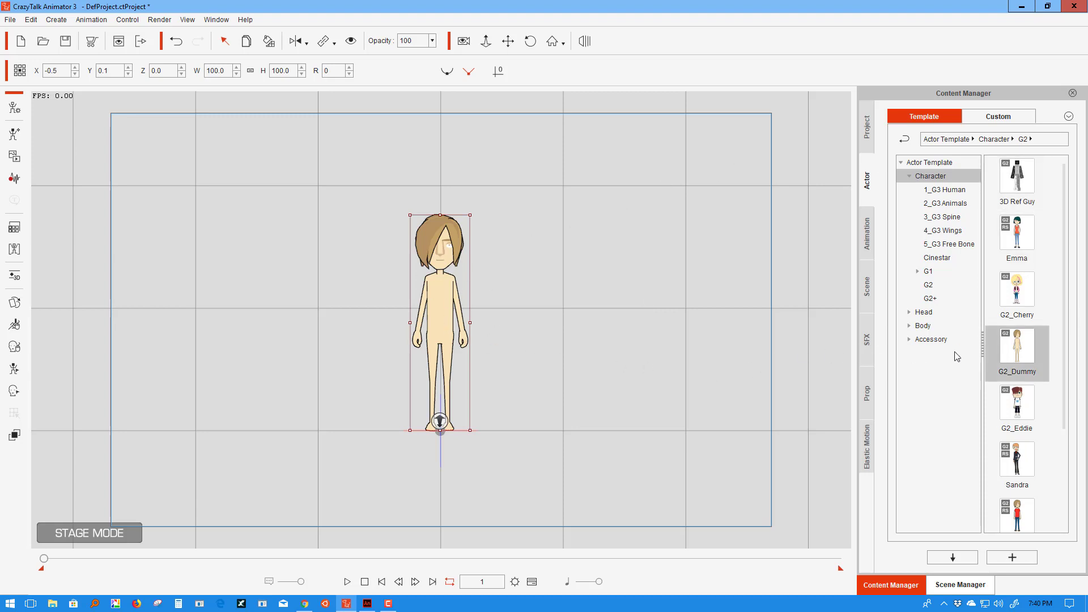
mouse_move(488, 335)
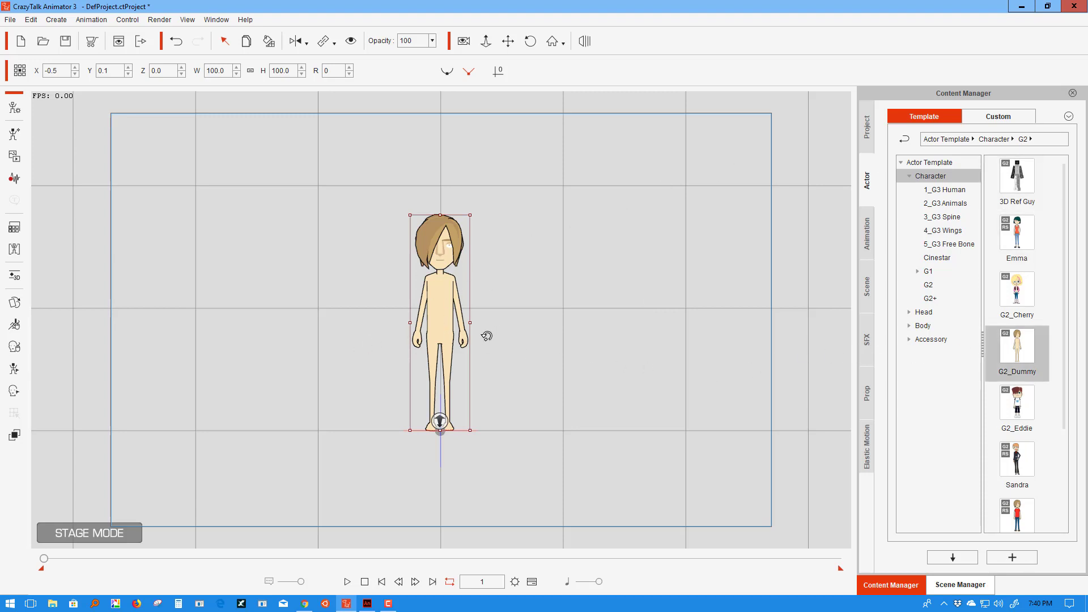
mouse_move(312, 302)
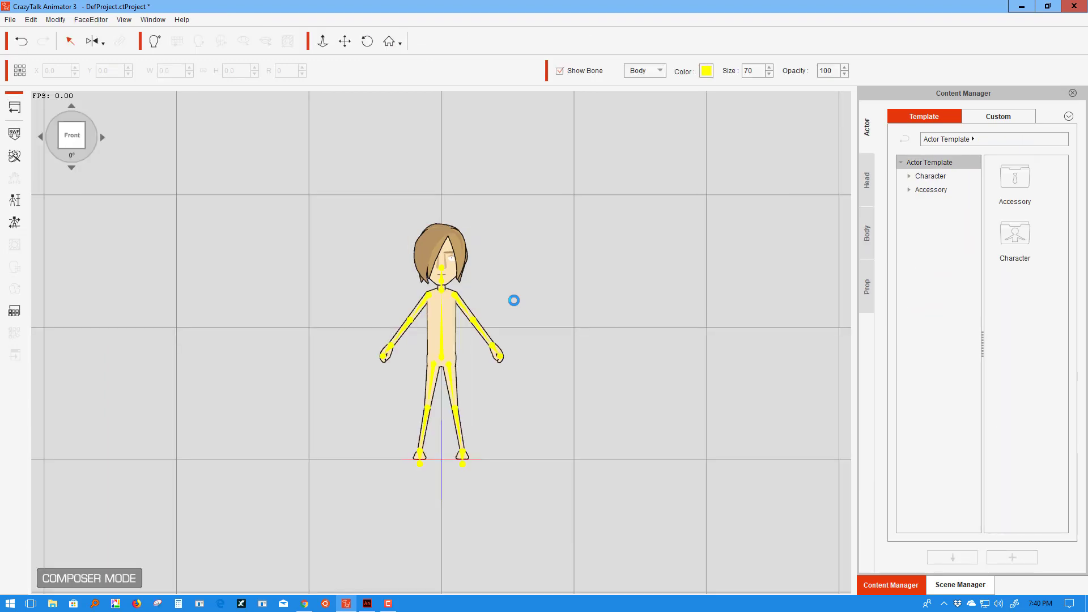
Step: Switch the Show Bone dropdown from Body to Face to display facial control points
left_click(441, 256)
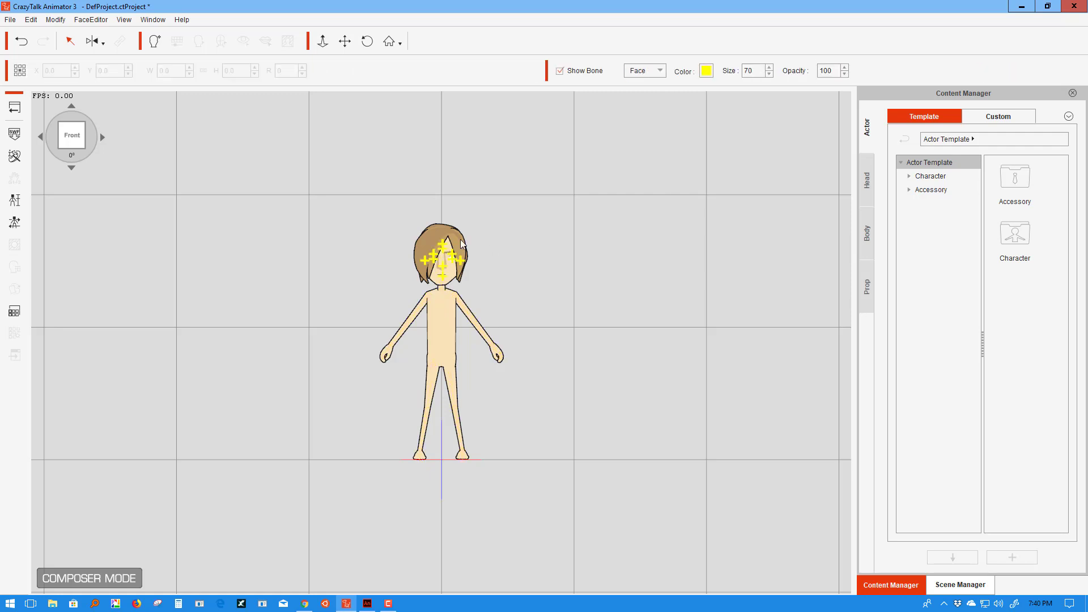
mouse_move(354, 522)
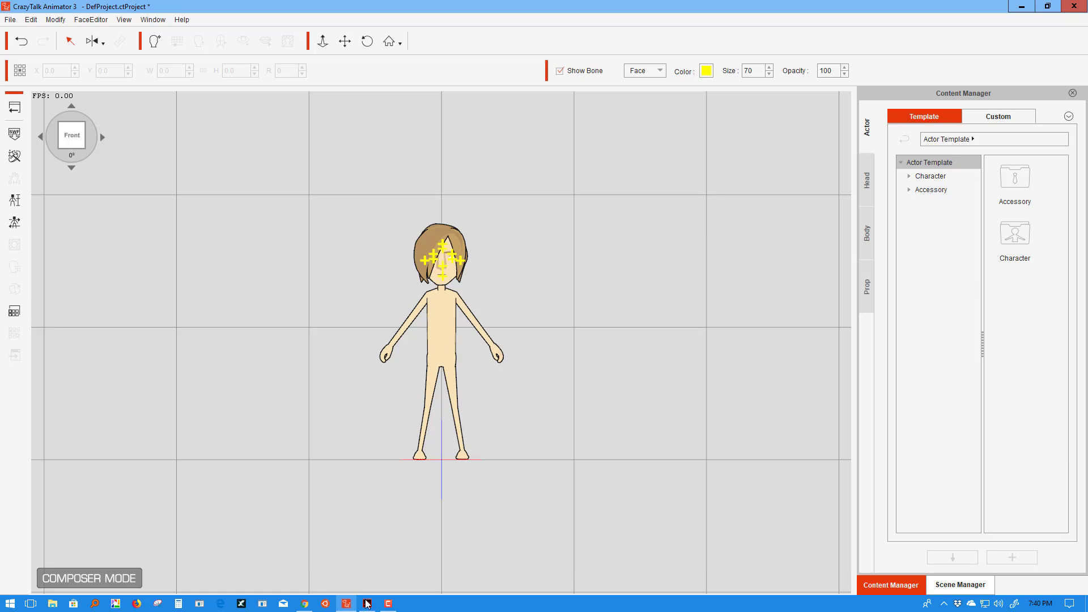
Step: Switch to Adobe Animate with Kevin.fla open from the taskbar
left_click(367, 603)
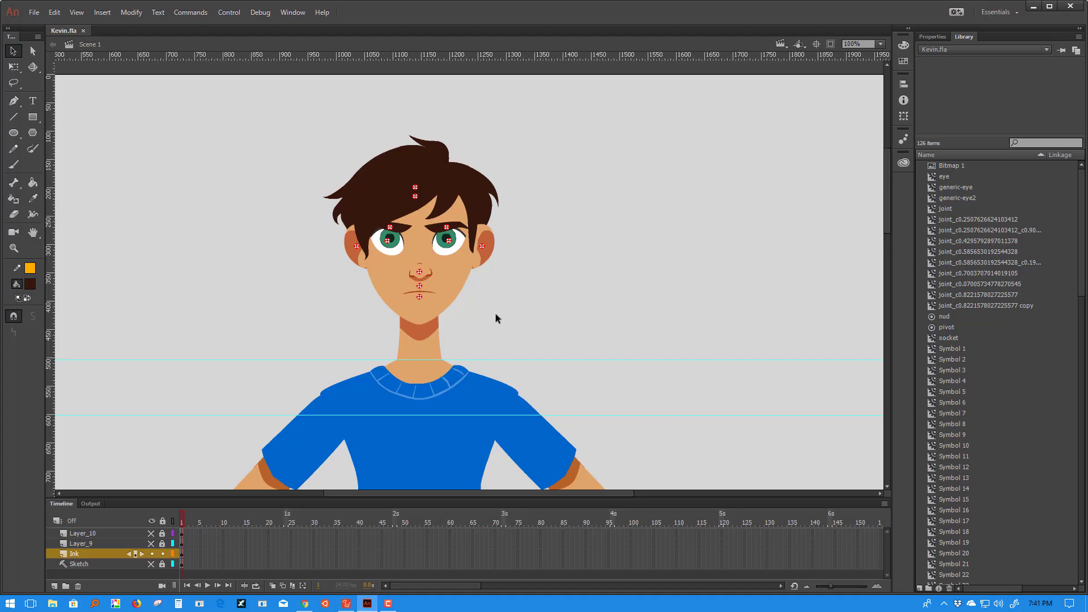
mouse_move(505, 218)
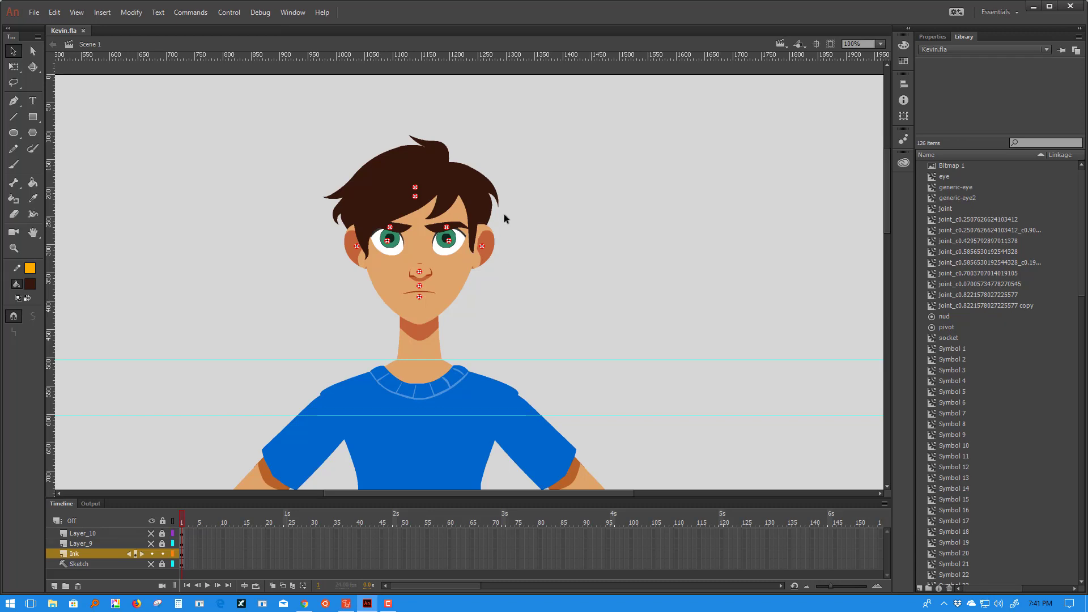
mouse_move(526, 188)
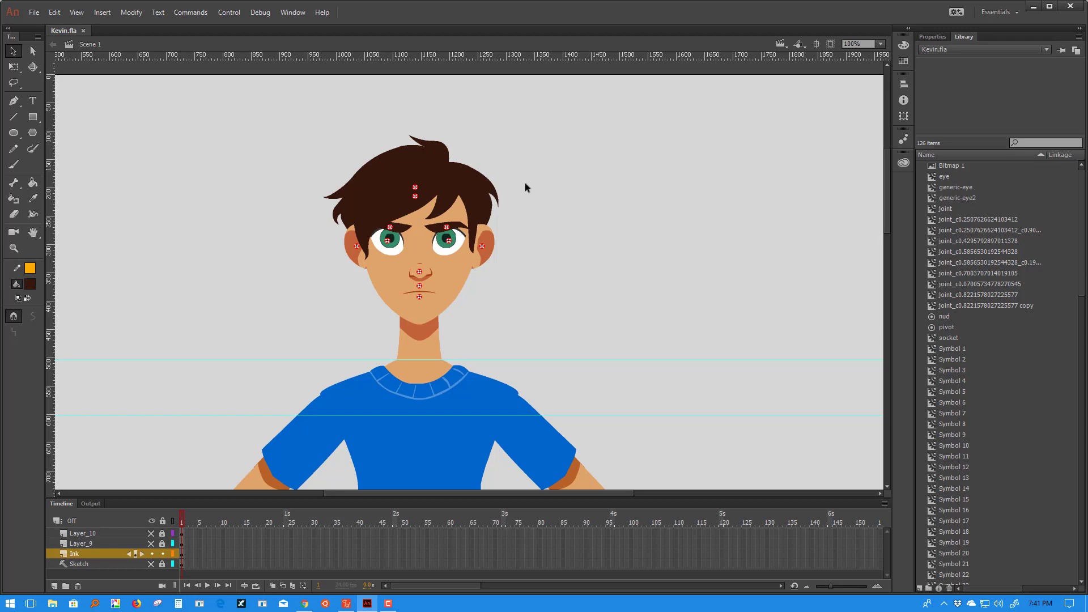
mouse_move(437, 154)
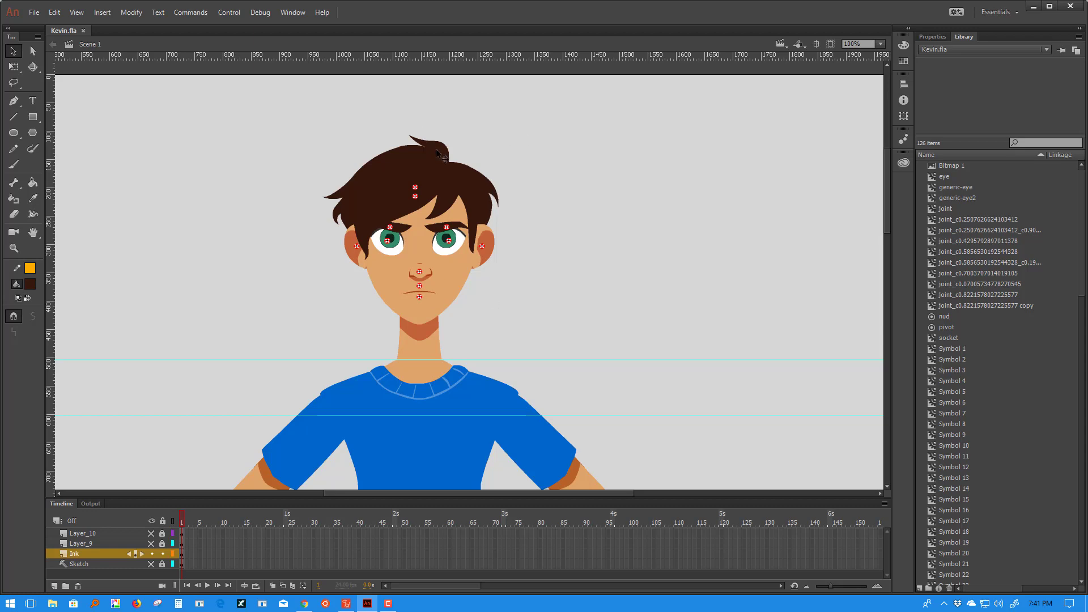
mouse_move(414, 126)
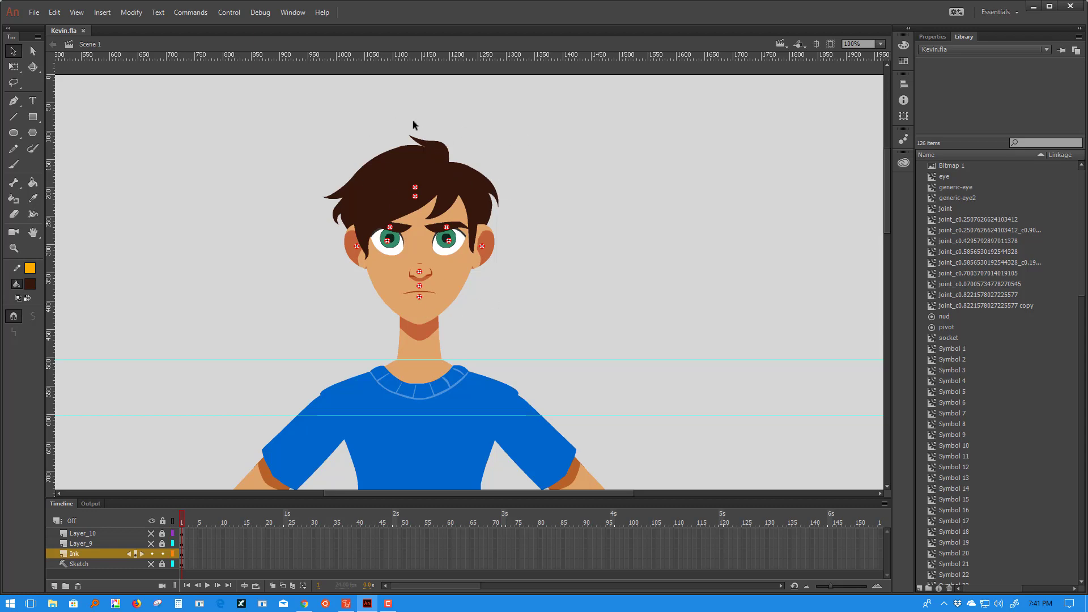
mouse_move(485, 171)
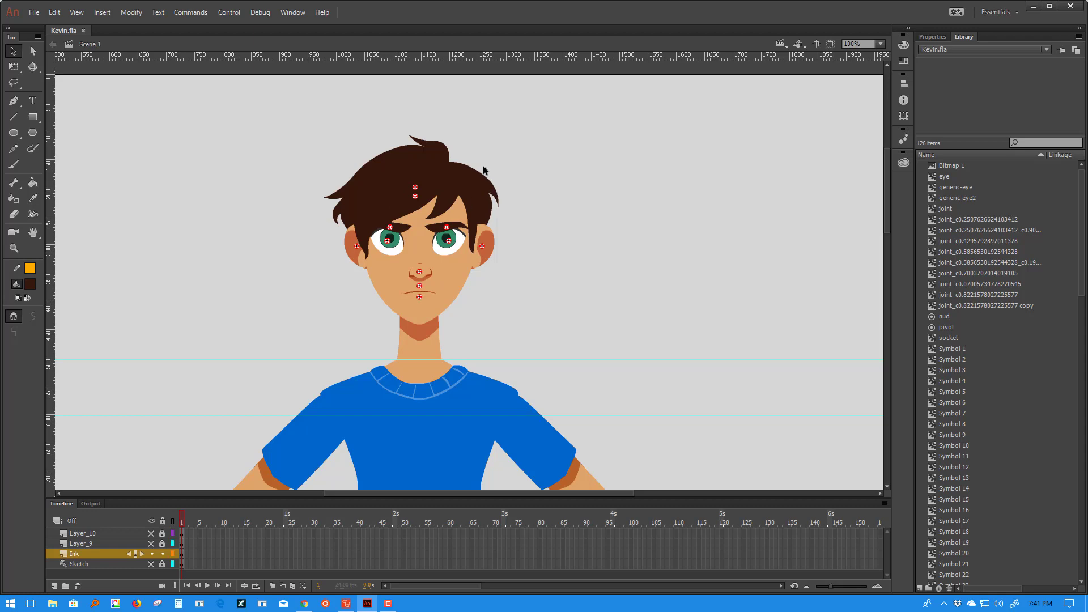
mouse_move(444, 154)
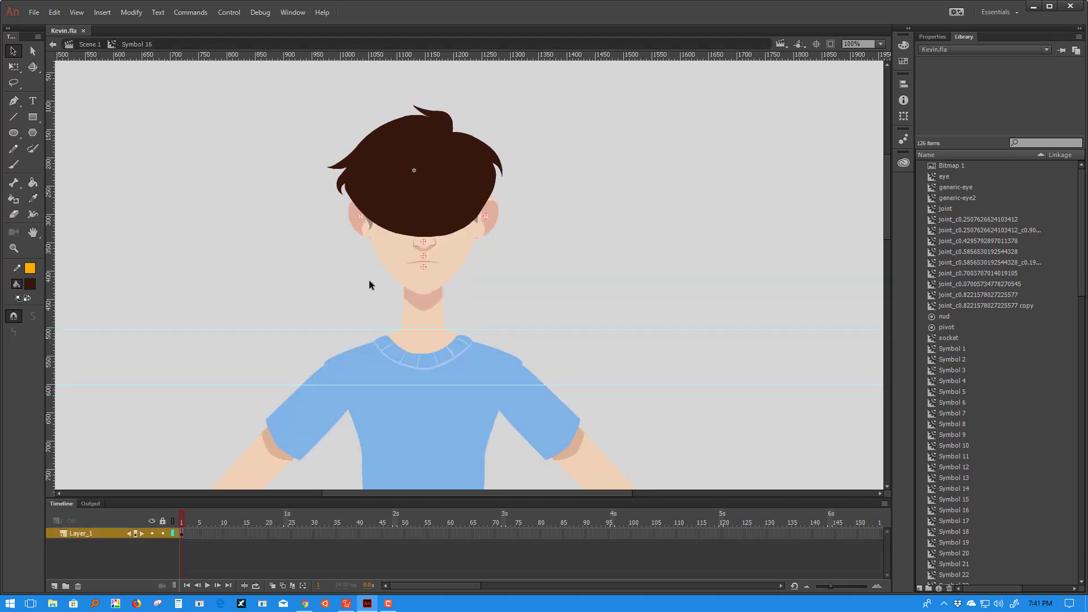
mouse_move(507, 269)
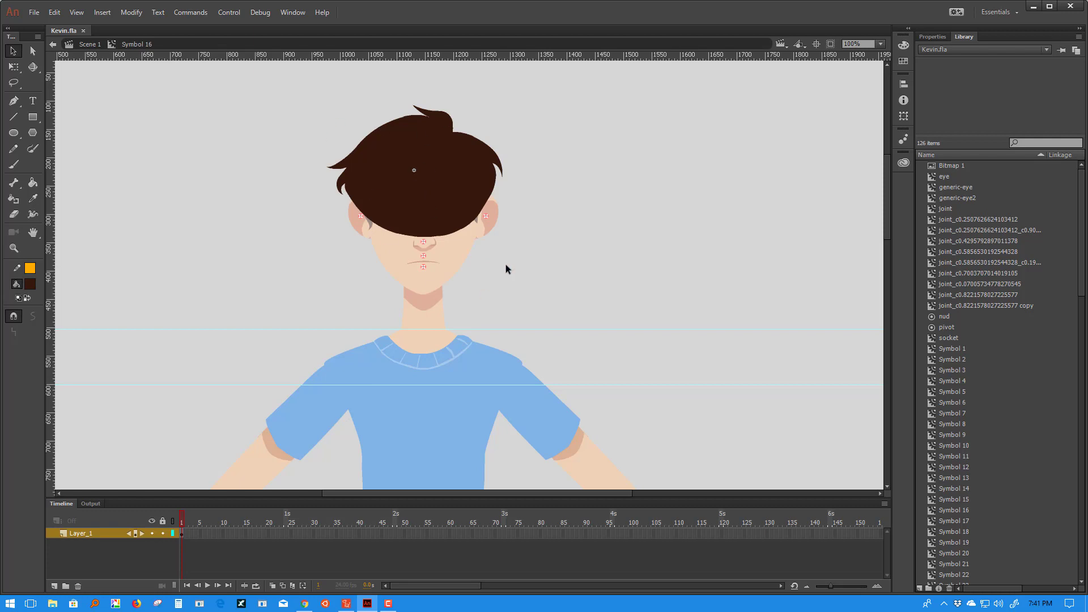
mouse_move(243, 539)
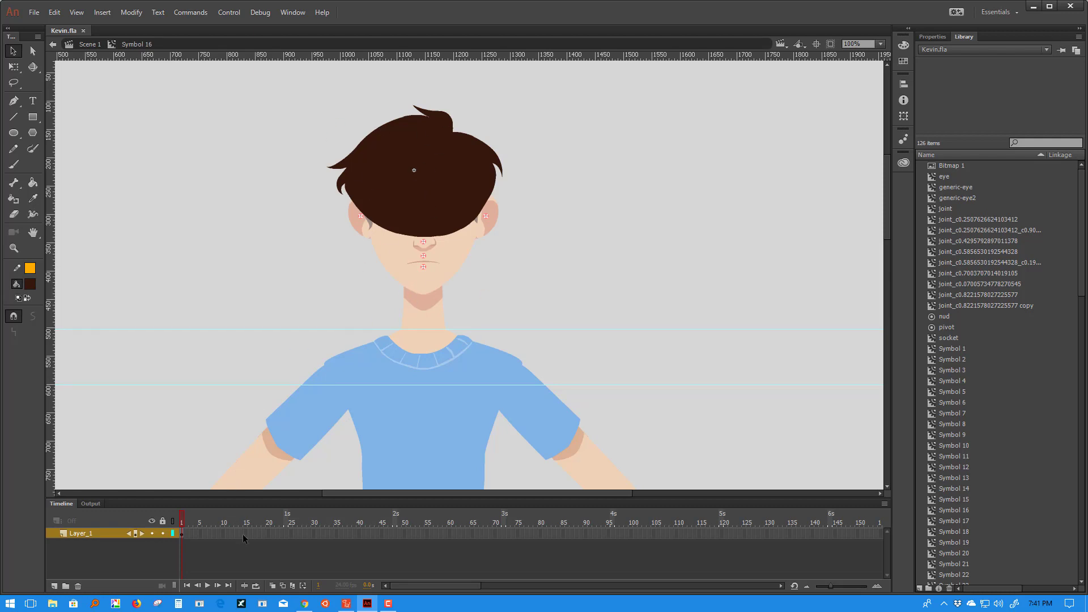
Step: Insert keyframes at frames 20 and 11 on Symbol 16's hair timeline
right_click(267, 533)
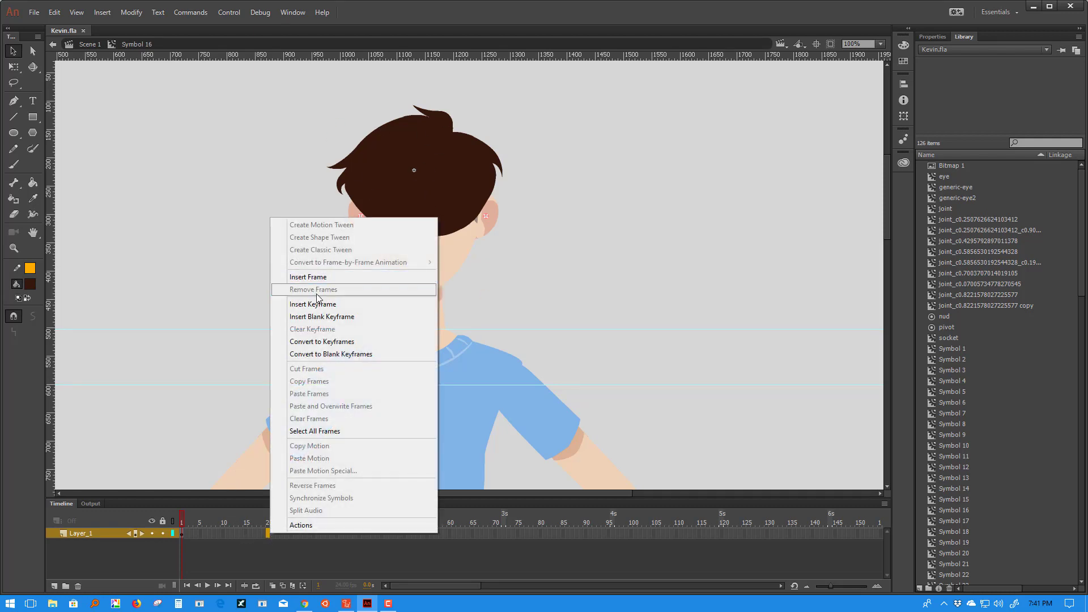
left_click(313, 304)
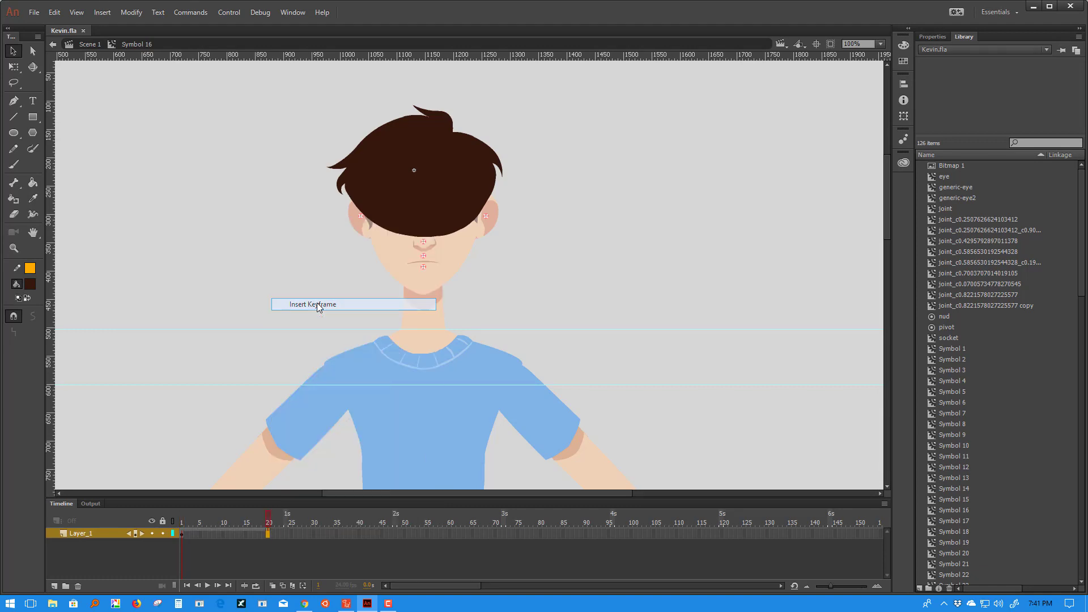
left_click(312, 304)
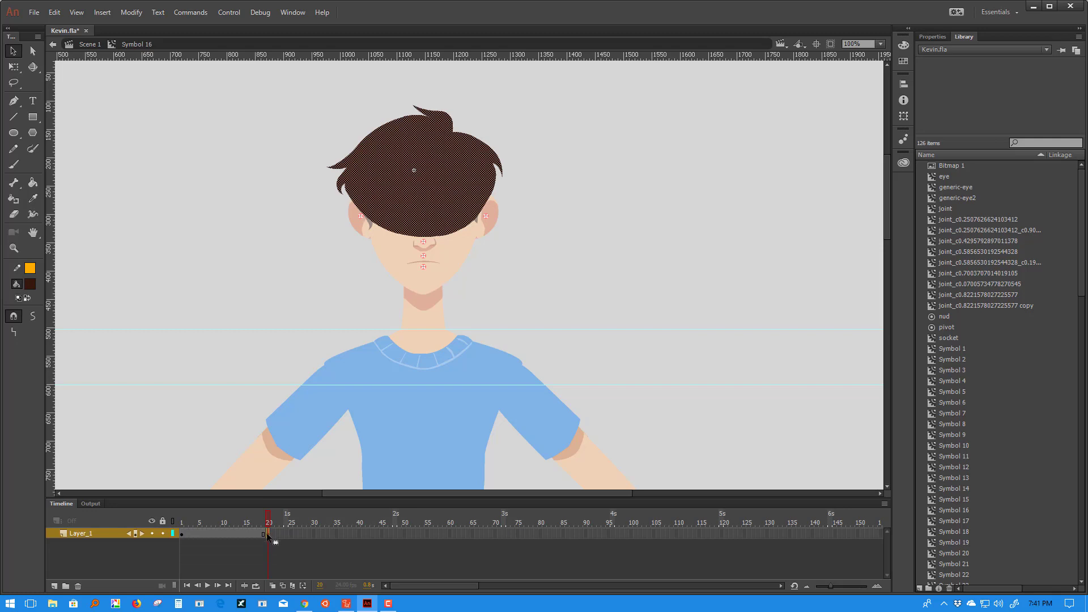
mouse_move(217, 540)
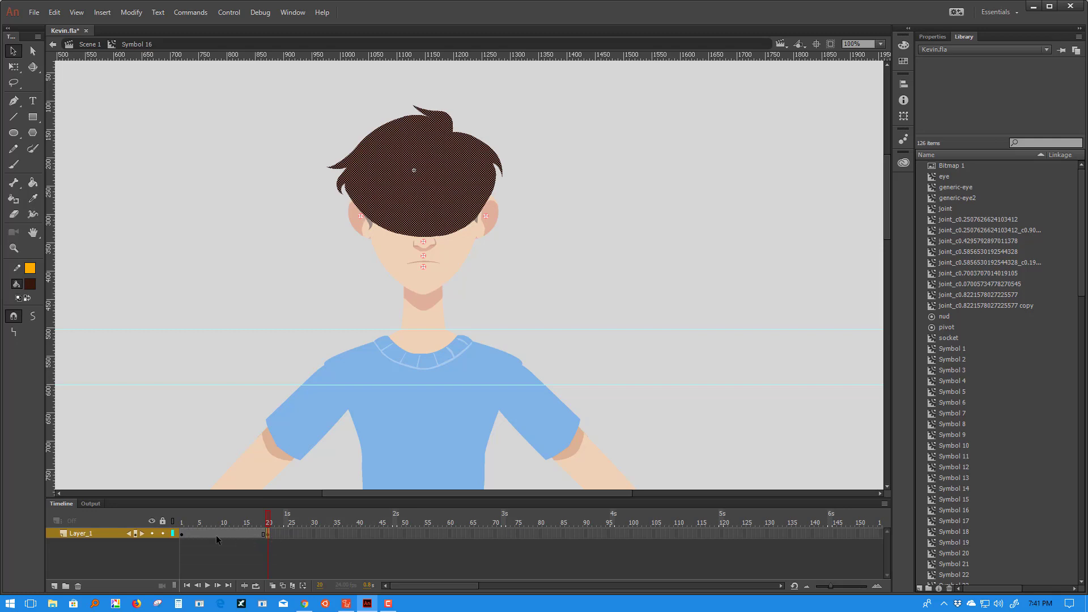
mouse_move(276, 541)
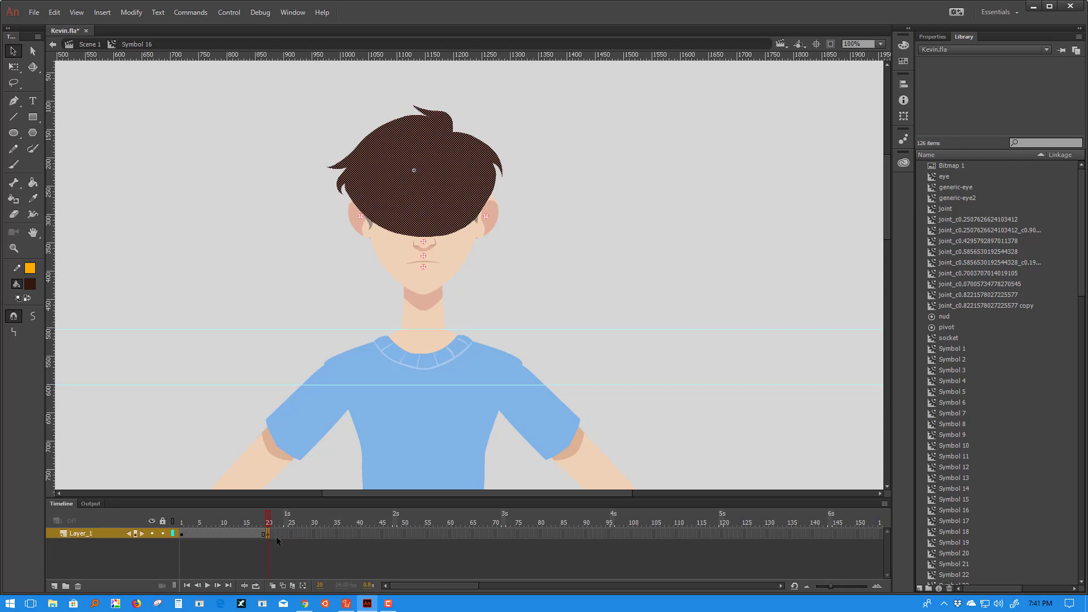
right_click(226, 533)
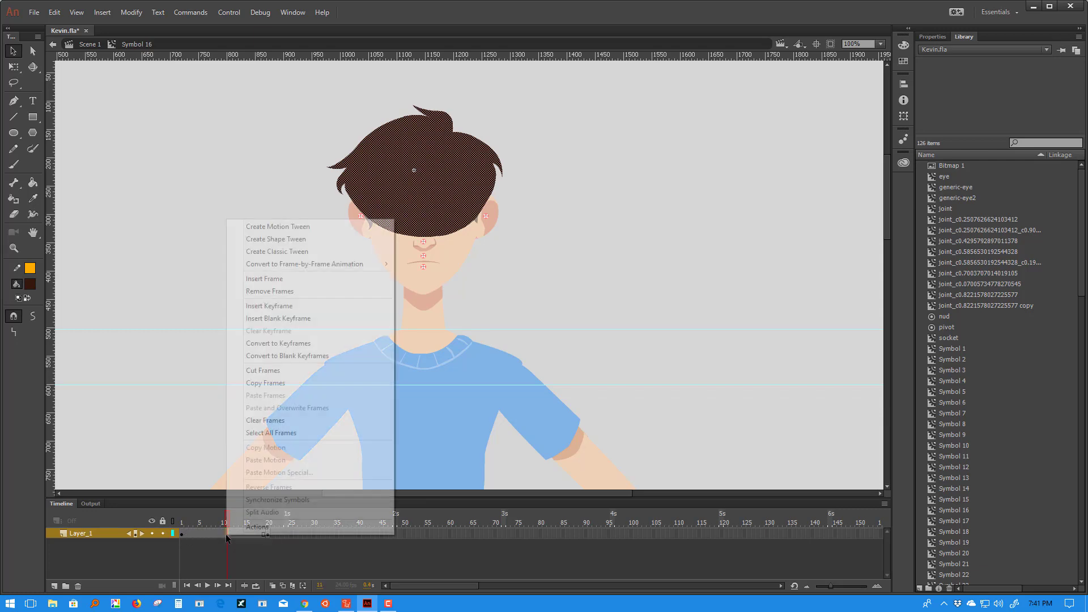
left_click(269, 306)
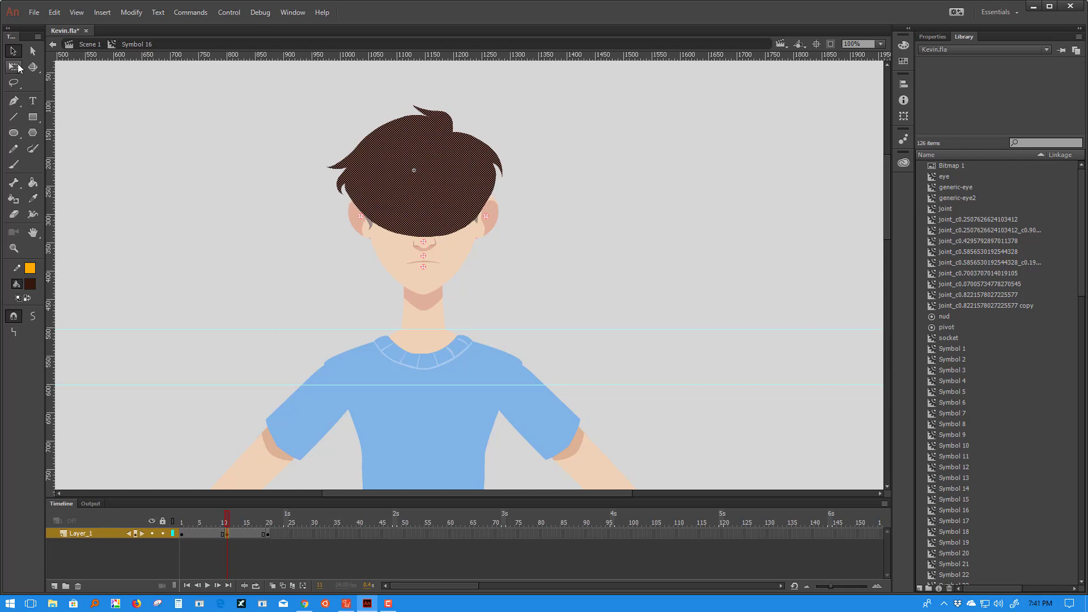
Step: Enable envelope distortion to warp the hair shape at frame 11
left_click(14, 348)
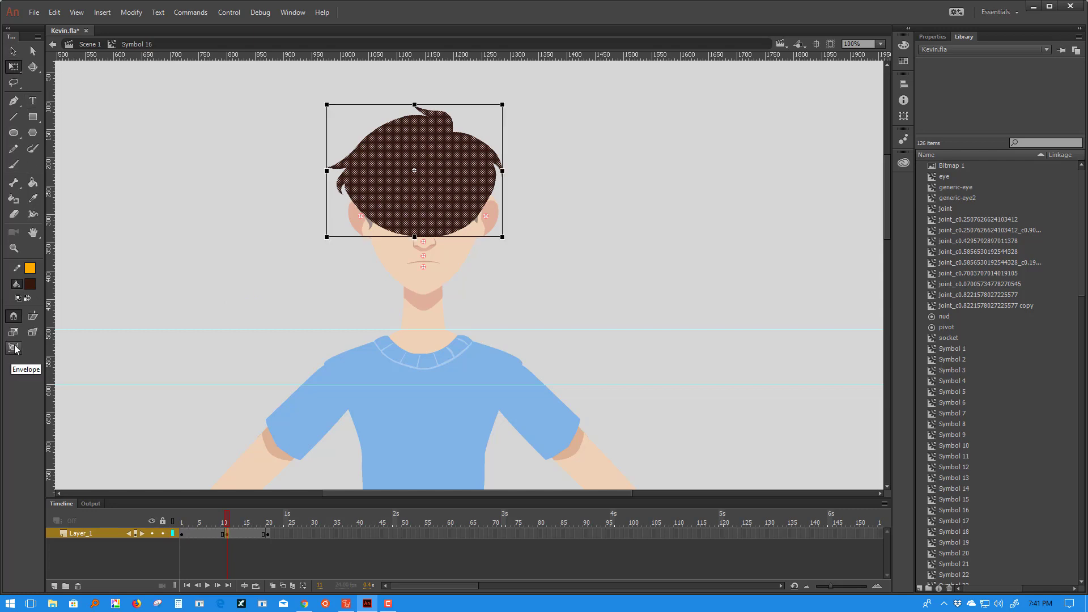
left_click(14, 348)
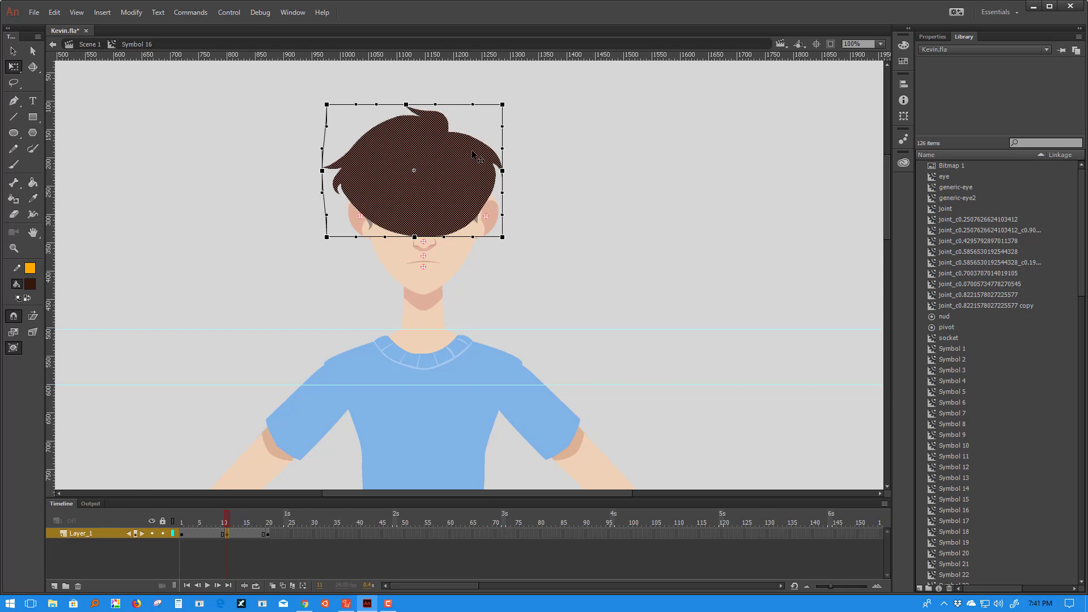
mouse_move(504, 176)
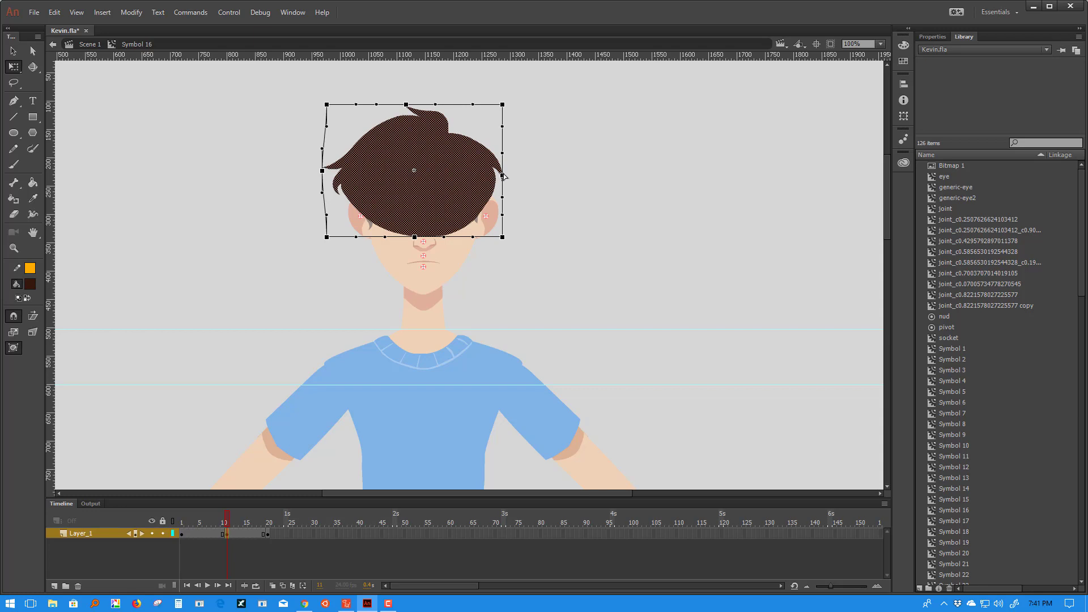
mouse_move(503, 130)
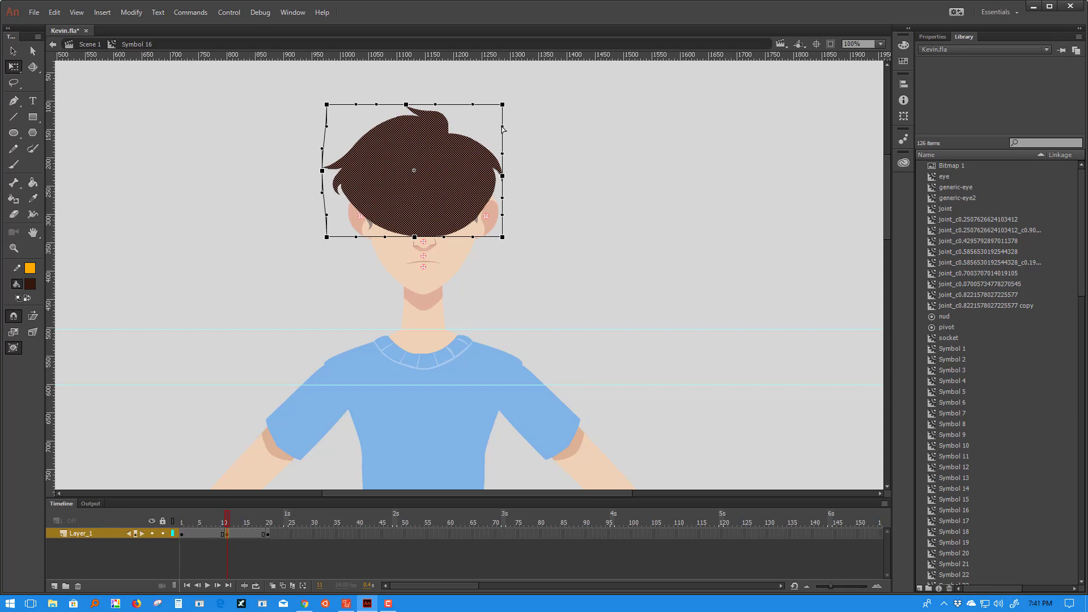
mouse_move(501, 121)
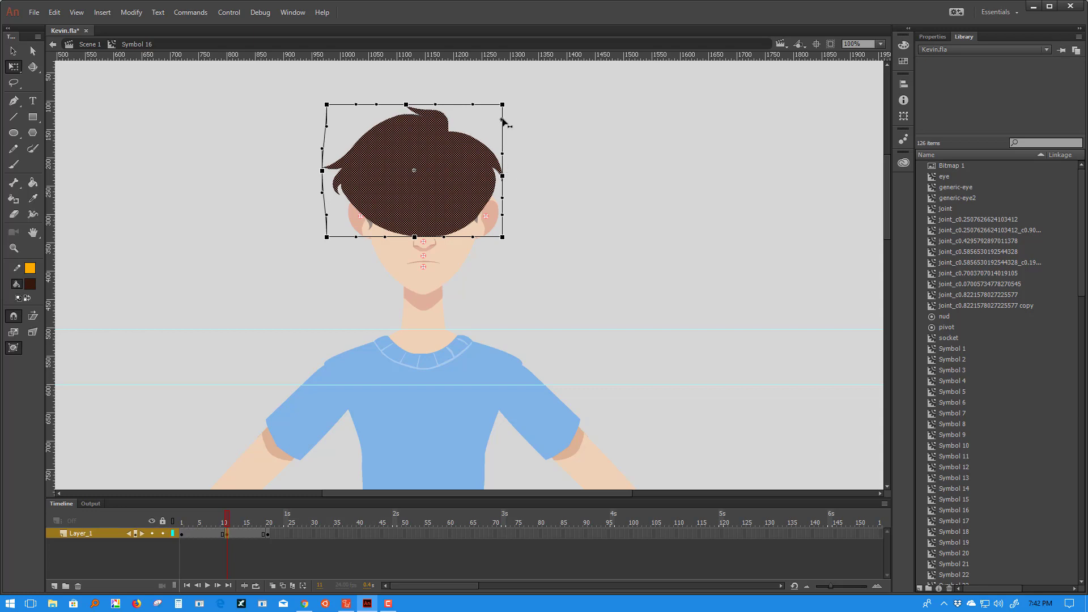
mouse_move(430, 282)
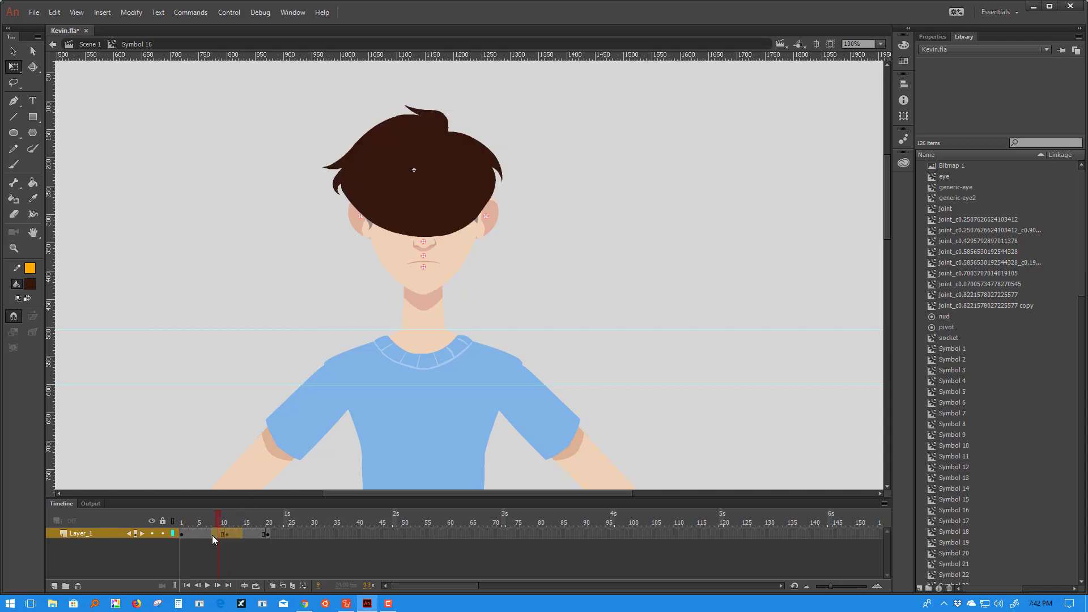
Step: Create a shape tween across the hair frames and preview it with Loop enabled
right_click(211, 533)
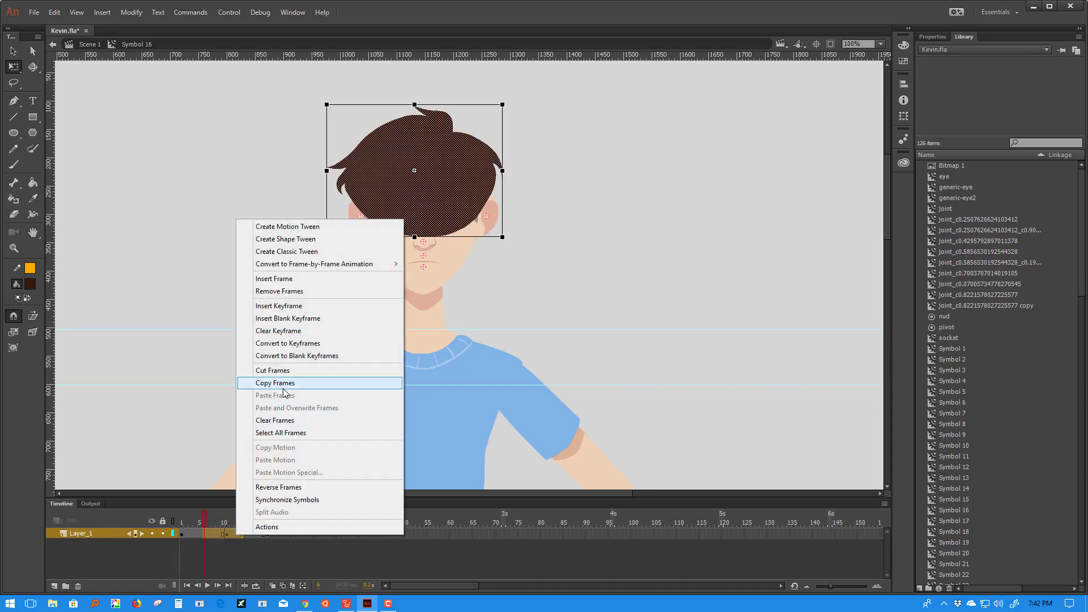
mouse_move(302, 239)
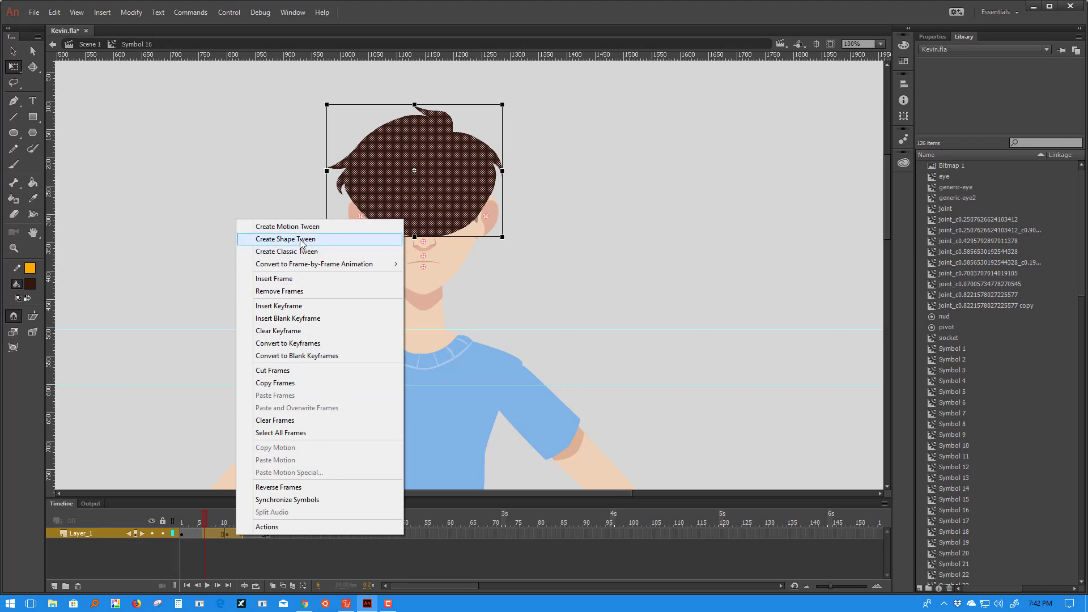
left_click(284, 238)
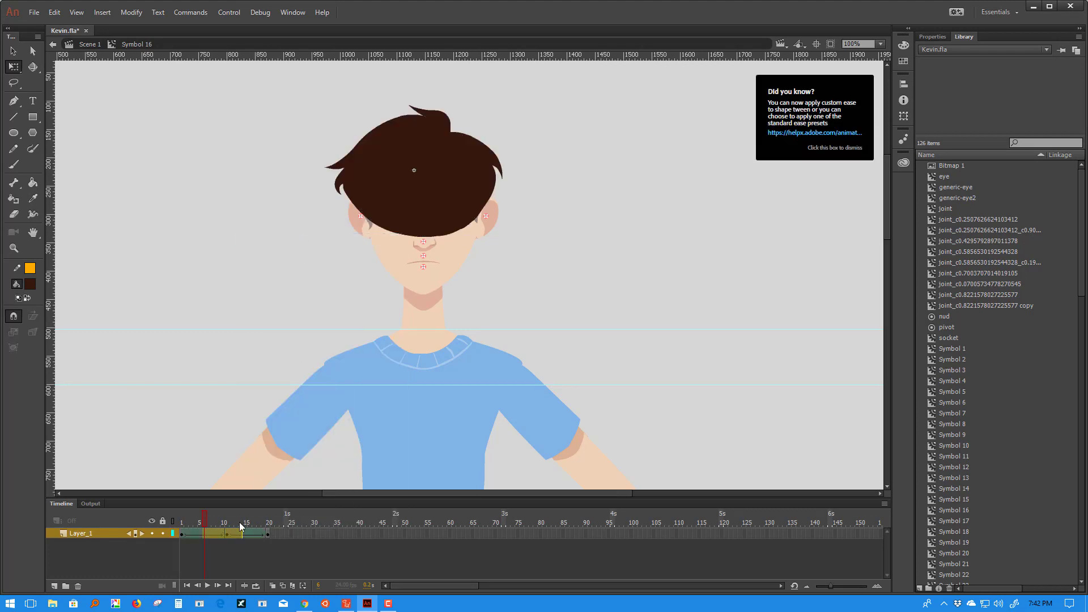
left_click(207, 585)
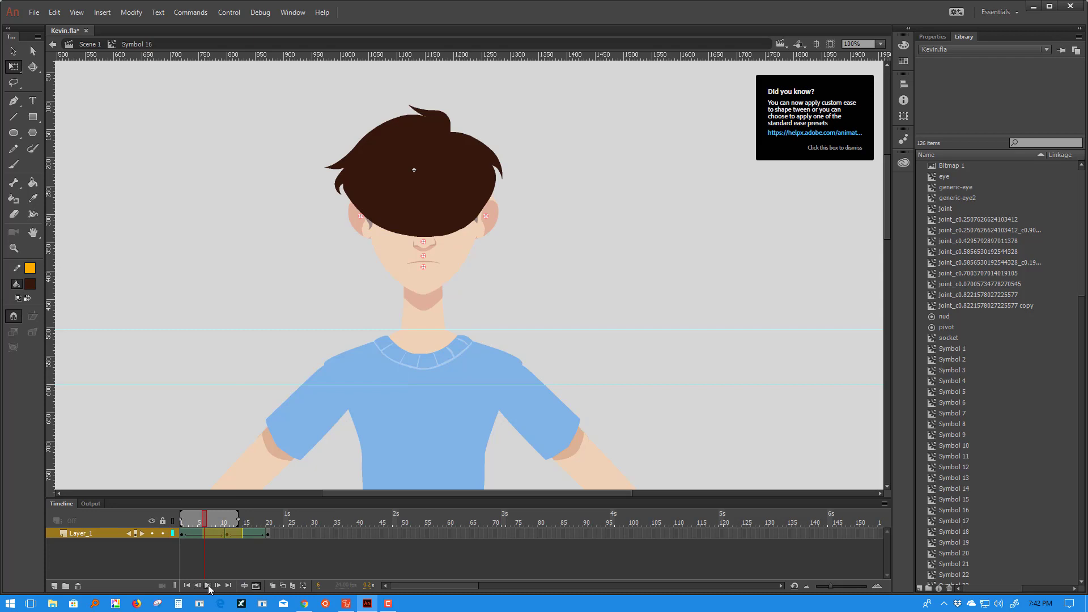
mouse_move(236, 528)
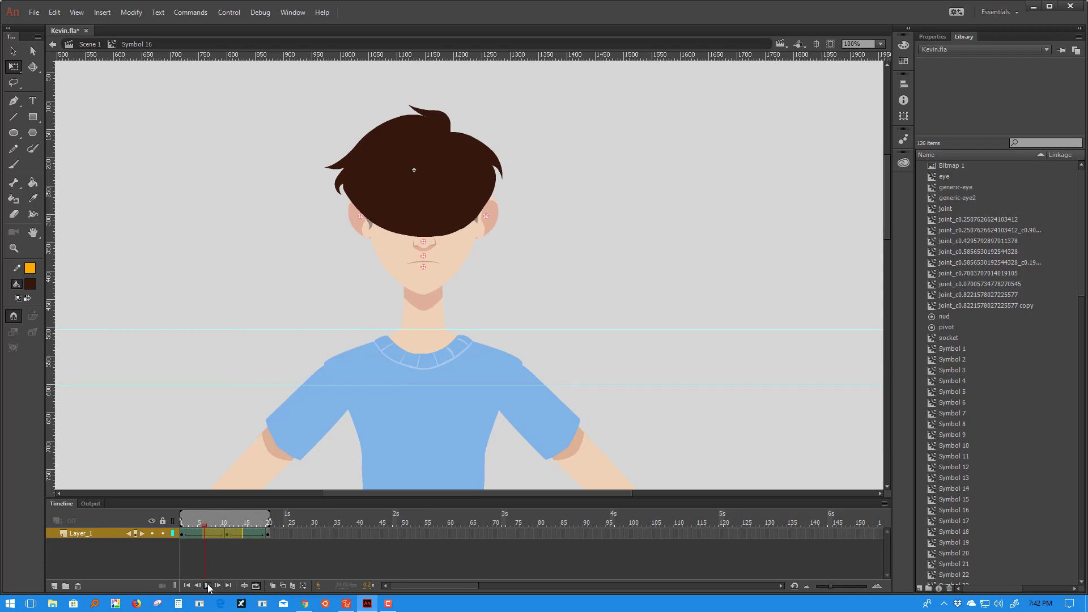
left_click(207, 585)
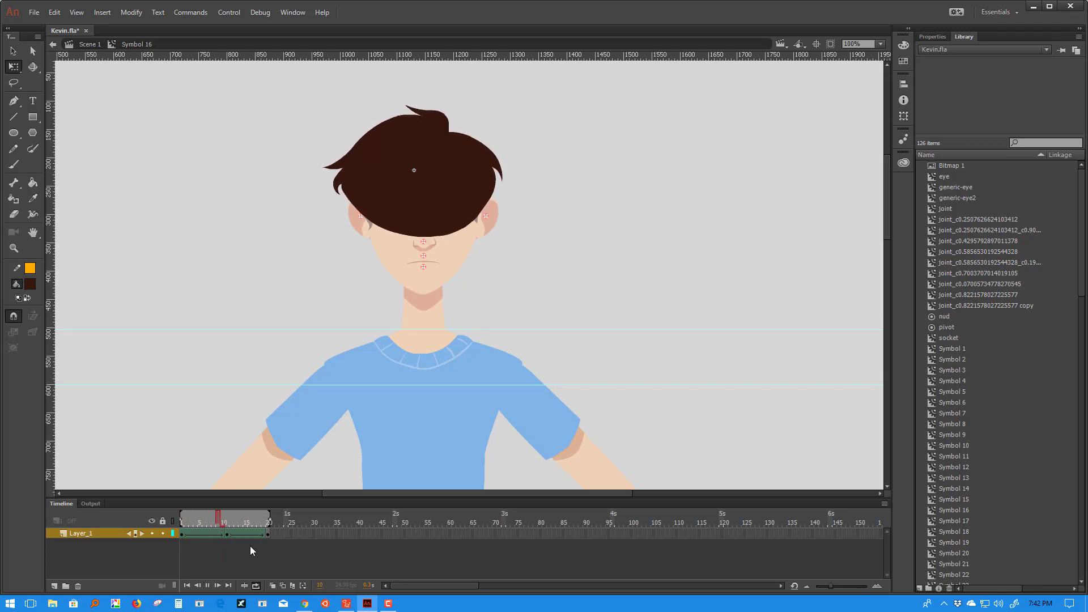
left_click(244, 585)
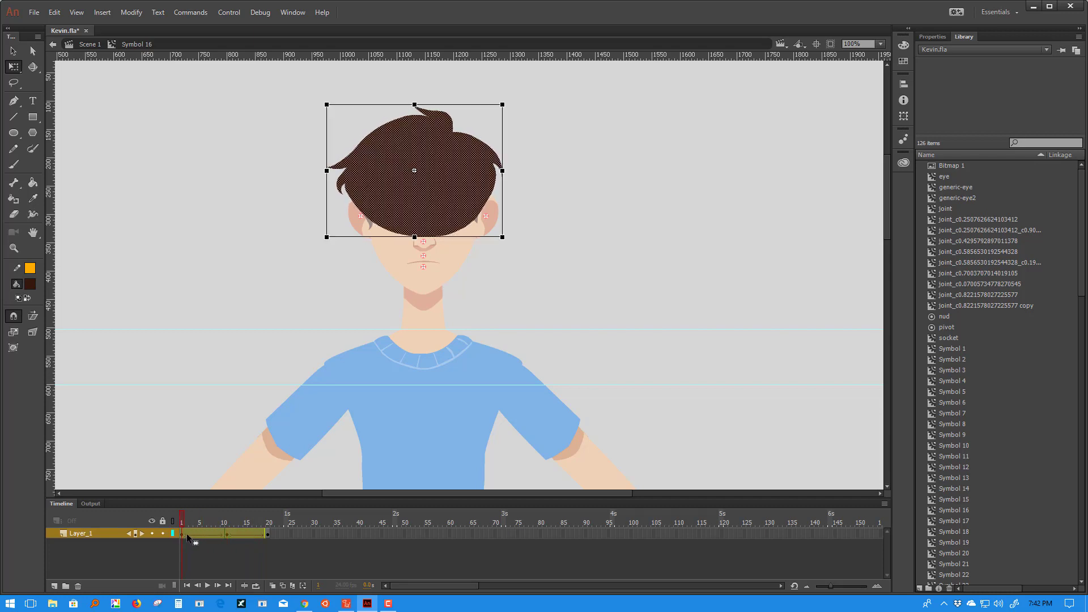
Step: Convert the hair shape tween to keyframes on every frame and return to frame 1
right_click(194, 538)
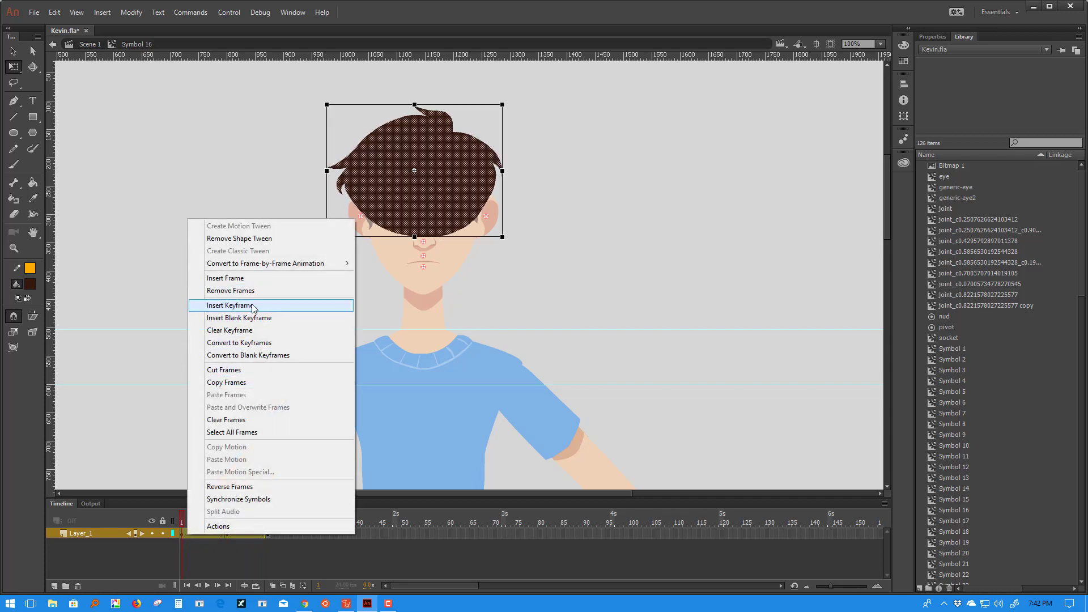
mouse_move(271, 263)
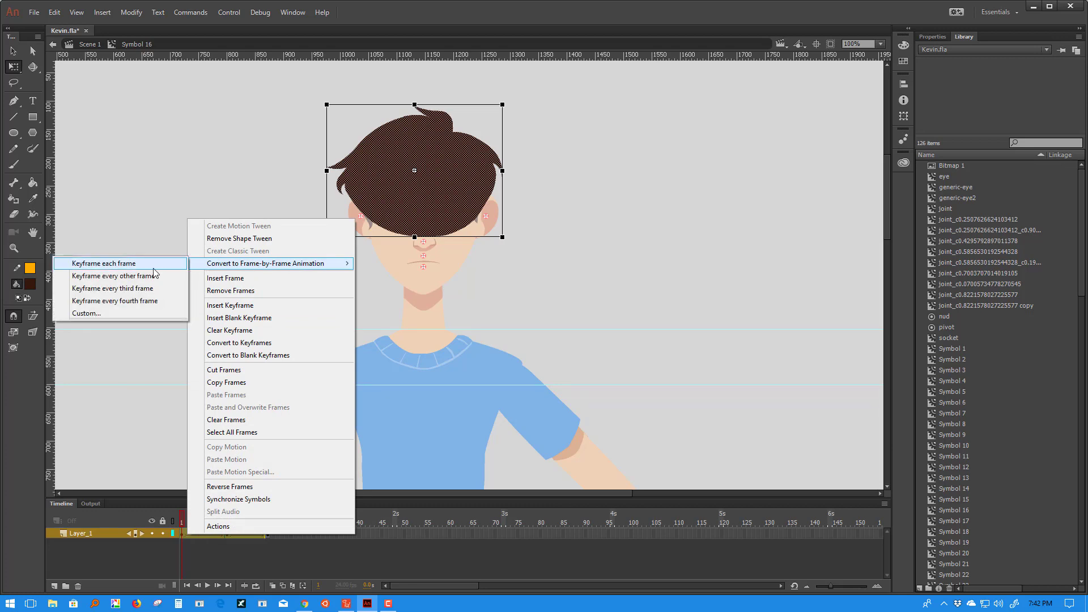
left_click(104, 263)
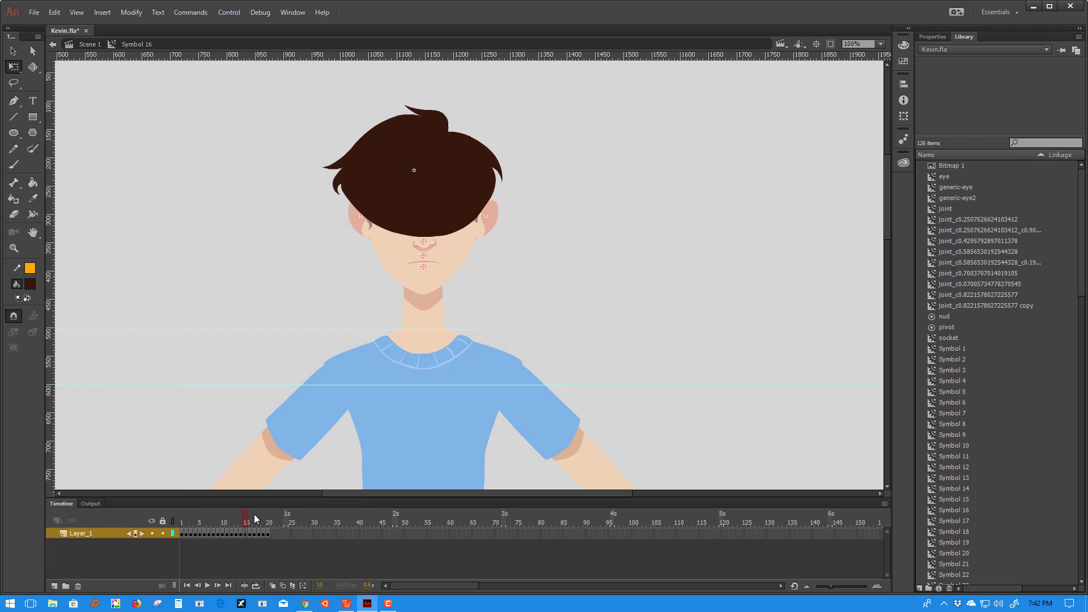
left_click(181, 522)
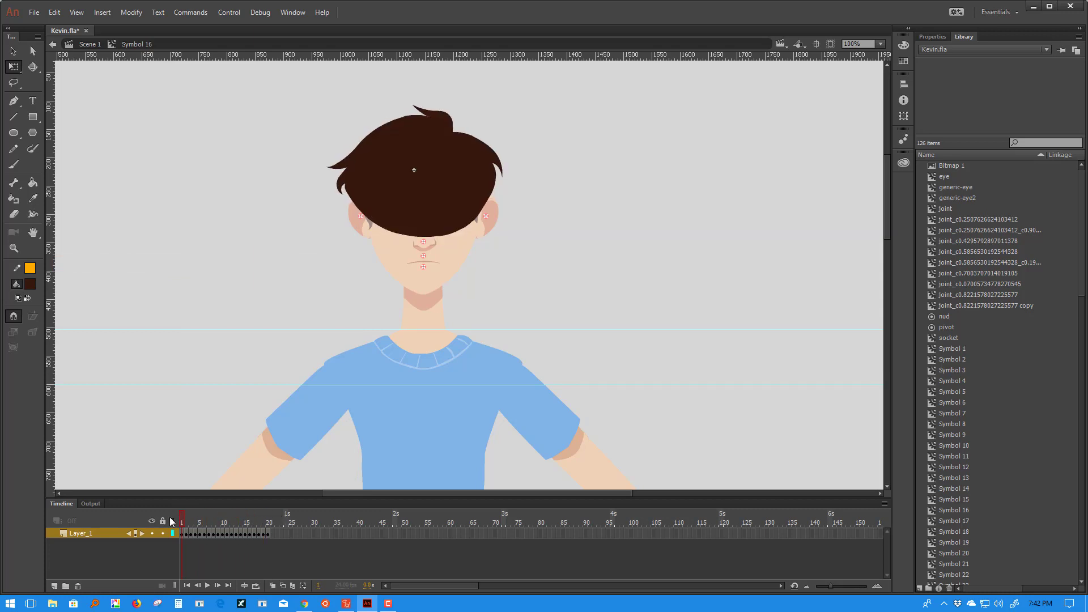
mouse_move(268, 535)
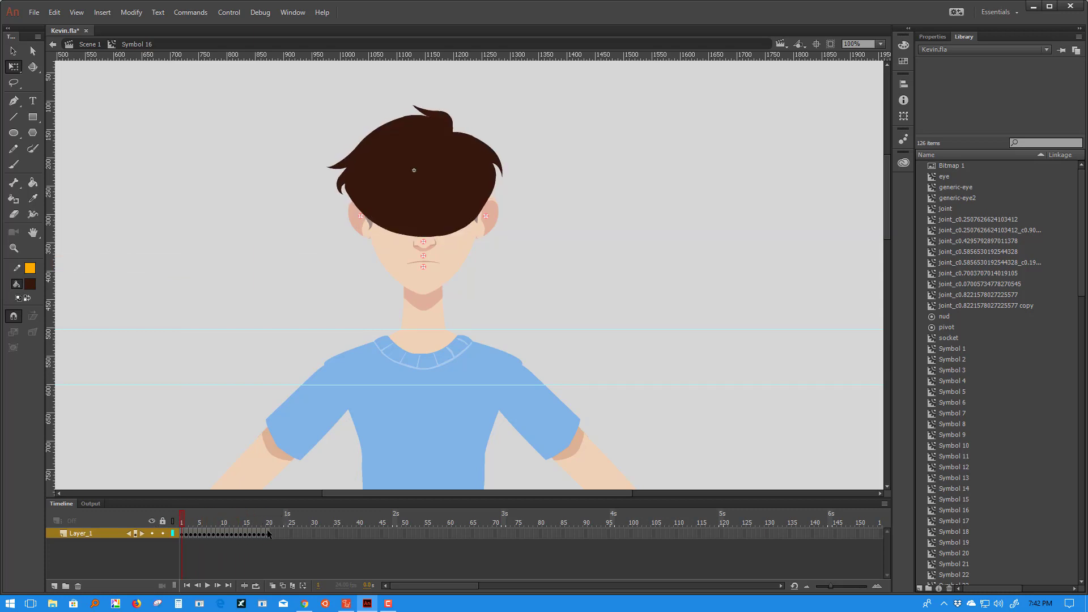
Step: Insert a blank keyframe after the last hair frame and return to frame 1
right_click(269, 533)
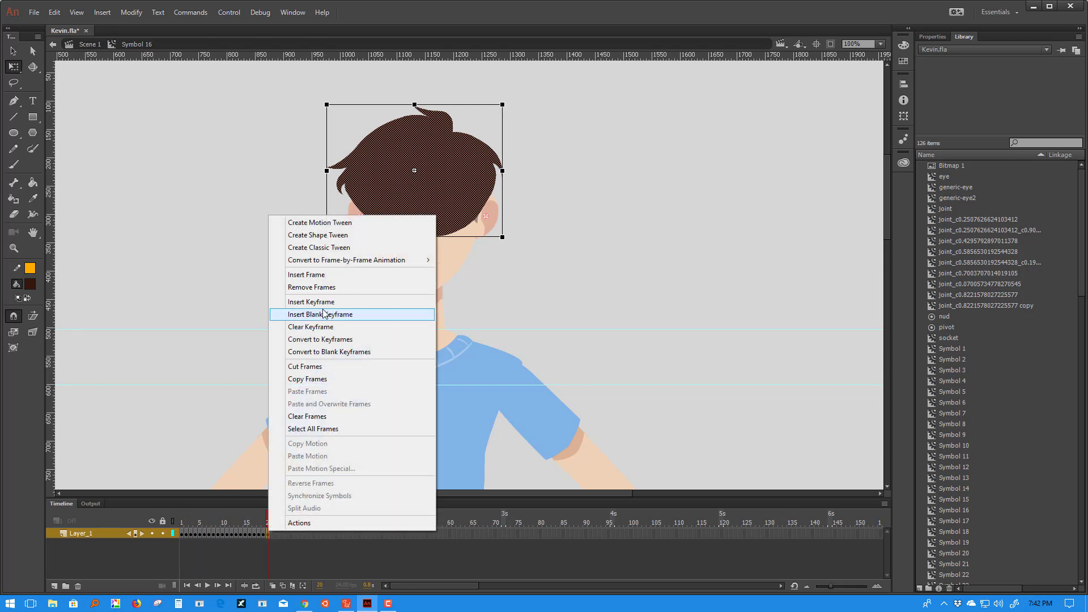
left_click(320, 315)
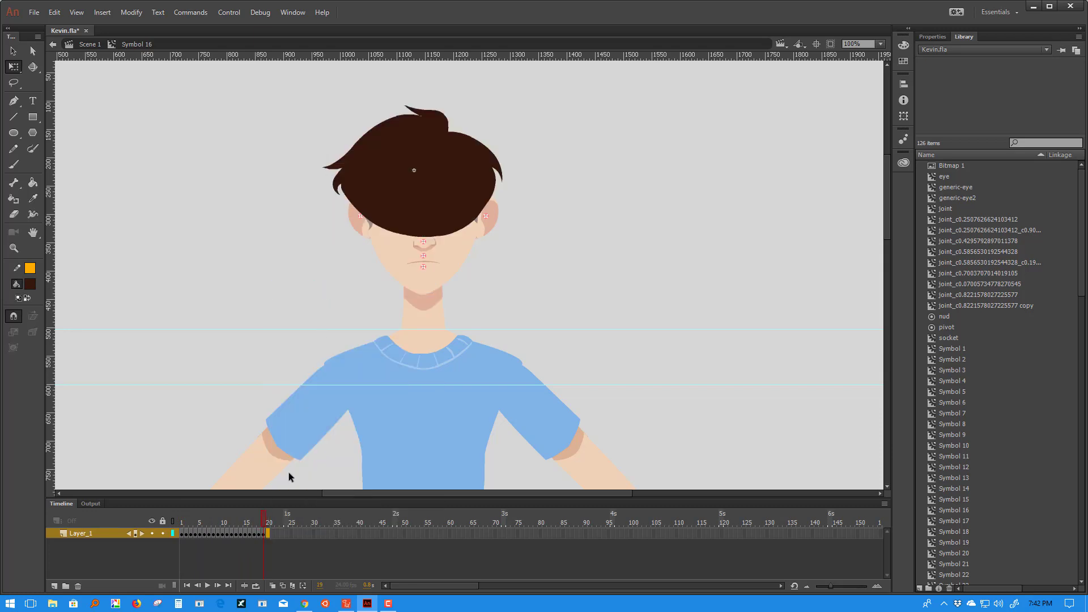
left_click(414, 170)
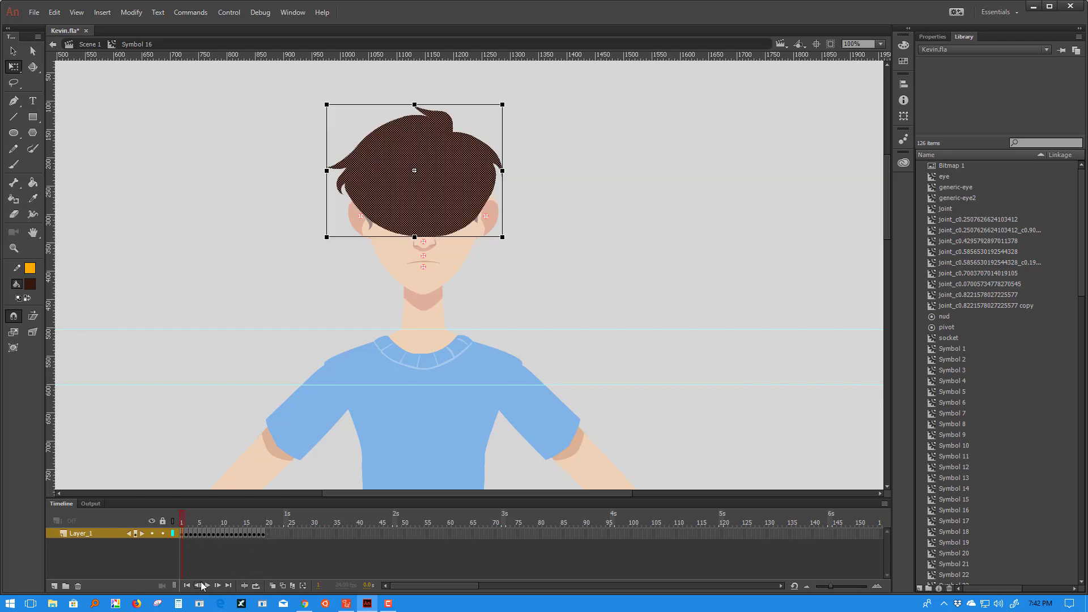
mouse_move(217, 585)
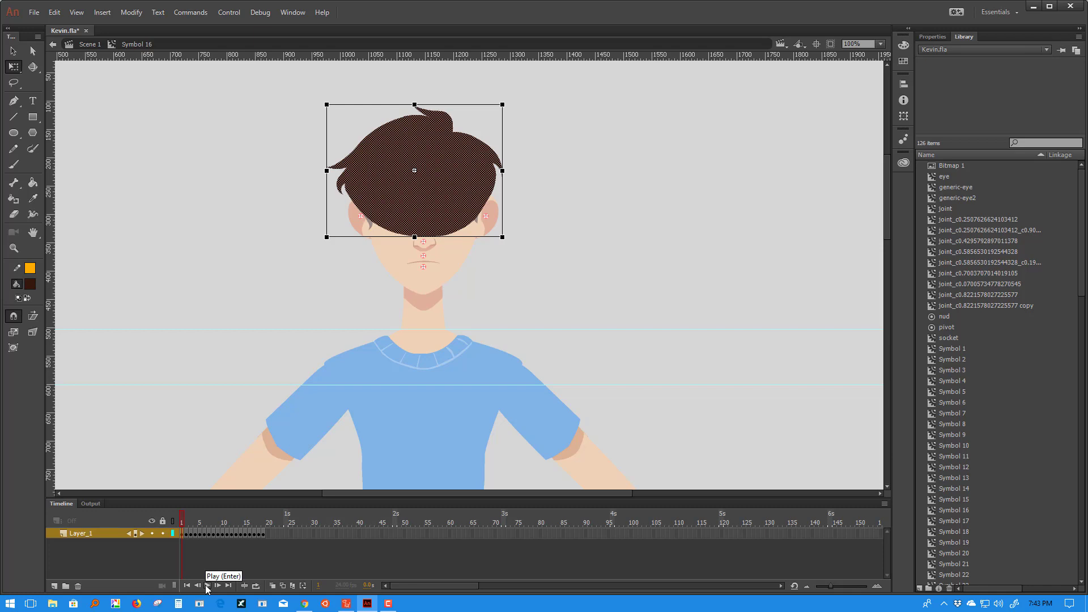
Step: Play the hair animation looped, then scrub frames 16 and 14 and rewind
left_click(206, 586)
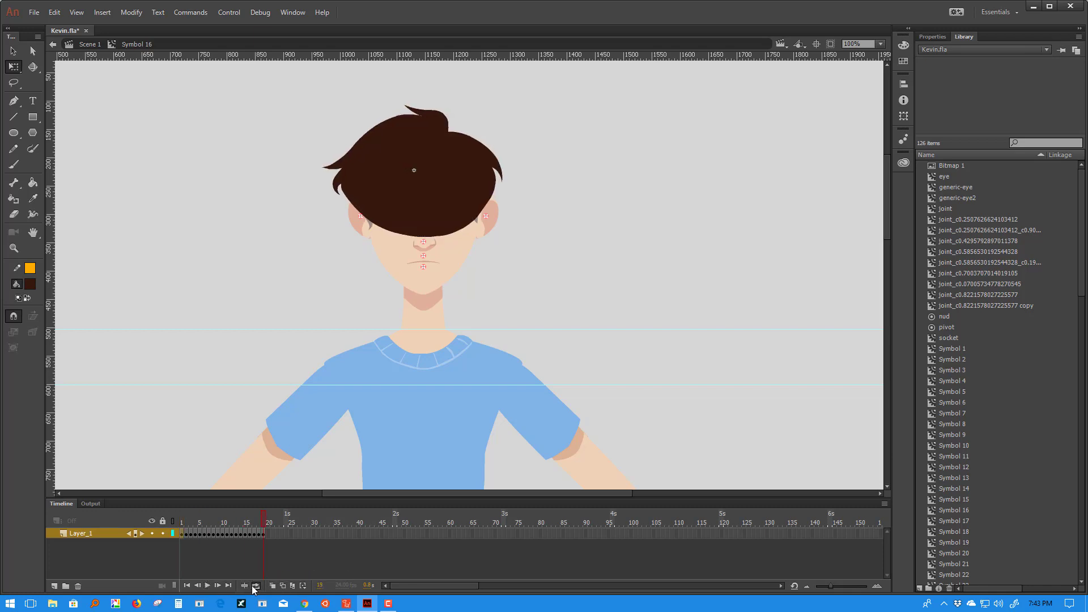
left_click(217, 585)
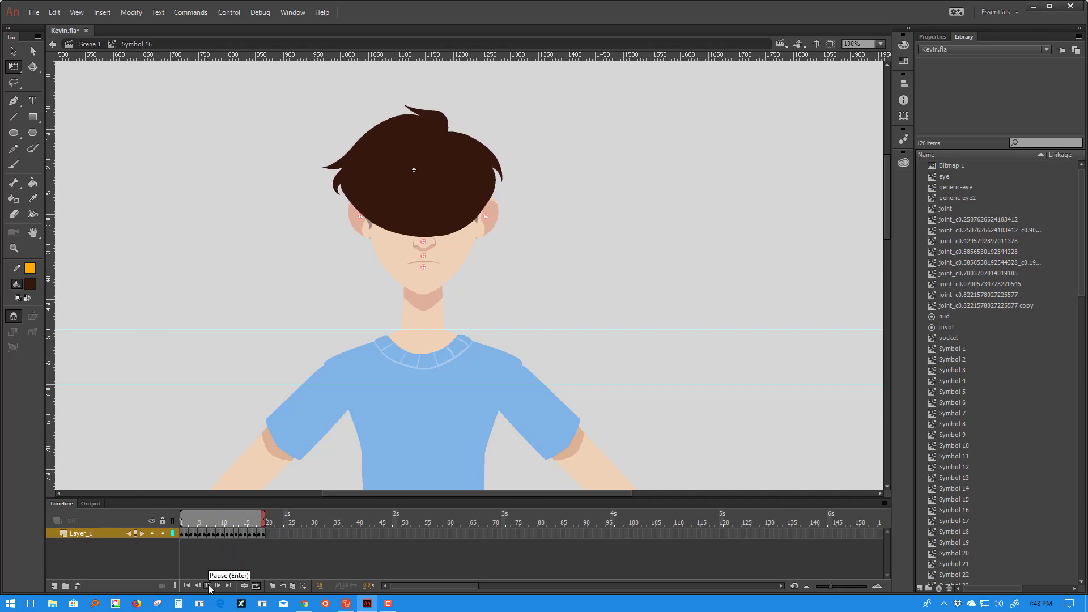
left_click(208, 585)
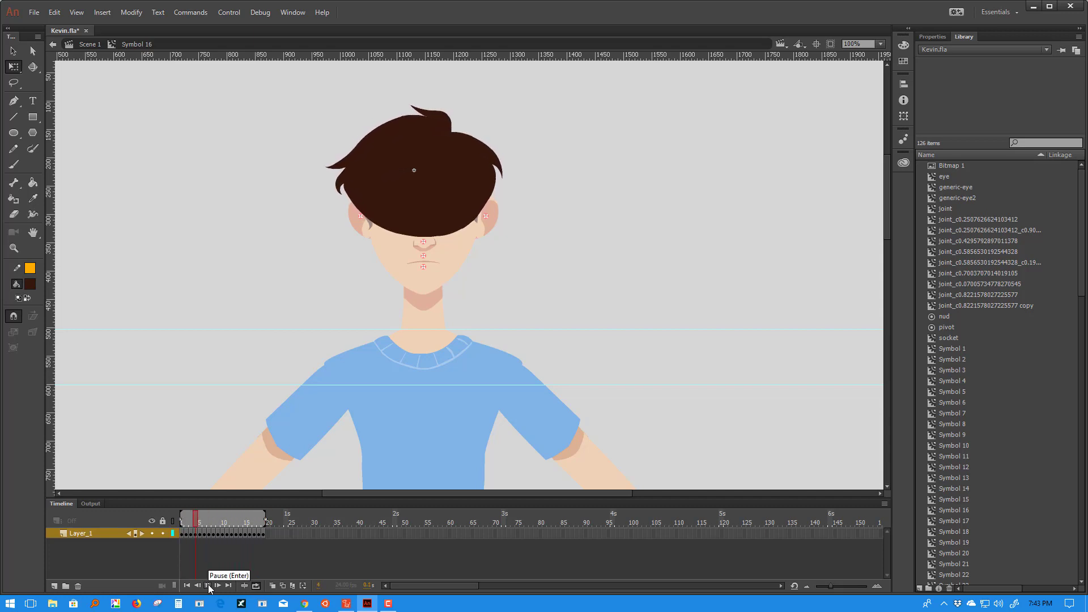
left_click(217, 585)
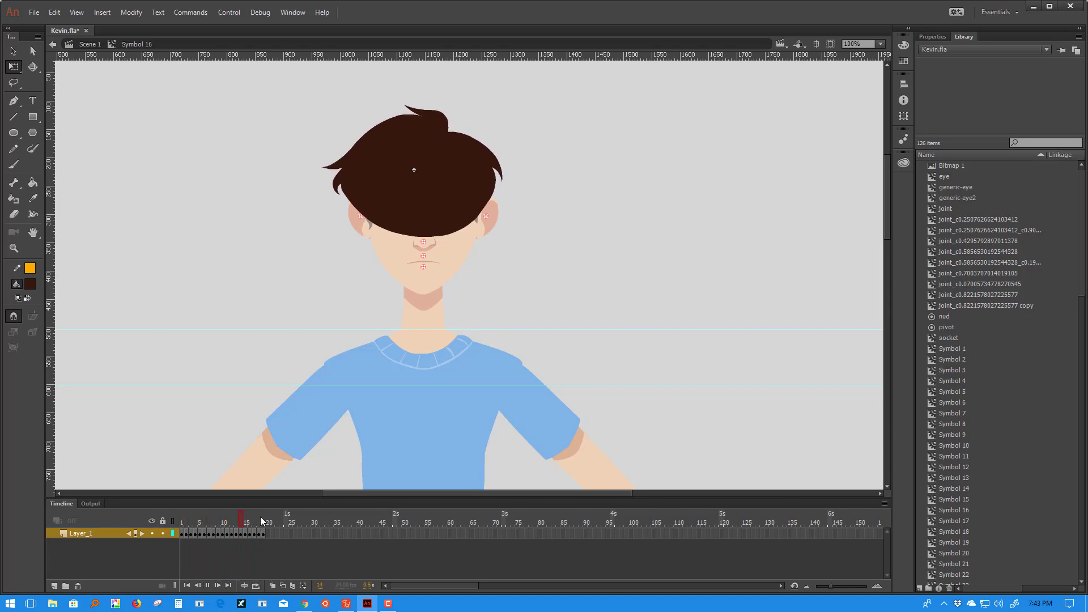
left_click(180, 521)
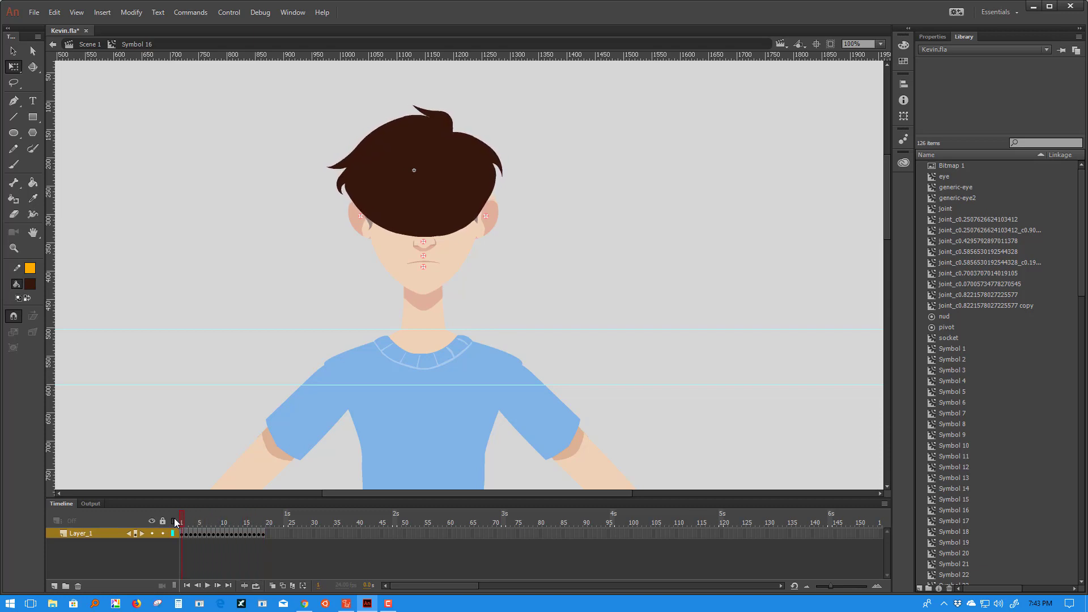
left_click(249, 522)
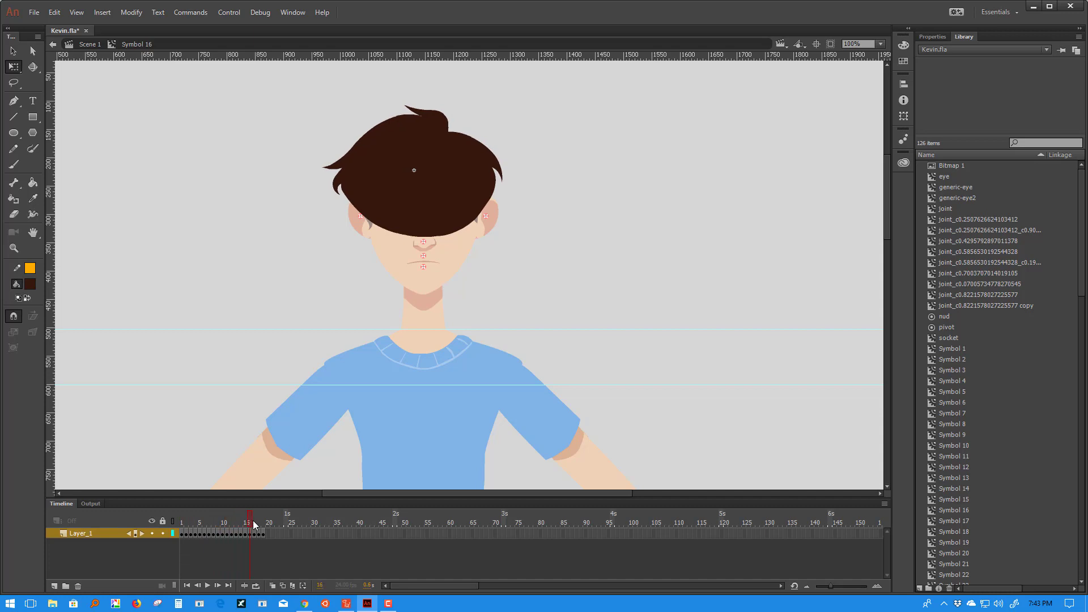
left_click(244, 523)
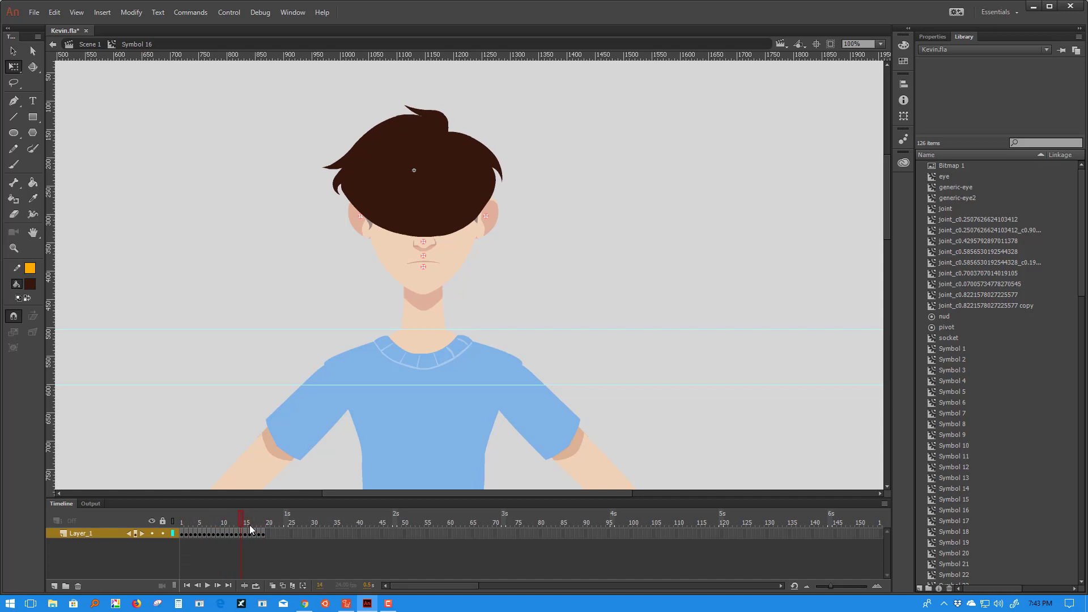
left_click(246, 522)
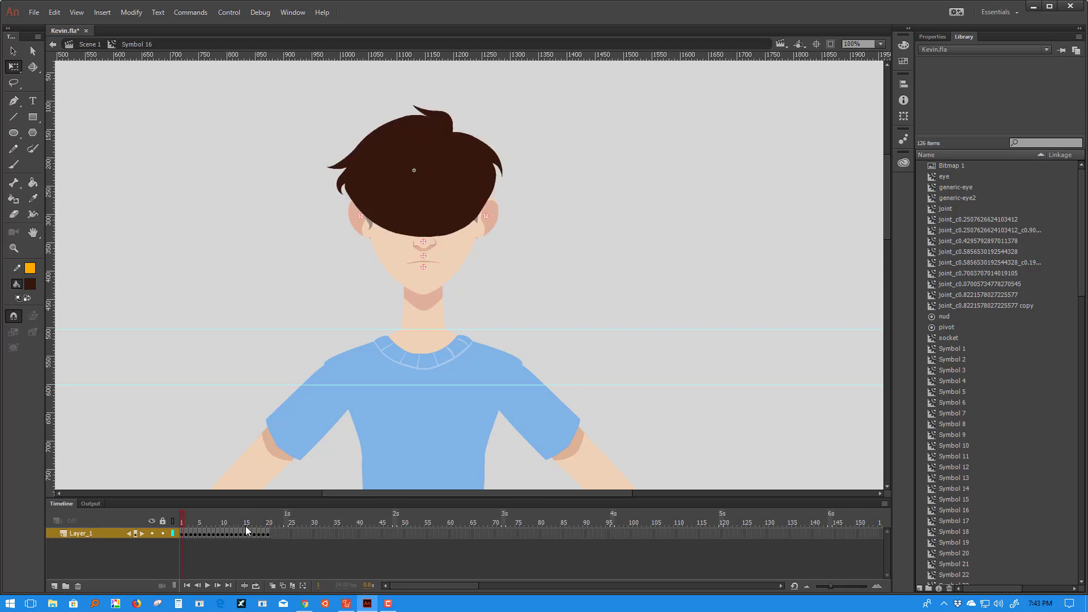
Step: Convert the selected hair tween span into a keyframe on every frame
left_click(257, 533)
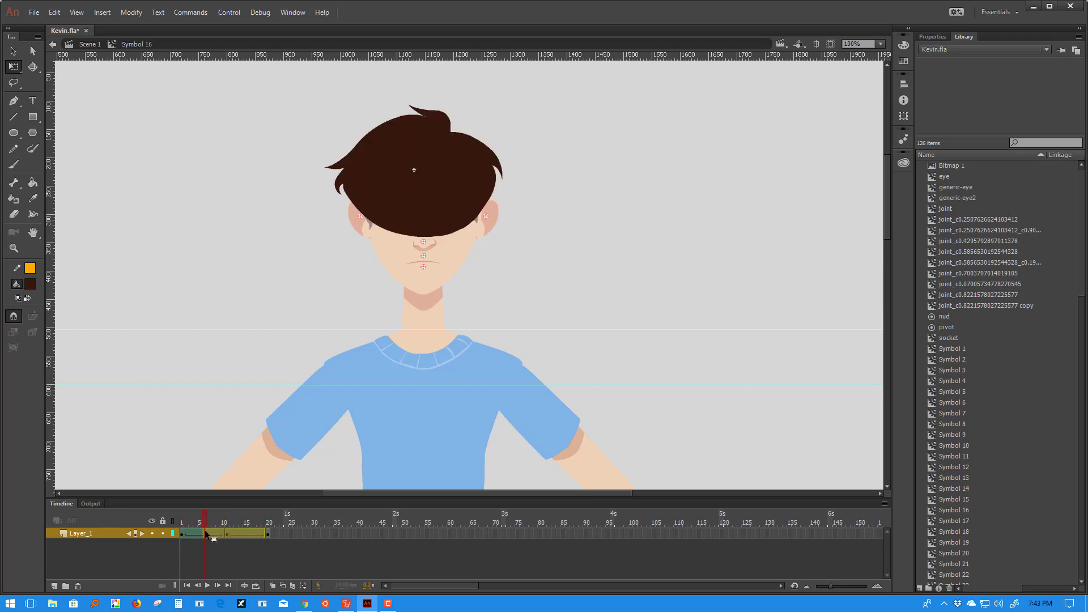
right_click(211, 533)
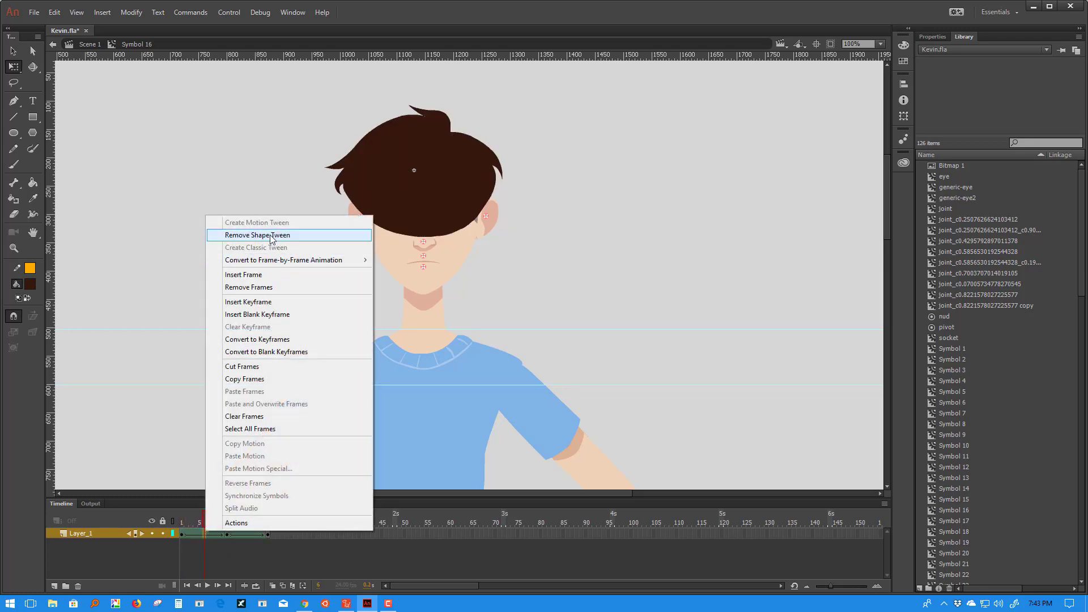
mouse_move(285, 259)
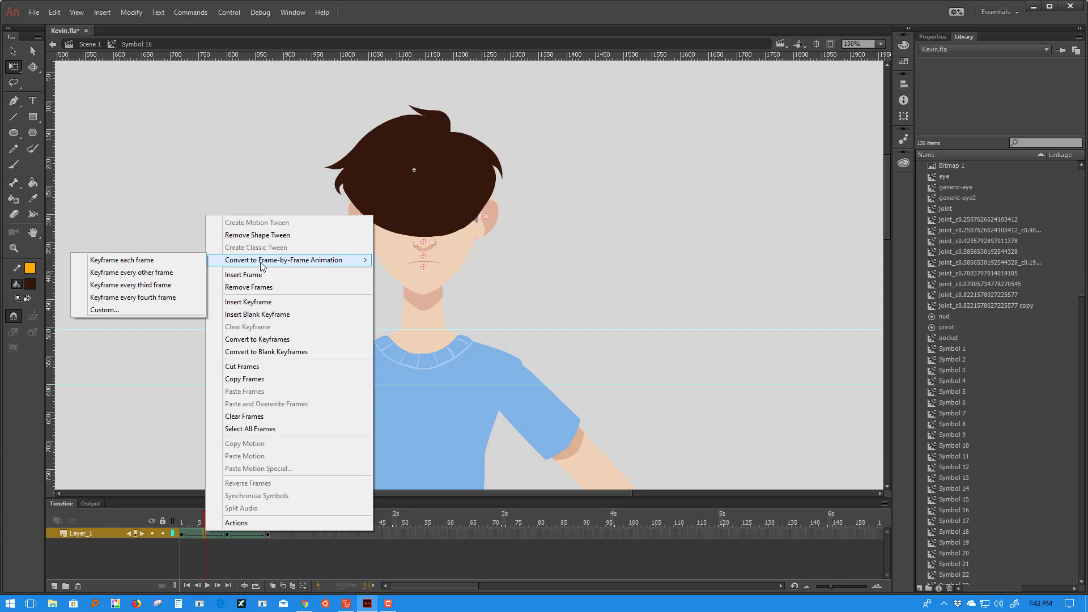
left_click(121, 260)
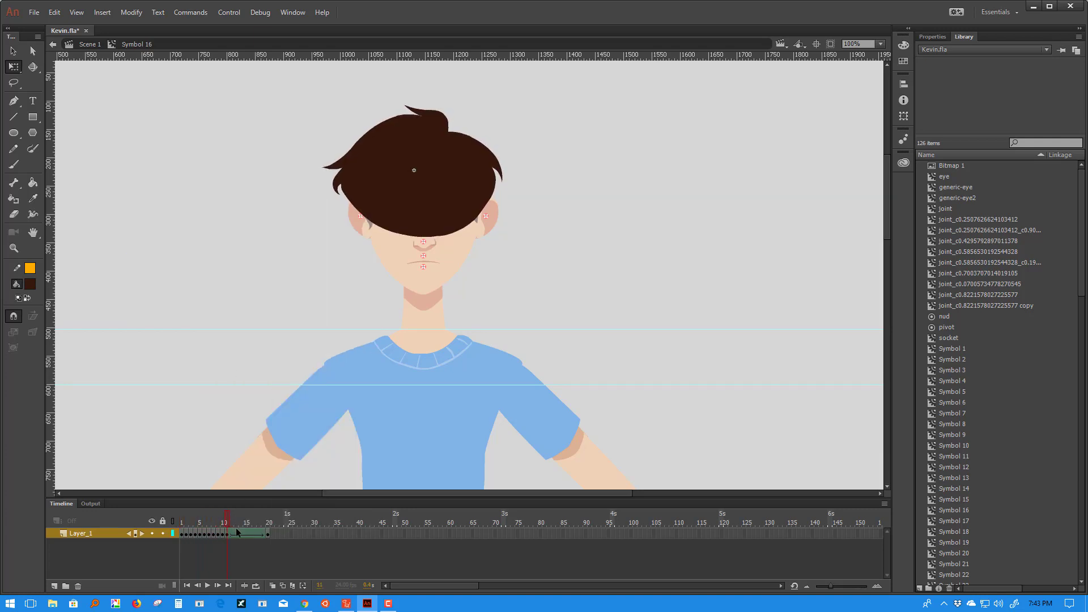
Step: Remove the extra frames after frame 20 from the hair timeline
right_click(246, 533)
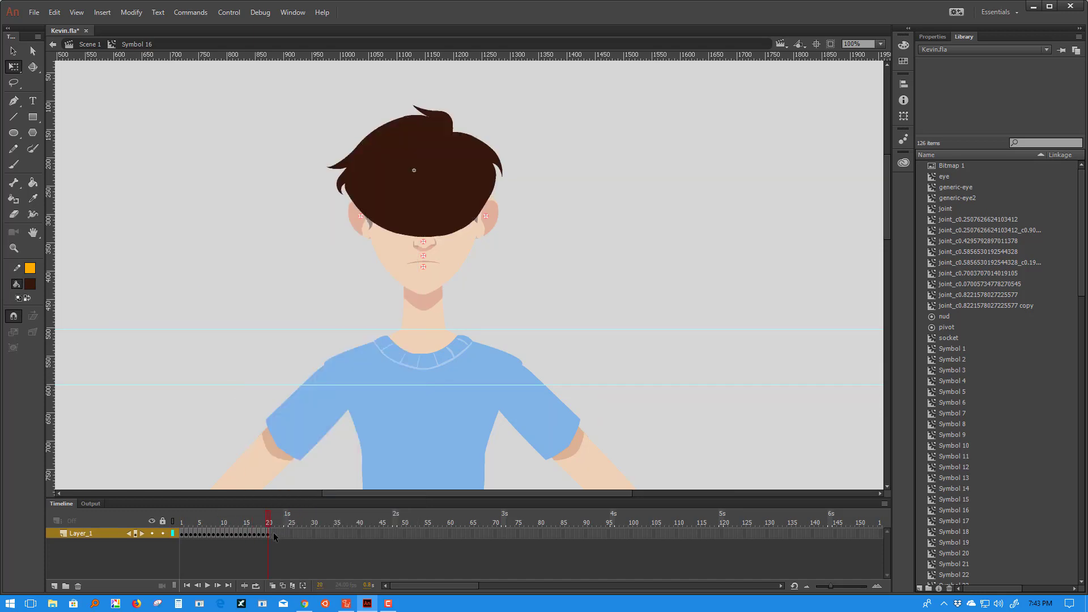
right_click(269, 532)
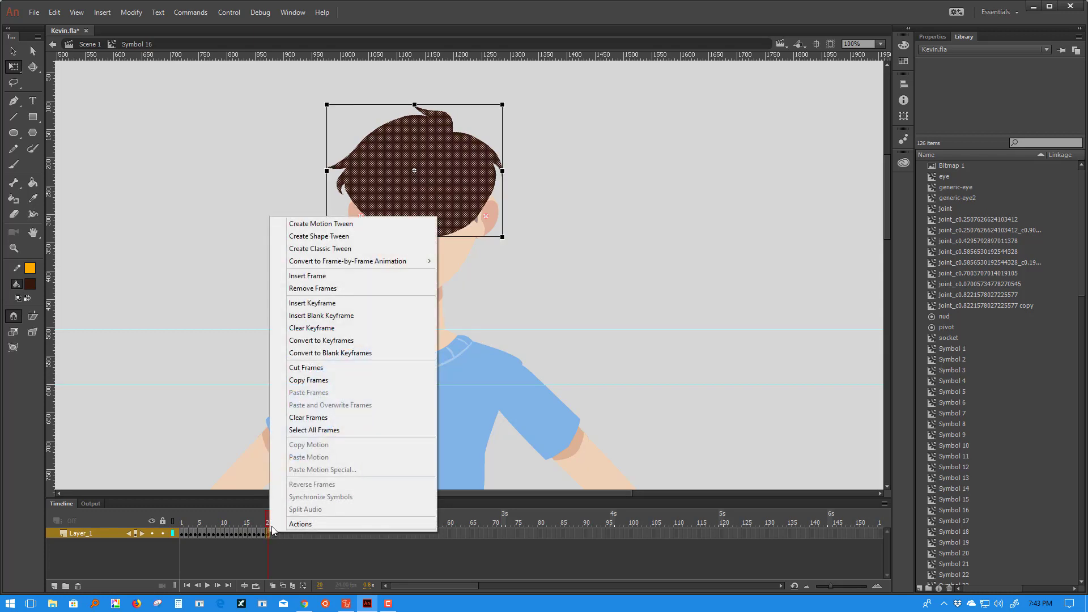
mouse_move(312, 291)
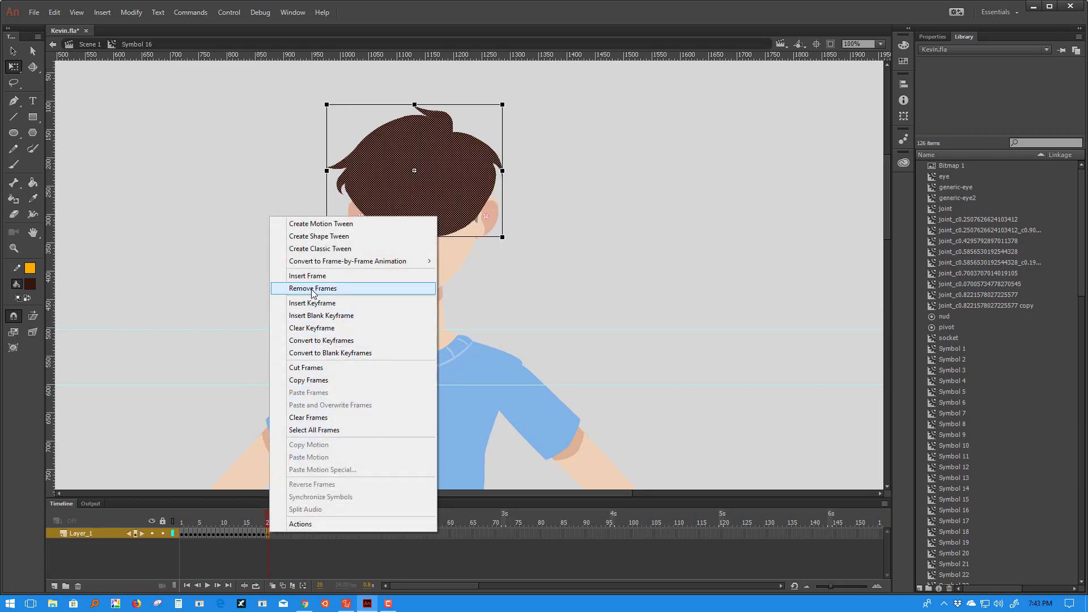
left_click(311, 288)
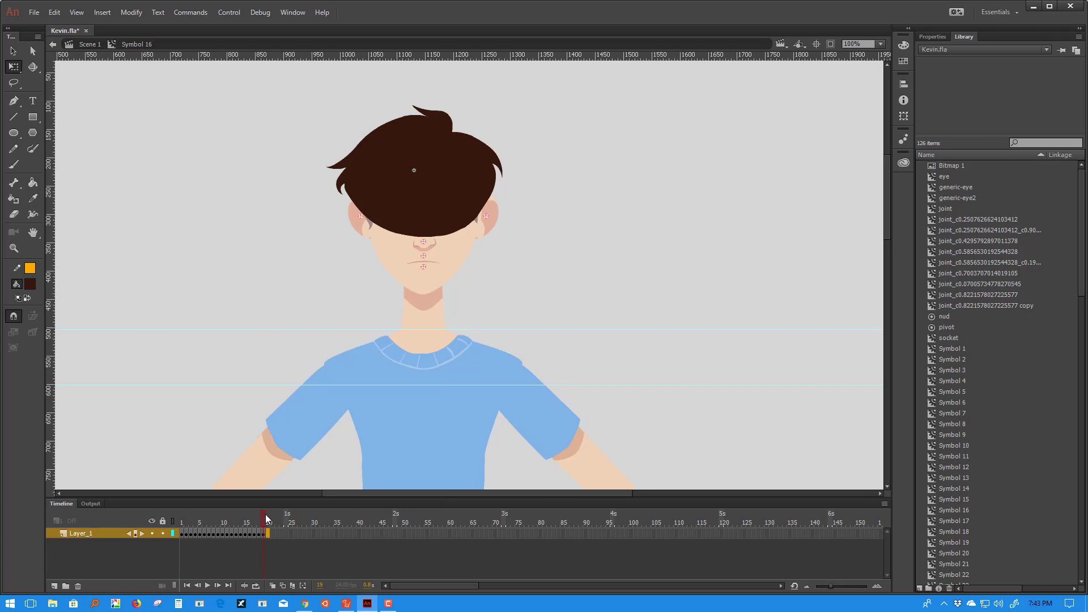
Step: Rewind and preview the 20-frame hair animation looping, then pause
left_click(186, 585)
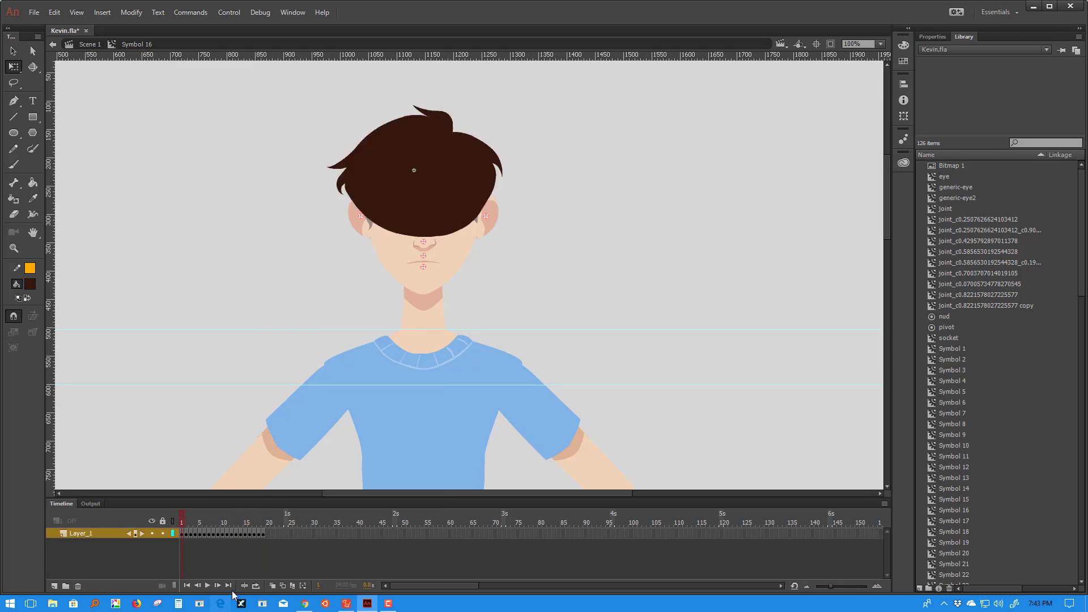
left_click(207, 586)
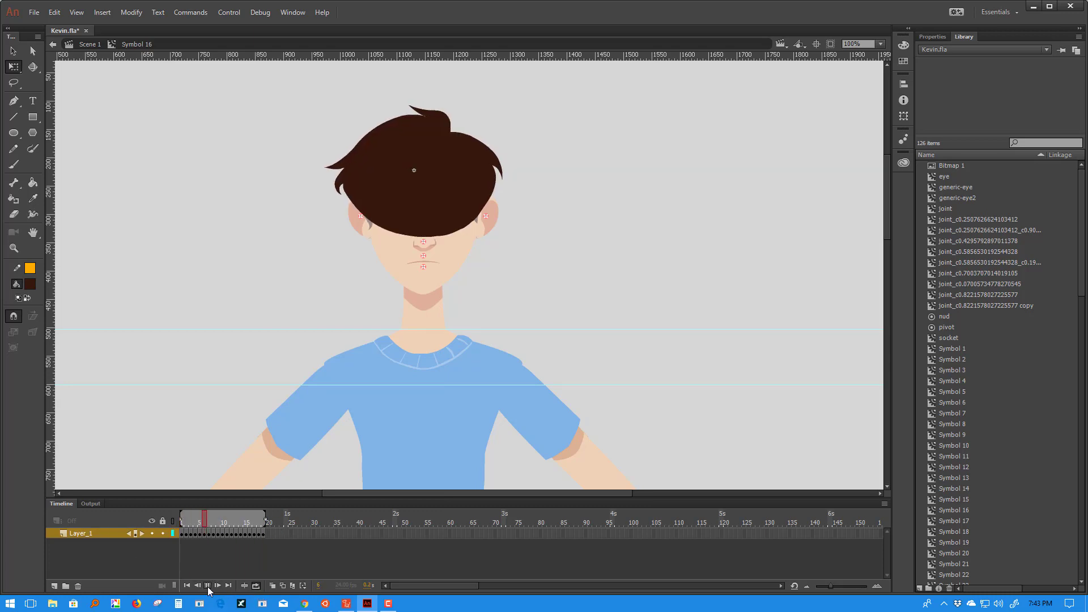
left_click(208, 585)
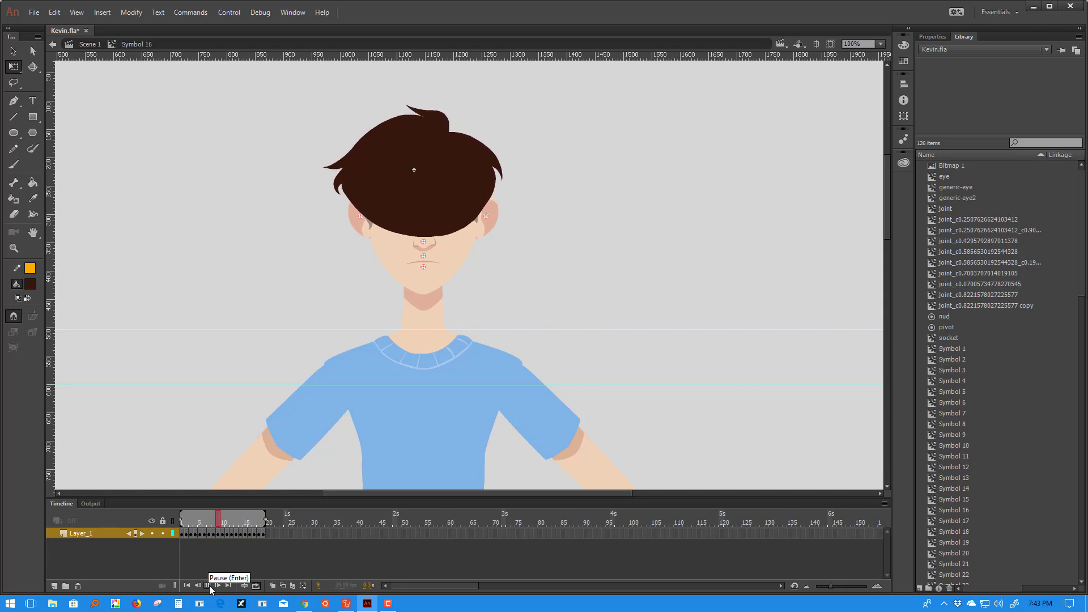
left_click(218, 585)
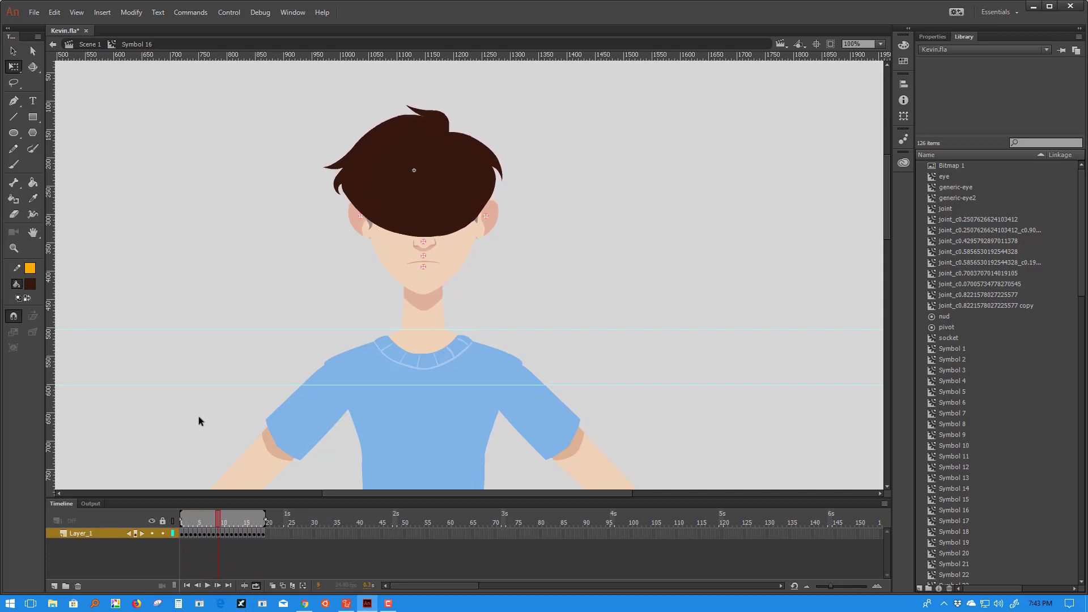
Step: Return to the main scene, enter front-hair Symbol 15, and select frames for keyframing
left_click(89, 44)
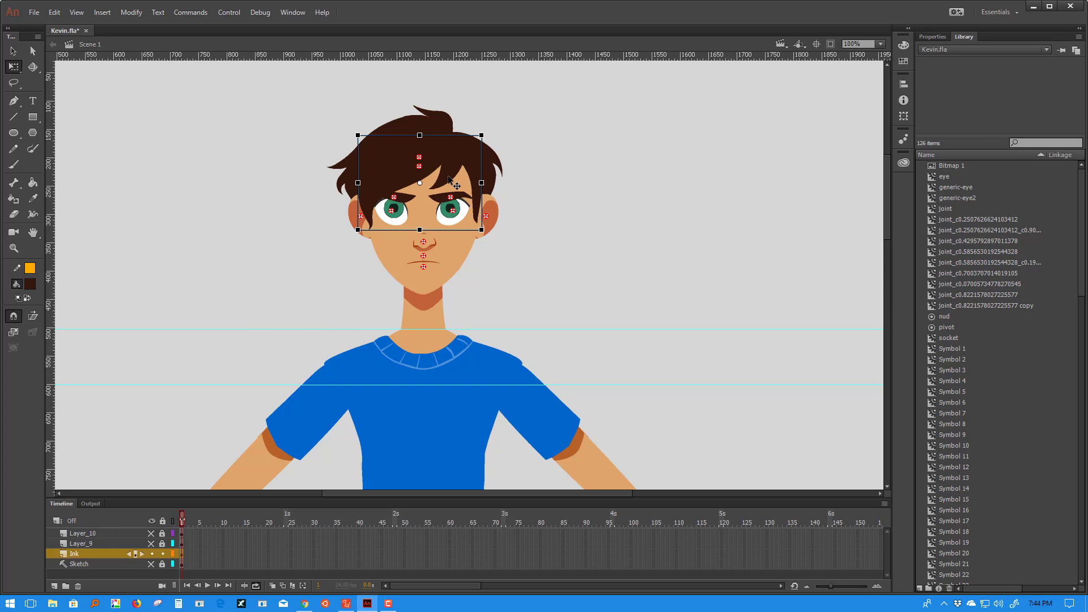
double_click(419, 180)
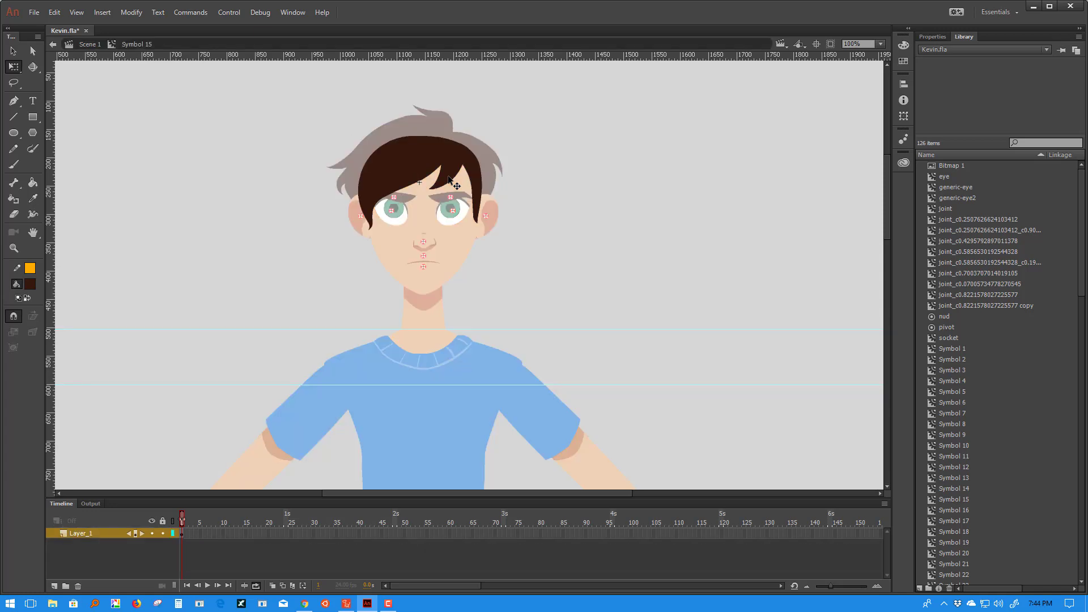
mouse_move(255, 524)
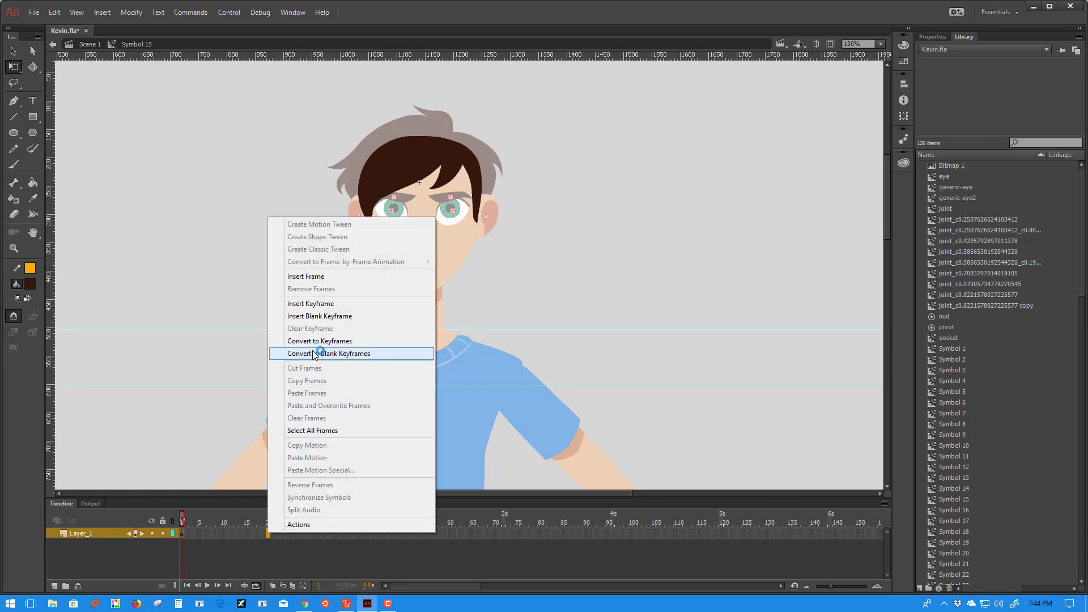
mouse_move(319, 316)
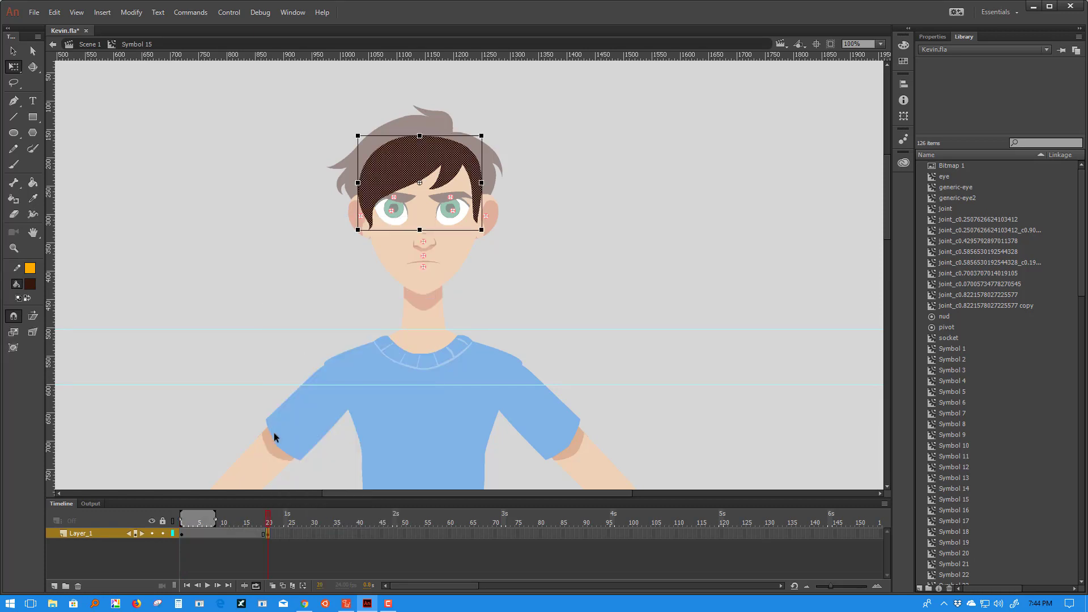
left_click(223, 523)
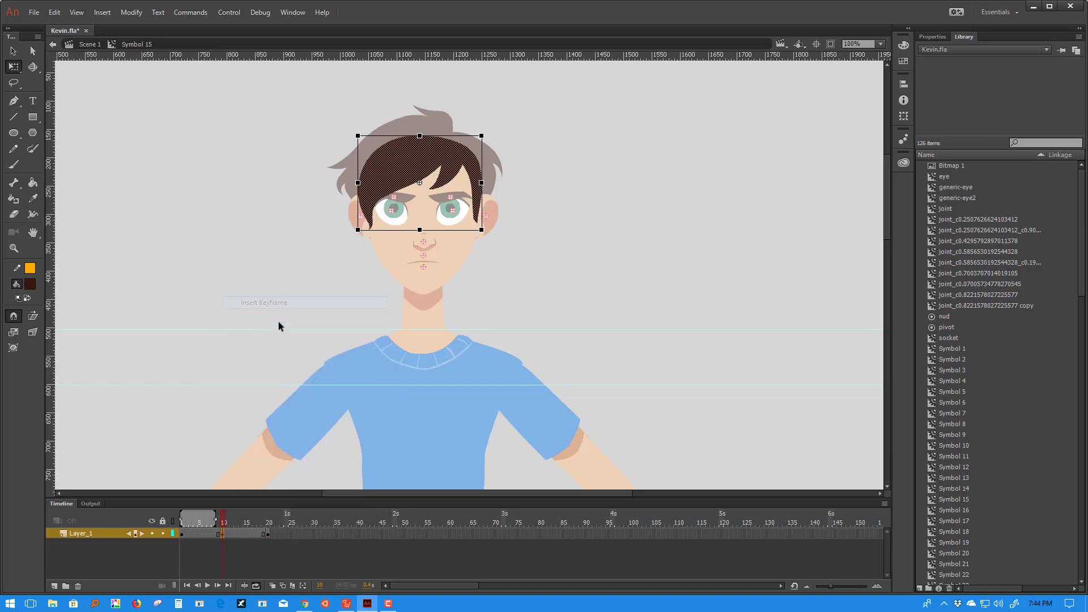
mouse_move(13, 319)
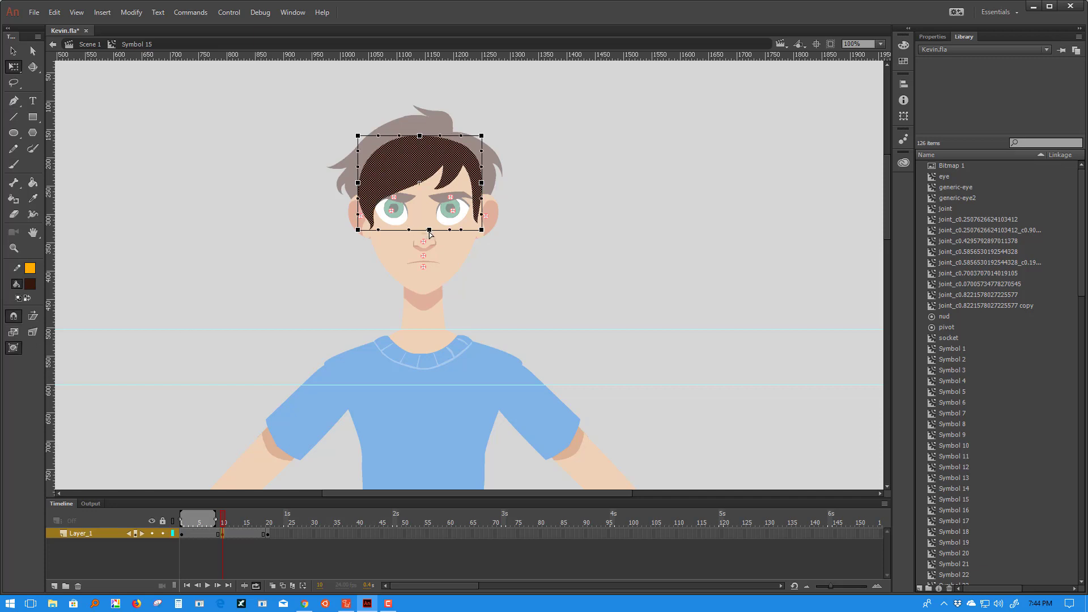
mouse_move(436, 237)
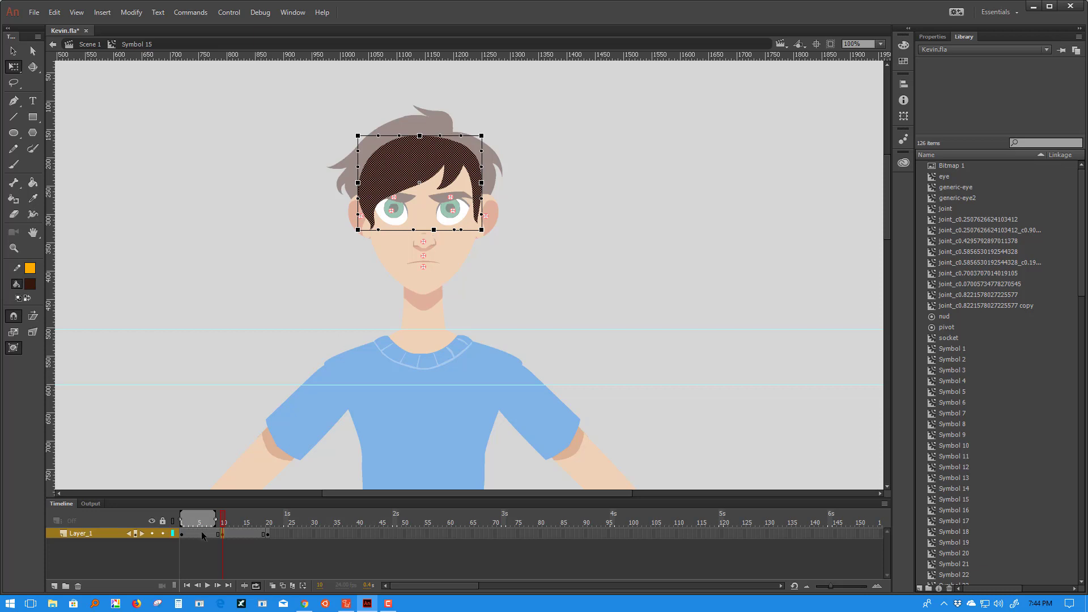
right_click(208, 533)
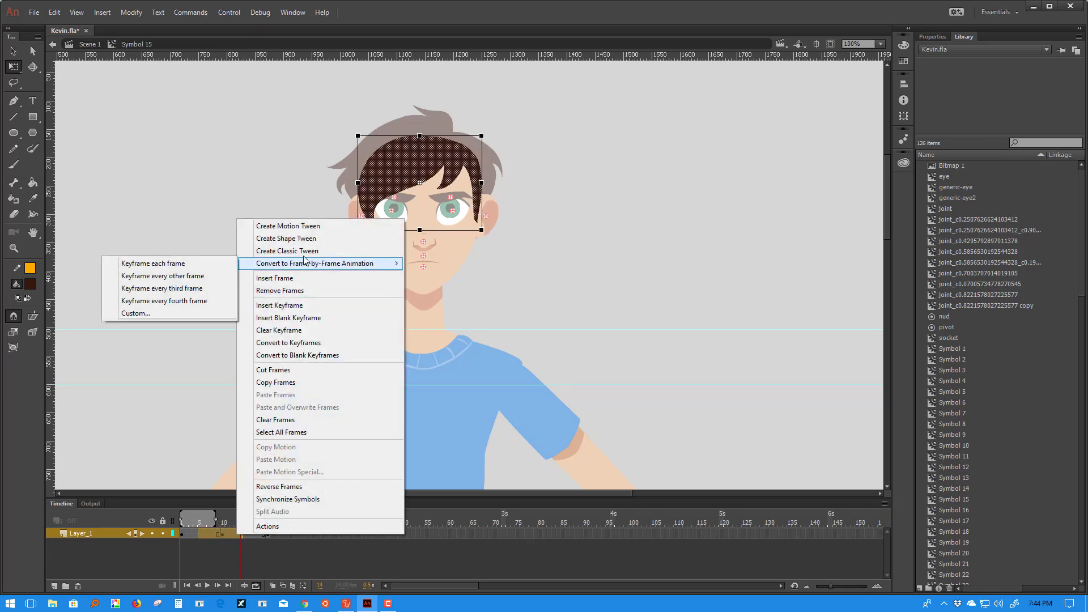
mouse_move(304, 239)
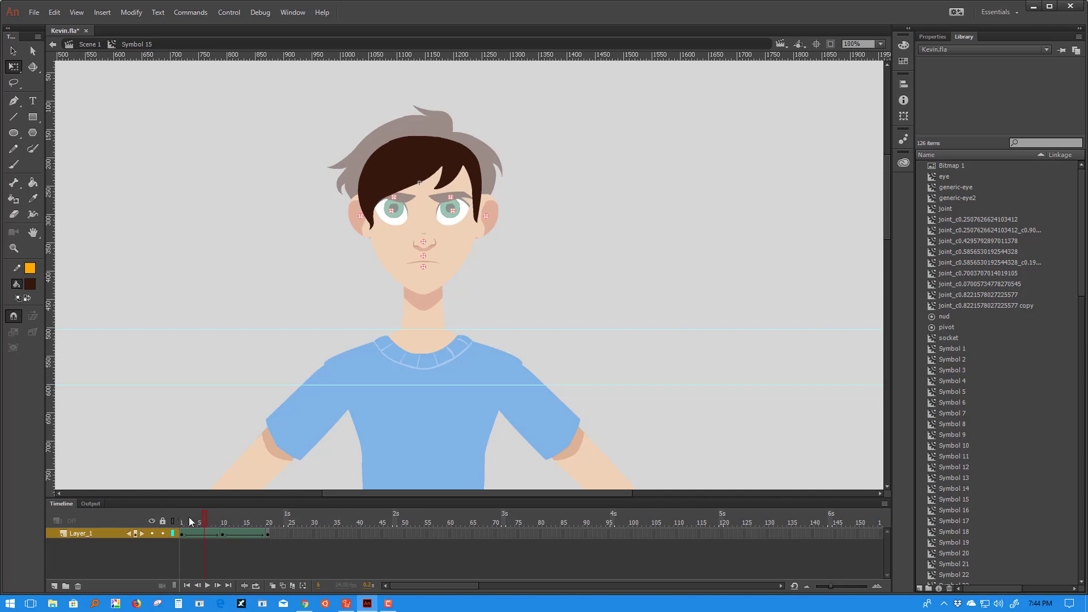
Step: Convert Symbol 15's front-hair tween into a keyframe on every frame
left_click(245, 521)
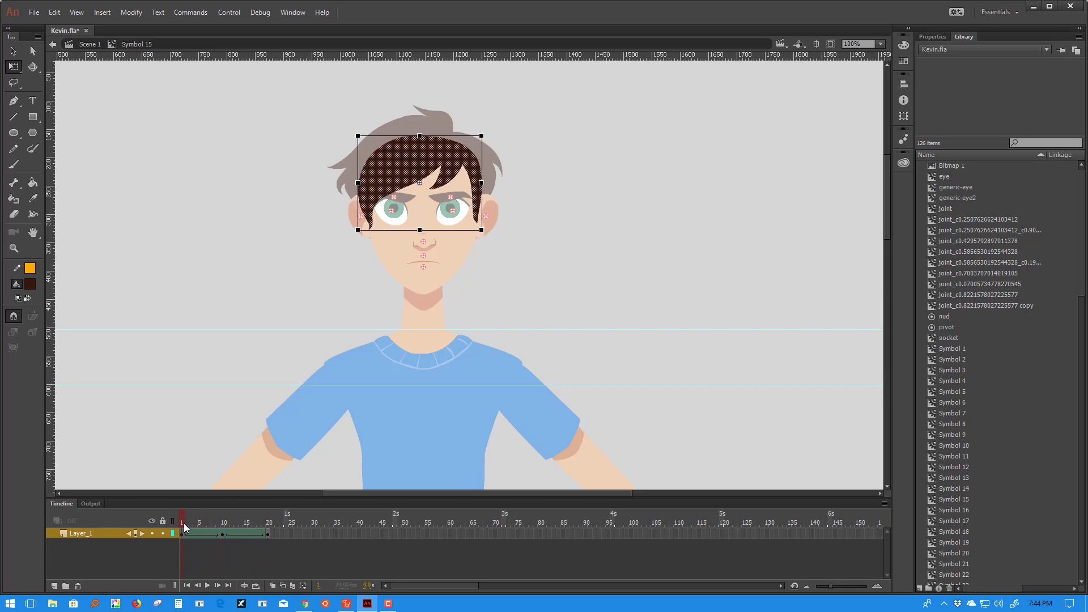
right_click(182, 533)
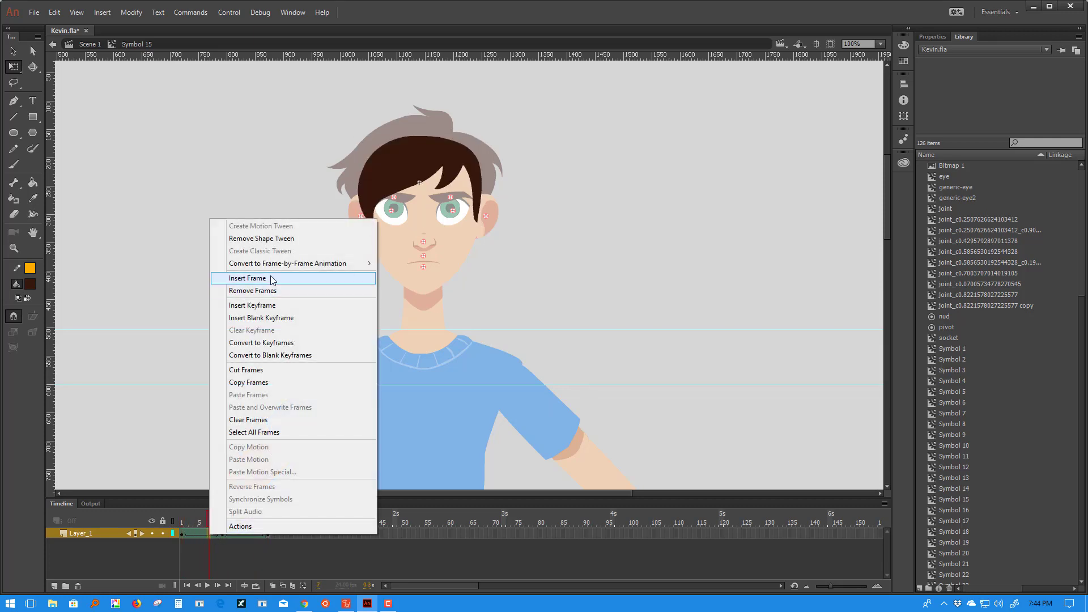
left_click(248, 278)
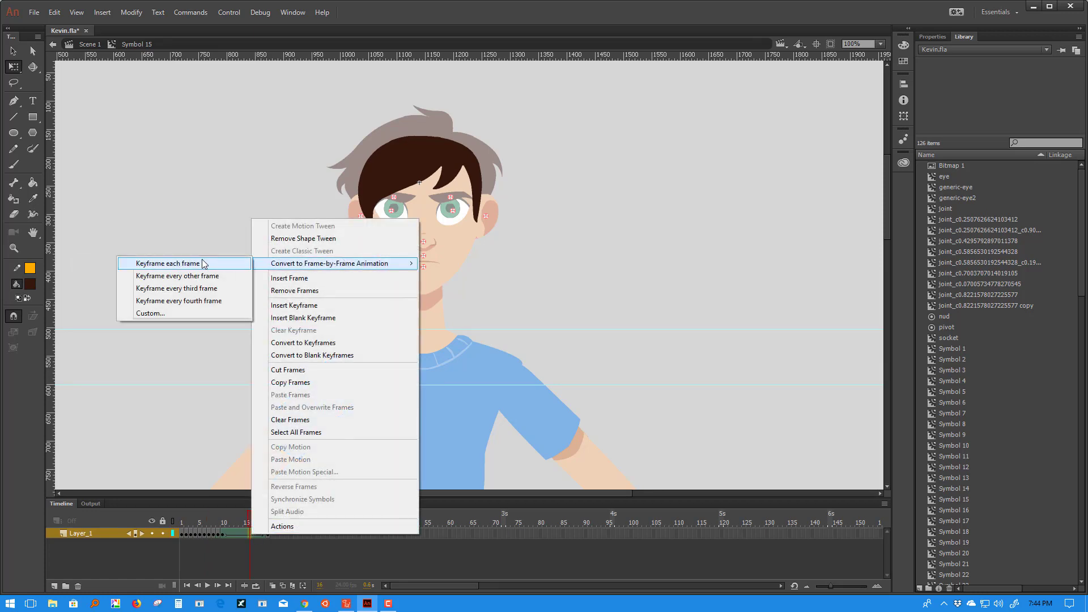
left_click(166, 263)
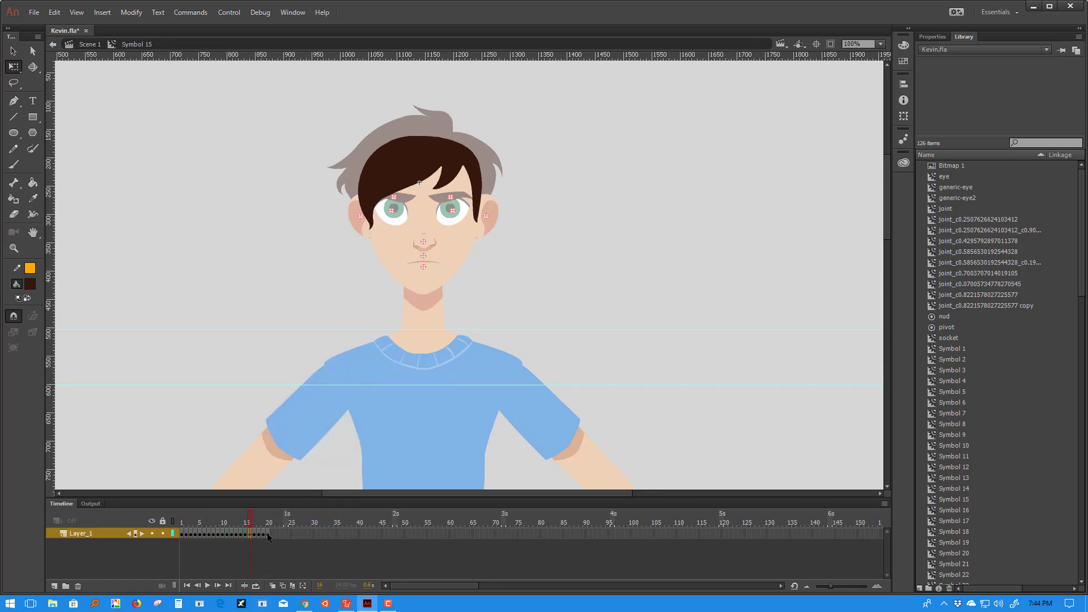
Step: Scrub and play the front-hair animation, stopping back at frame 1
left_click(269, 521)
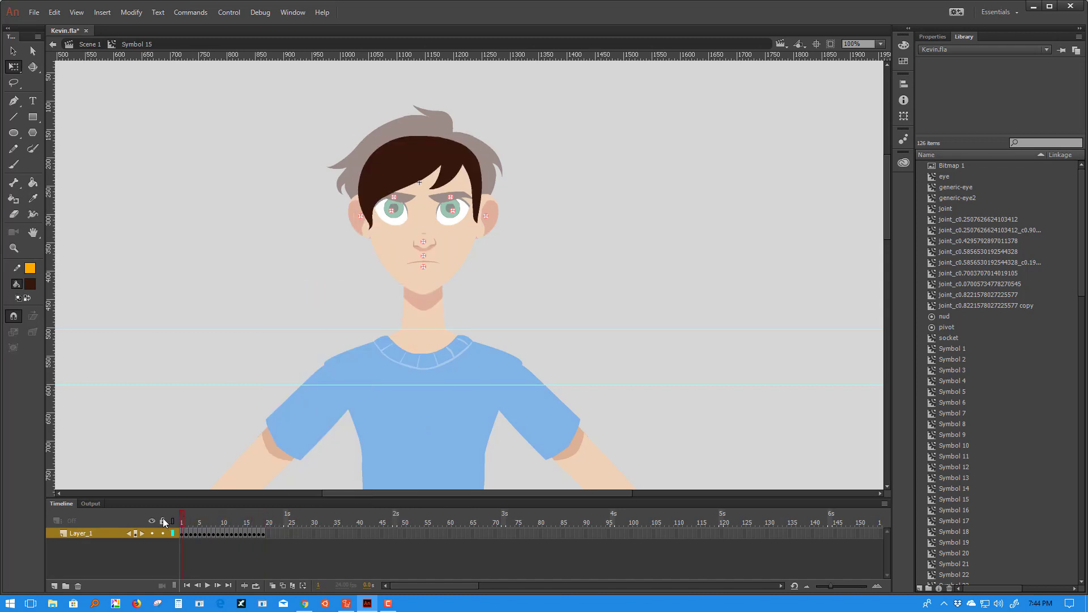
left_click(223, 521)
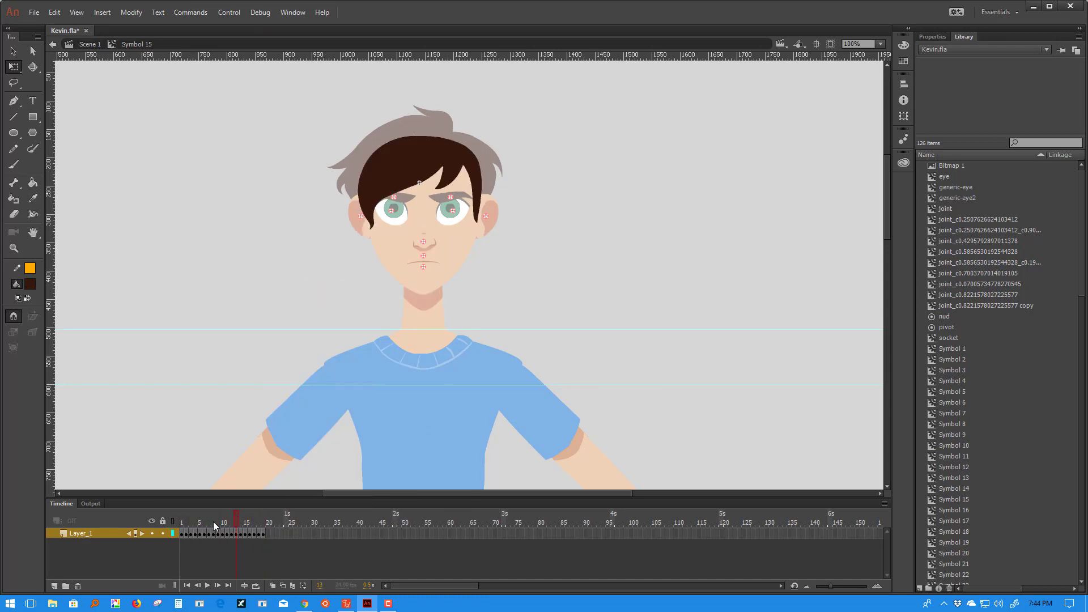
left_click(206, 585)
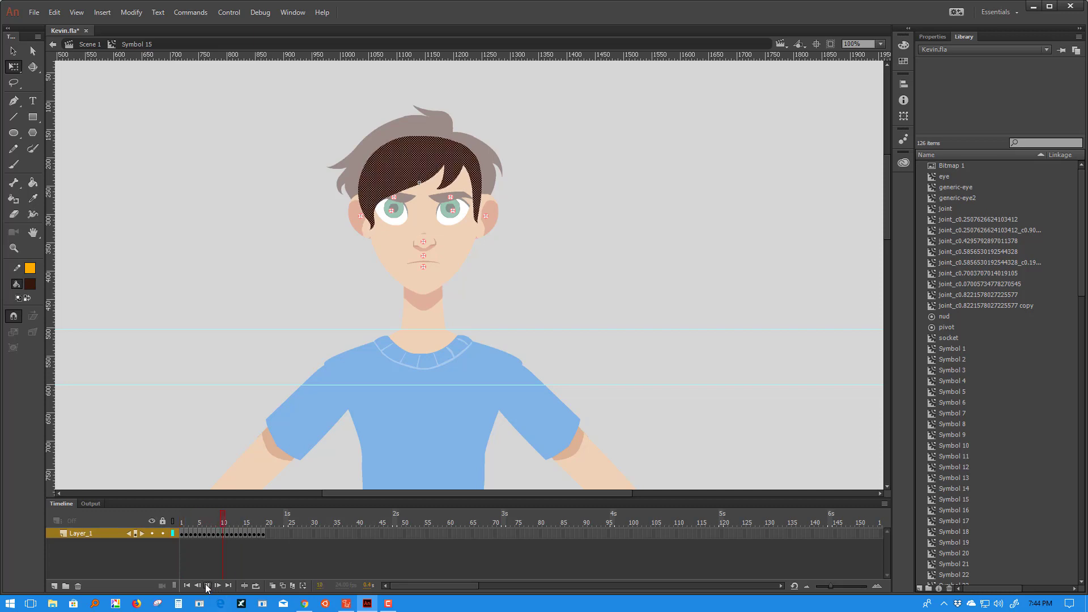
left_click(186, 585)
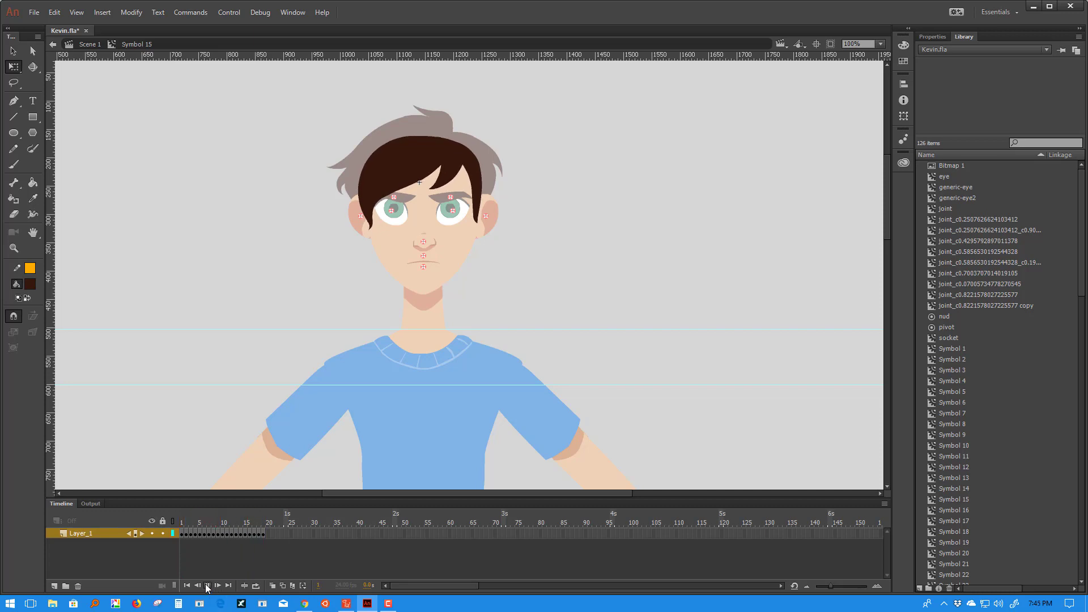
Step: Exit the hair symbol back to Scene 1 and save the Kevin file
left_click(207, 585)
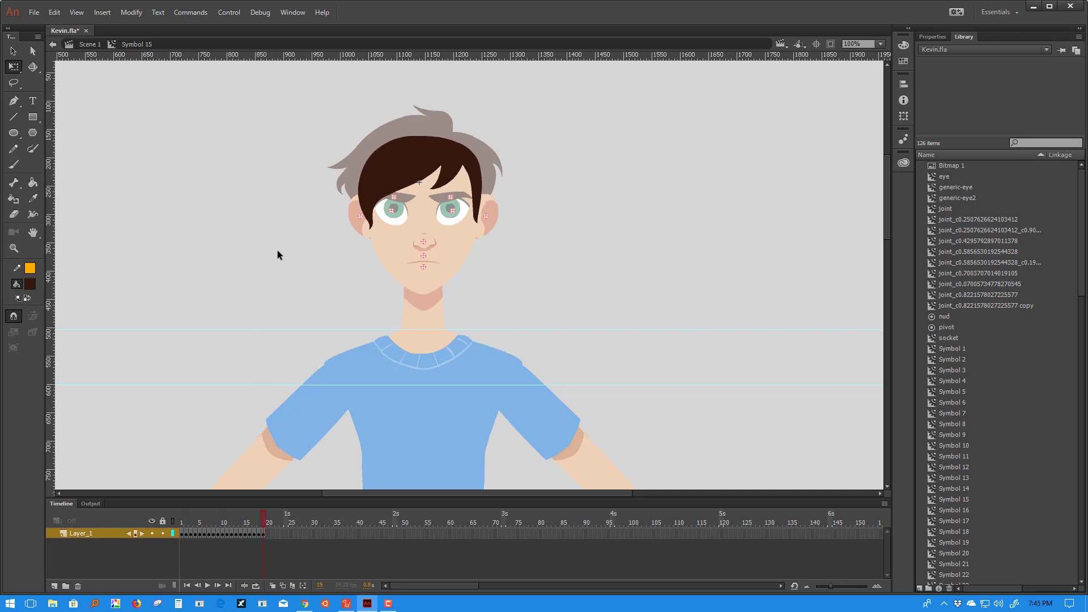
left_click(89, 44)
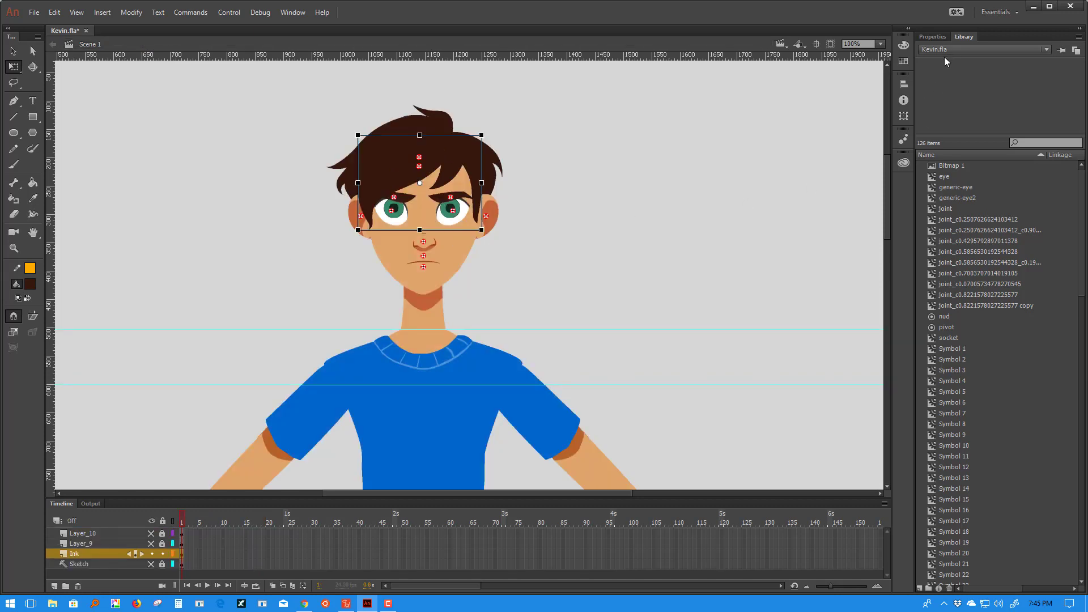
mouse_move(504, 260)
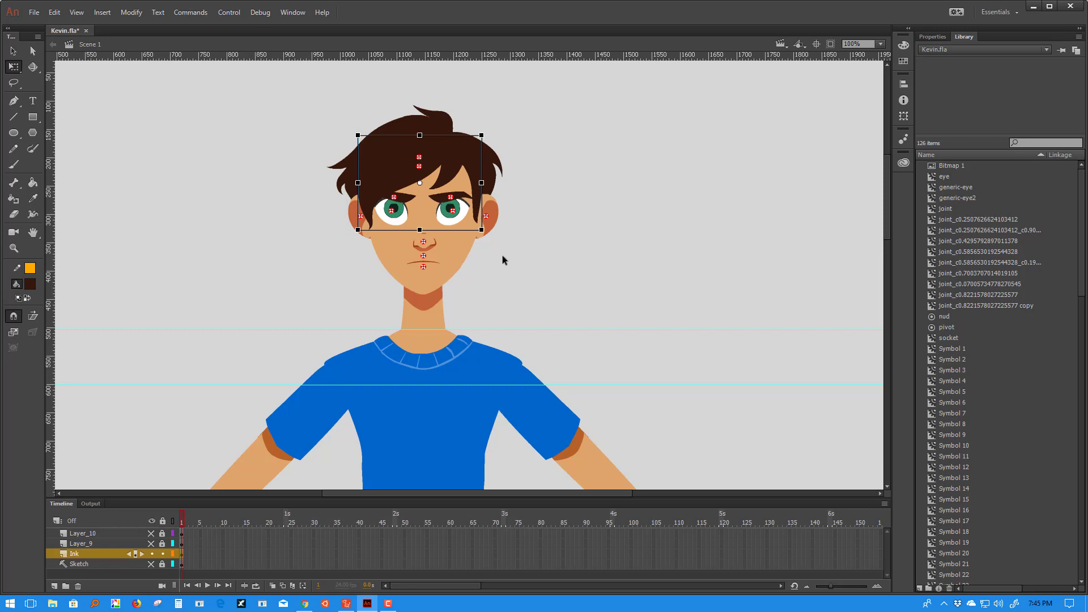
mouse_move(610, 299)
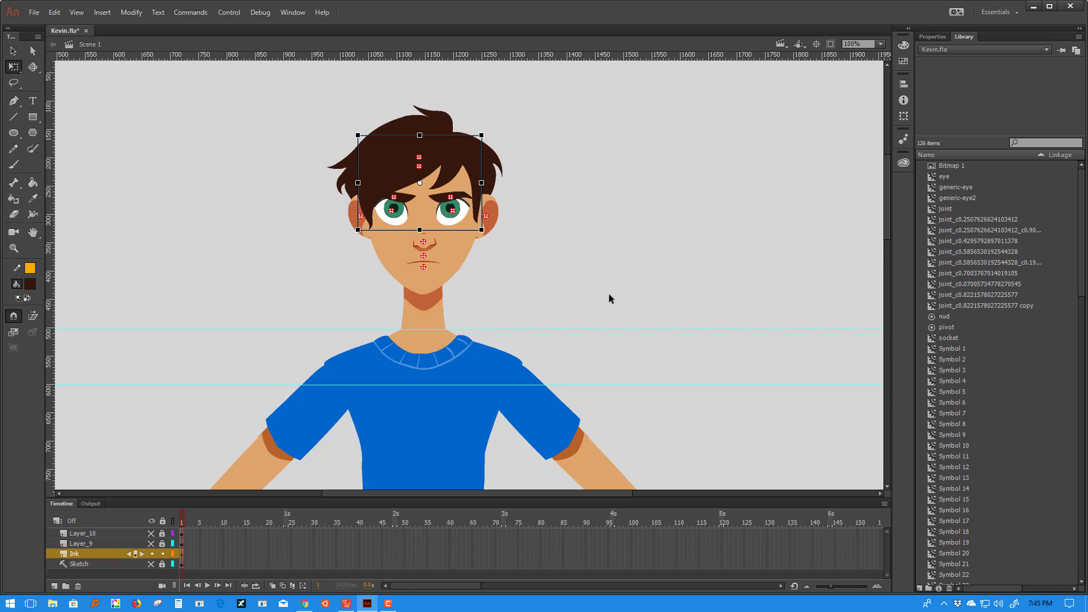
mouse_move(114, 56)
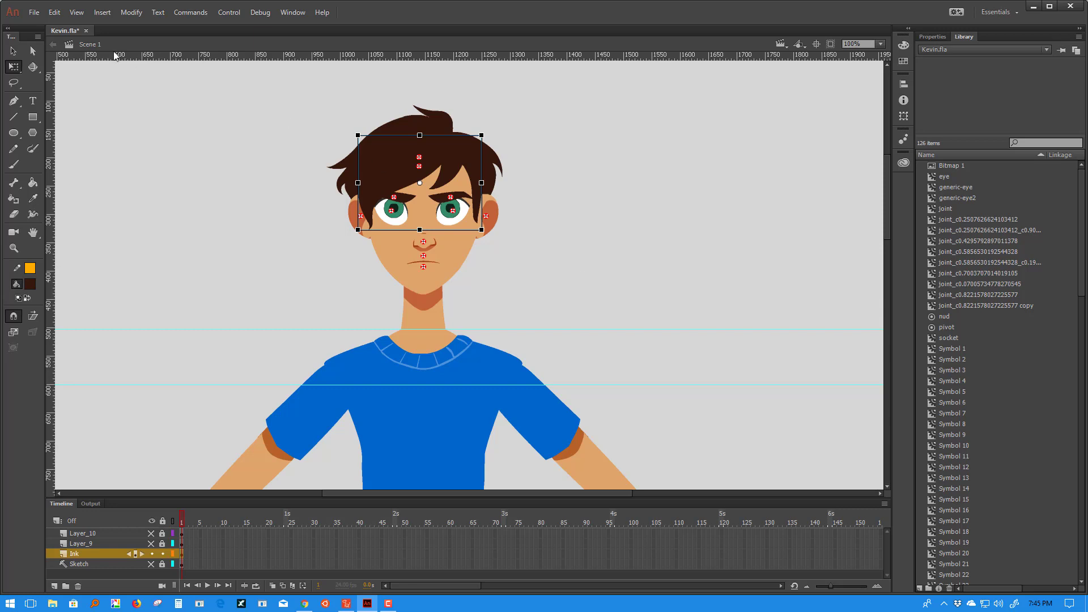
key("ctrl+s")
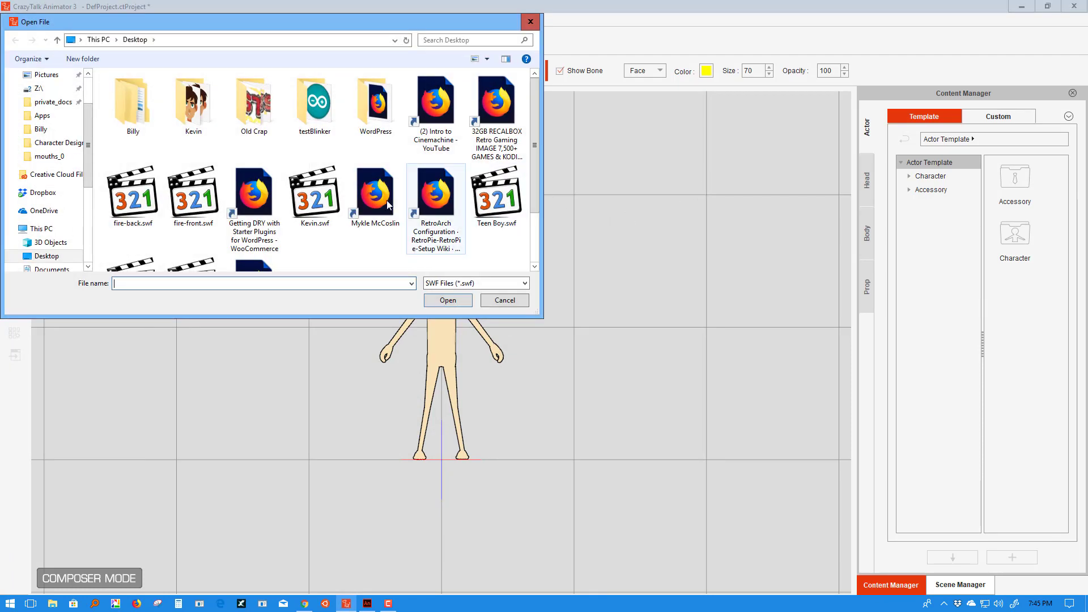
Step: Reload Kevin from the updated SWF, accept the loading options and close the SWF Information message
left_click(448, 300)
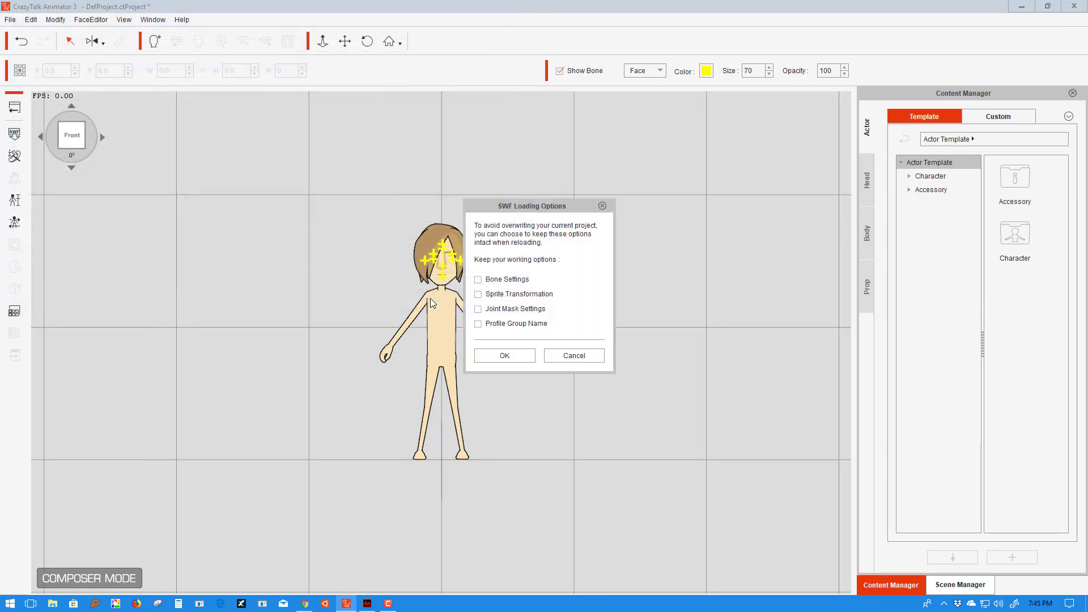
left_click(504, 355)
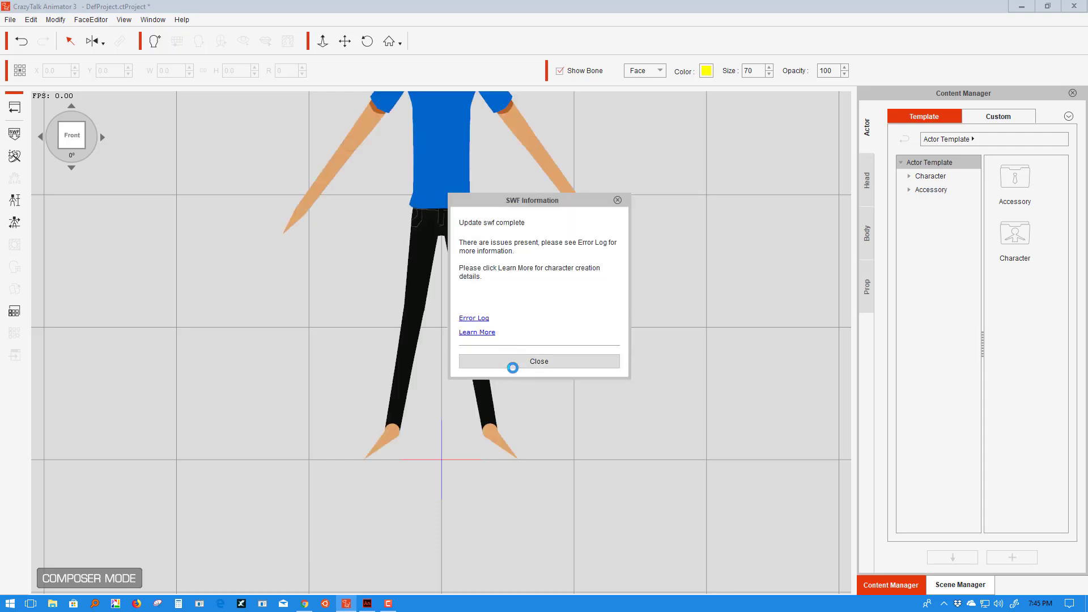
left_click(538, 361)
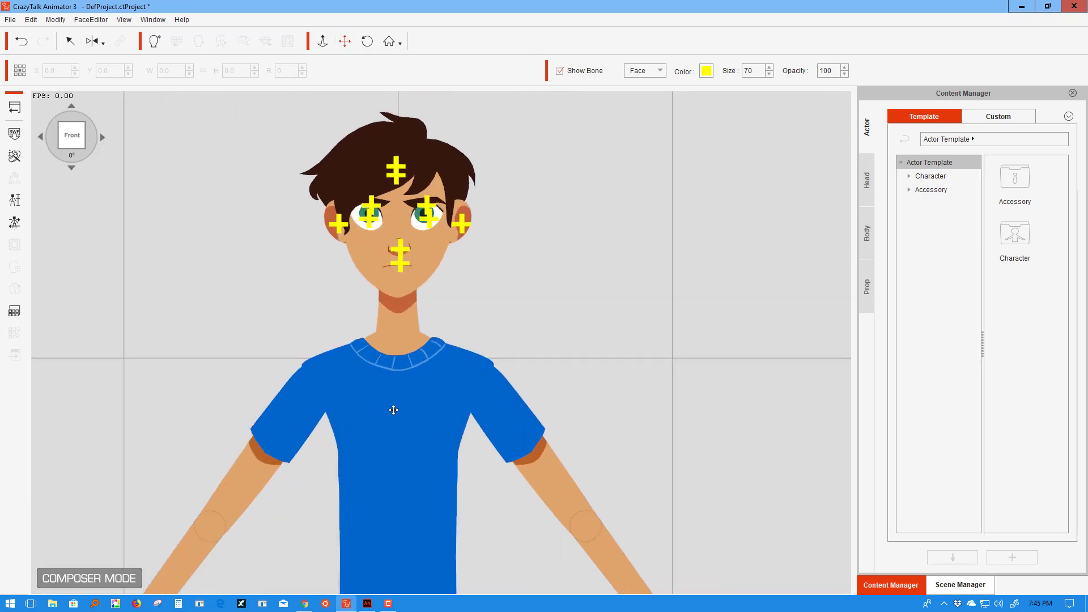
scroll("up", 3)
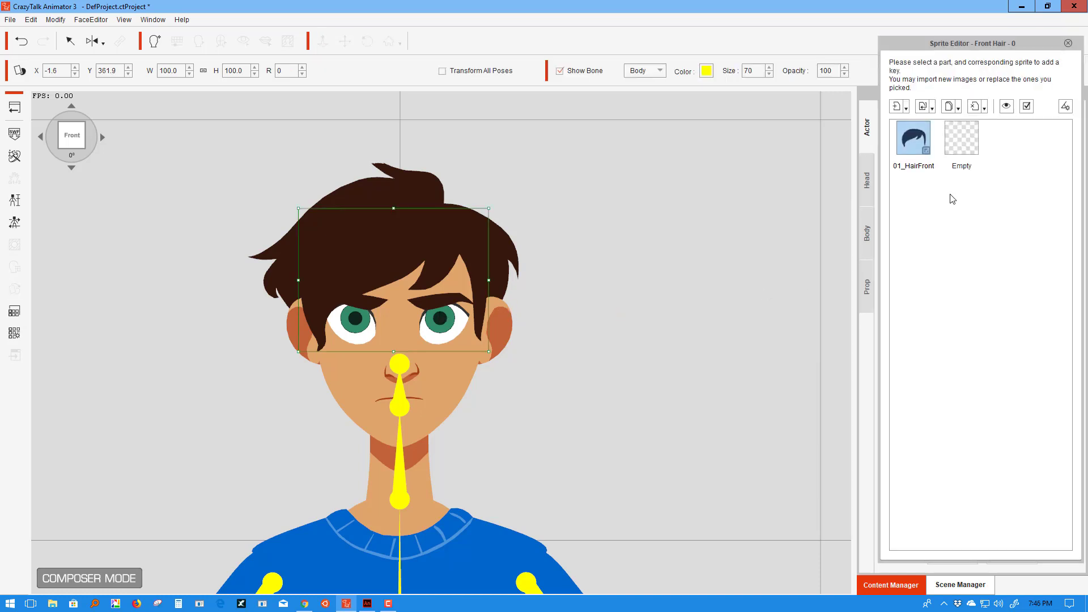
mouse_move(945, 189)
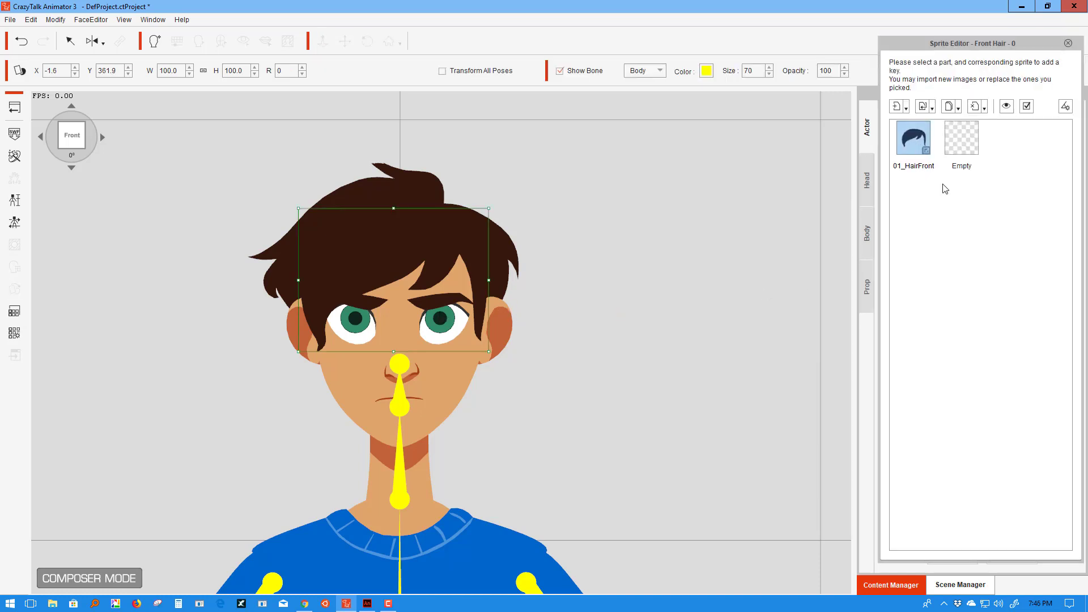
Step: Inspect the Front Hair sprites 01_HairFront and Empty, then go back to stage mode
left_click(913, 137)
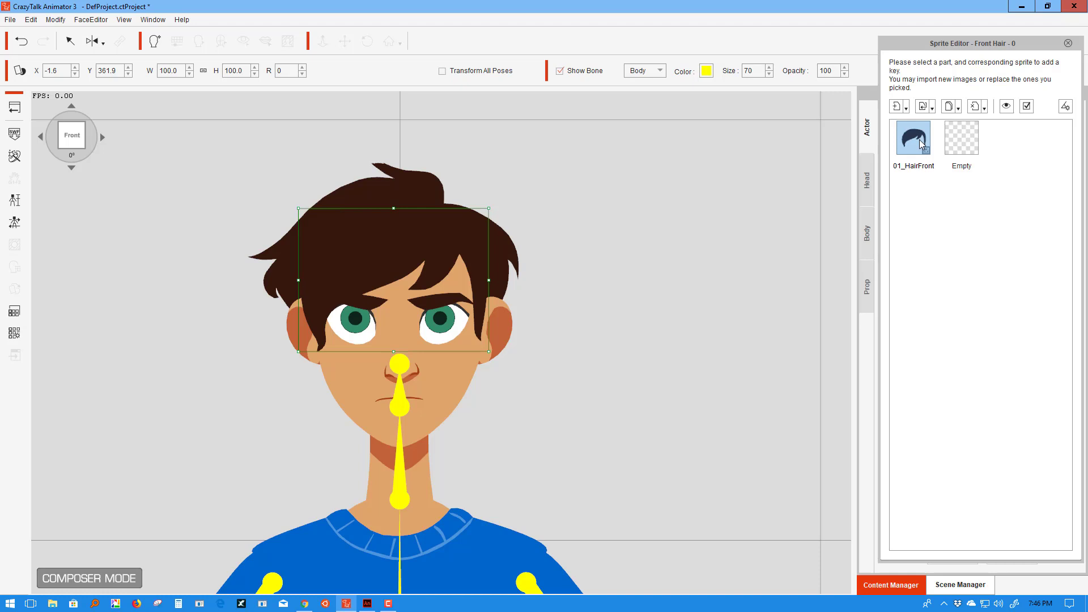
mouse_move(913, 136)
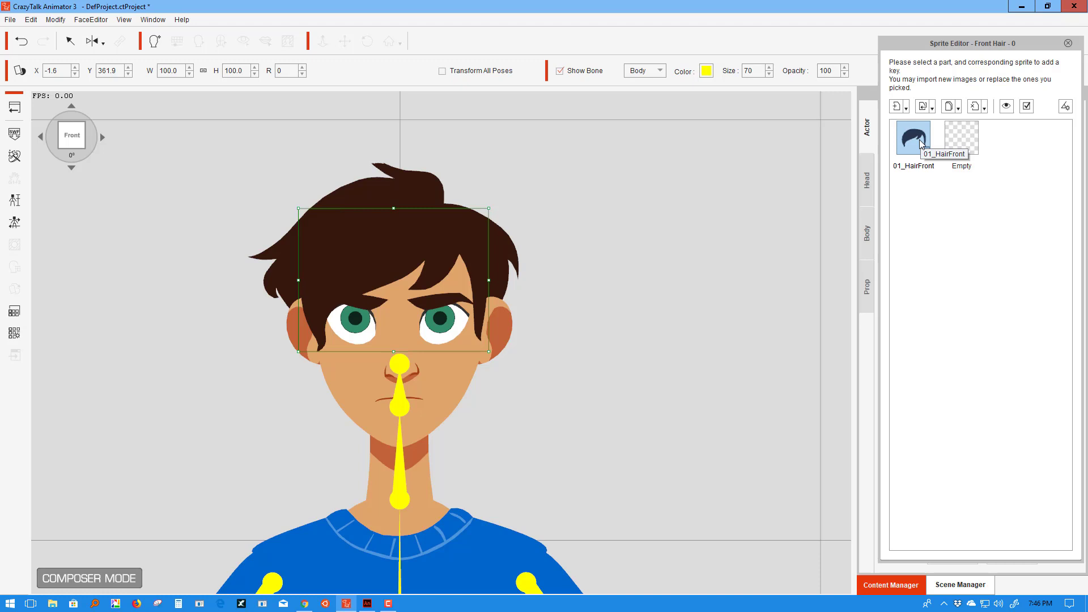
mouse_move(1026, 136)
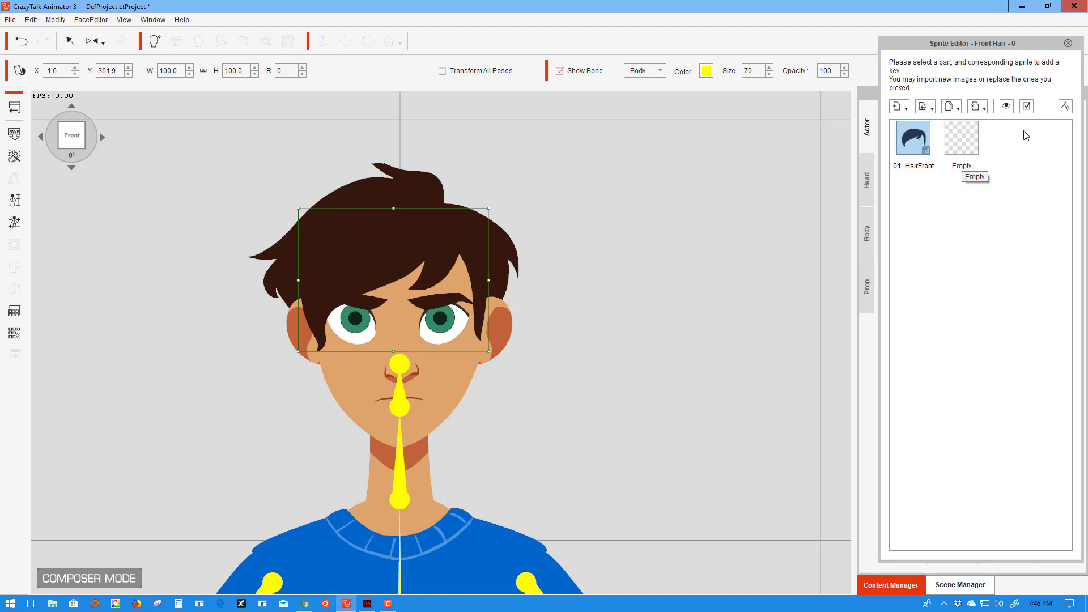
mouse_move(963, 346)
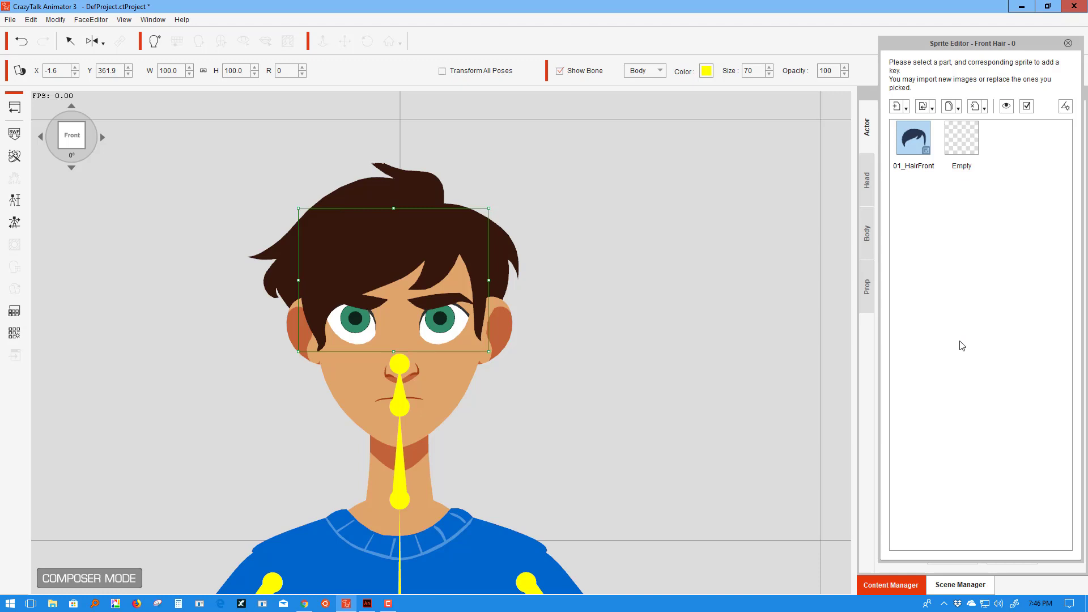
mouse_move(962, 241)
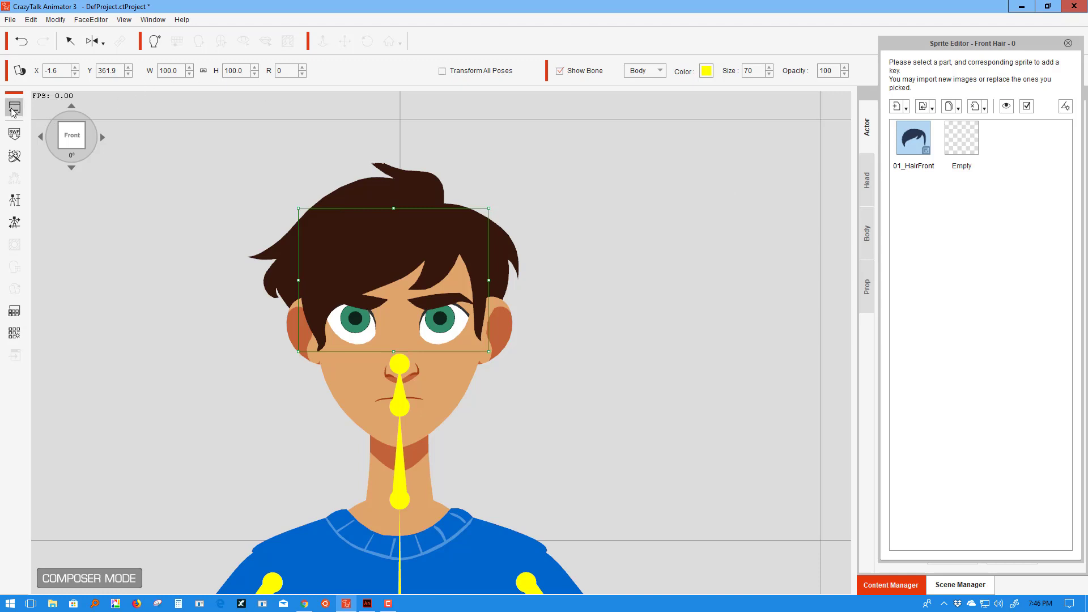
left_click(890, 585)
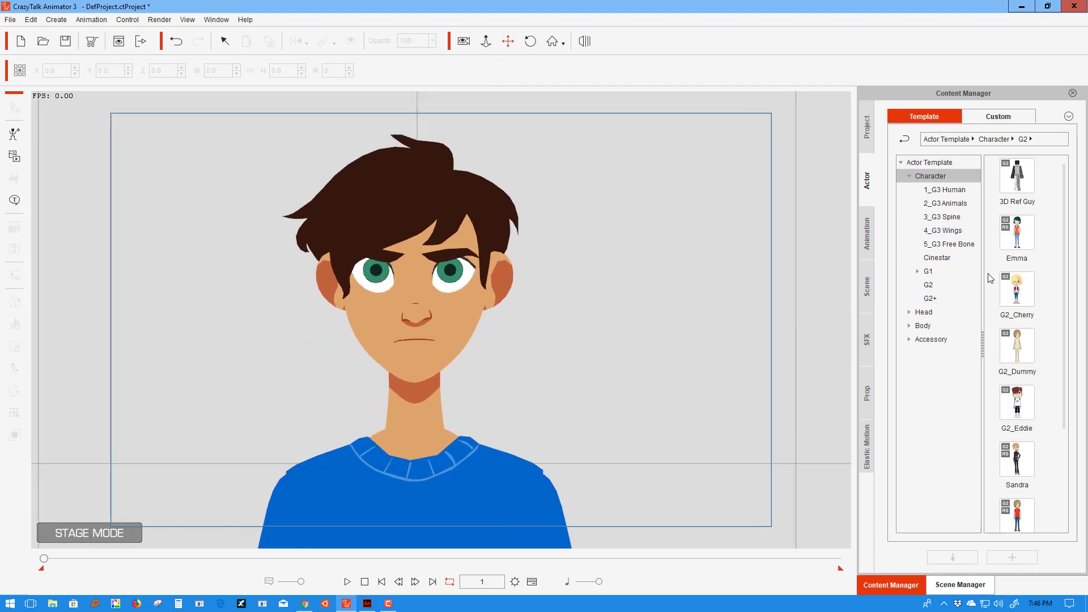
left_click(346, 582)
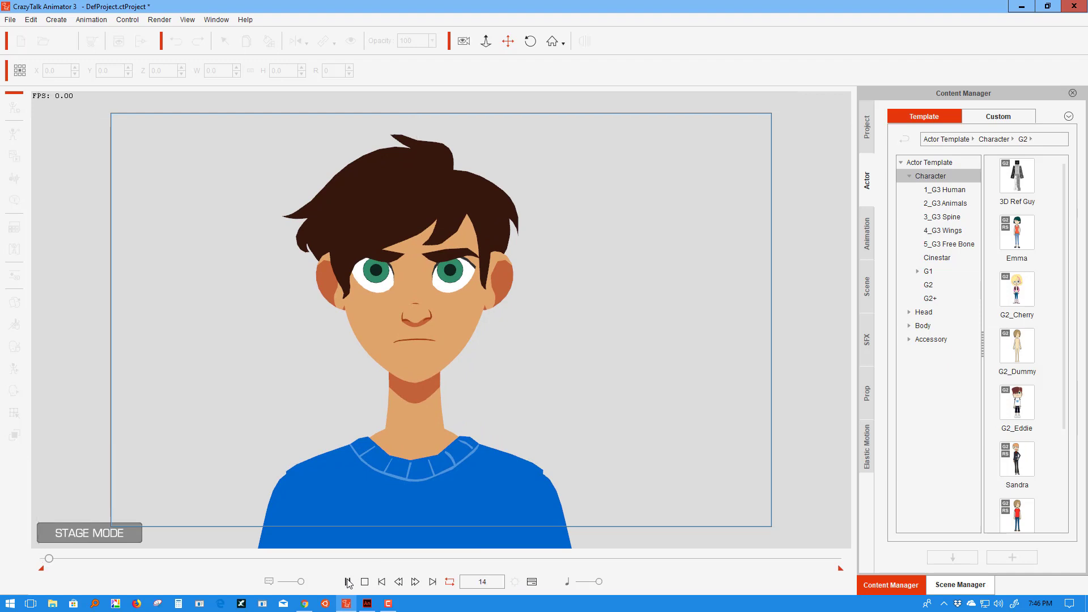
left_click(347, 582)
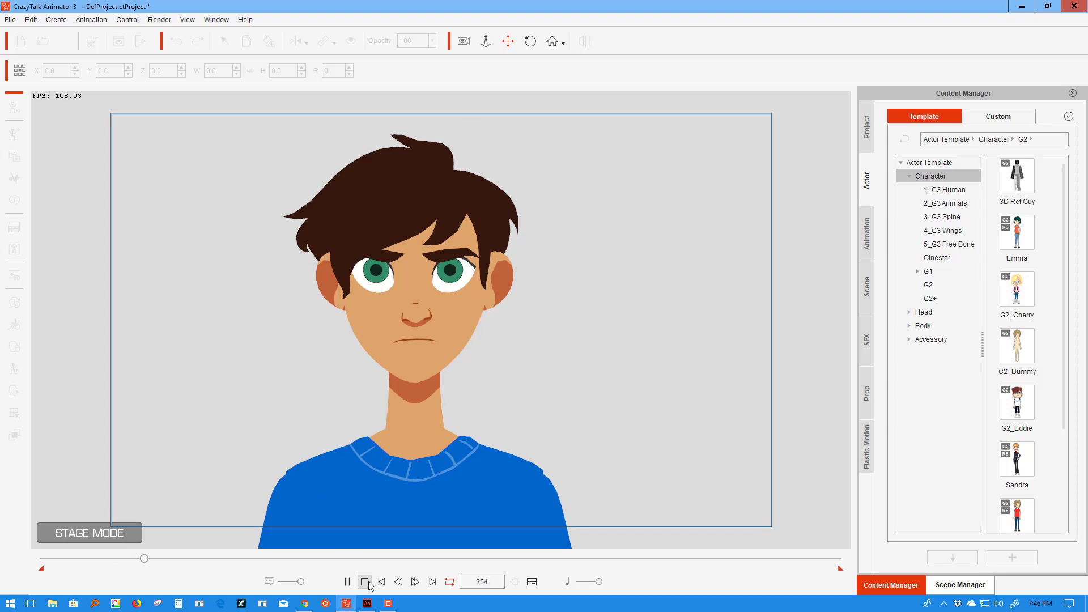
left_click(364, 581)
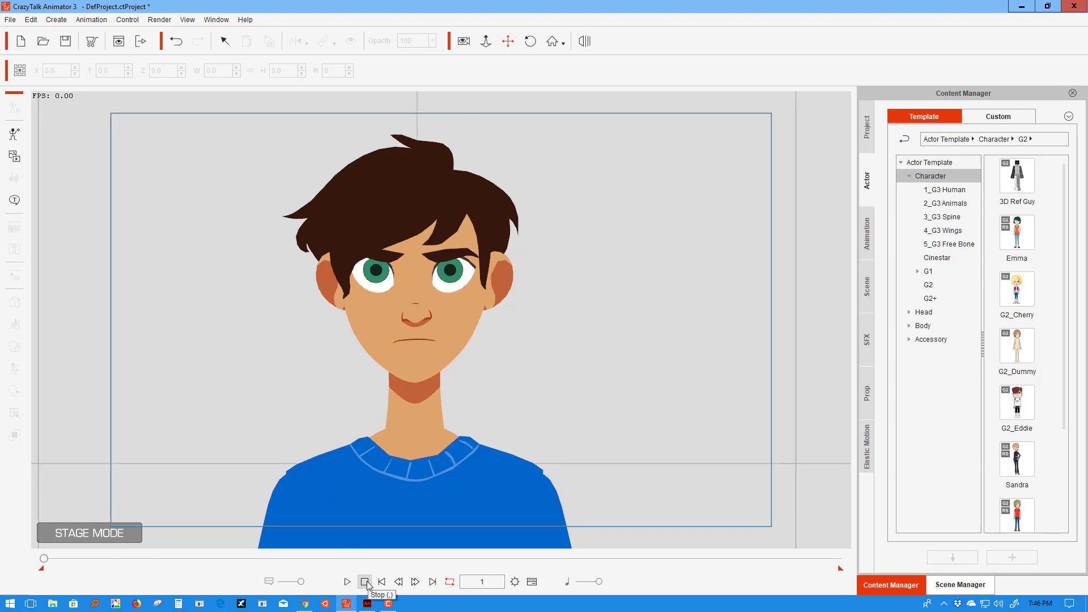
left_click(365, 582)
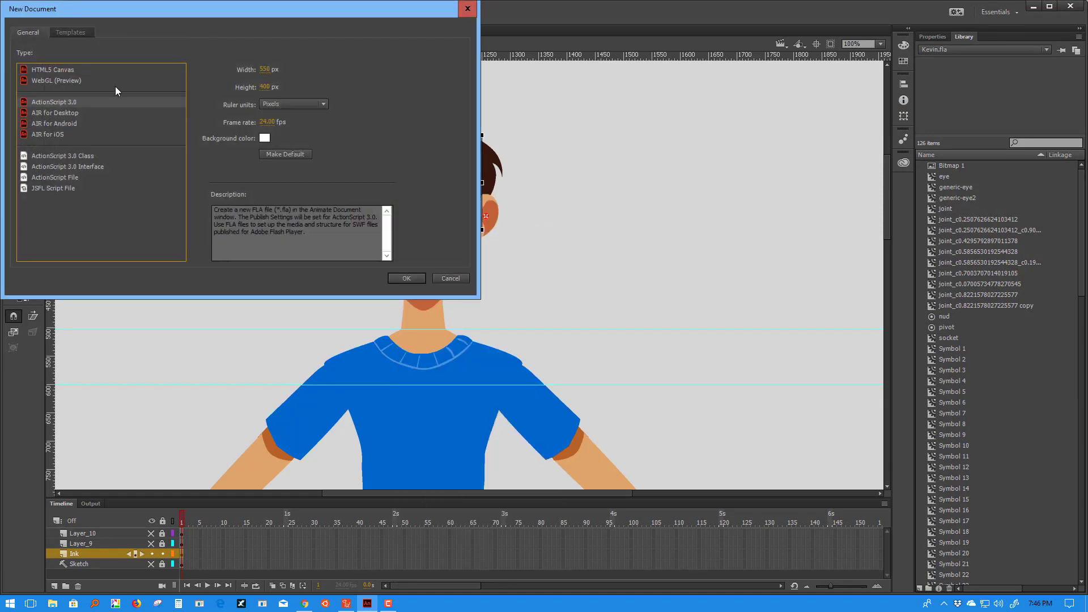
Step: Create a new ActionScript 3.0 document and paste the front hair in place
left_click(406, 278)
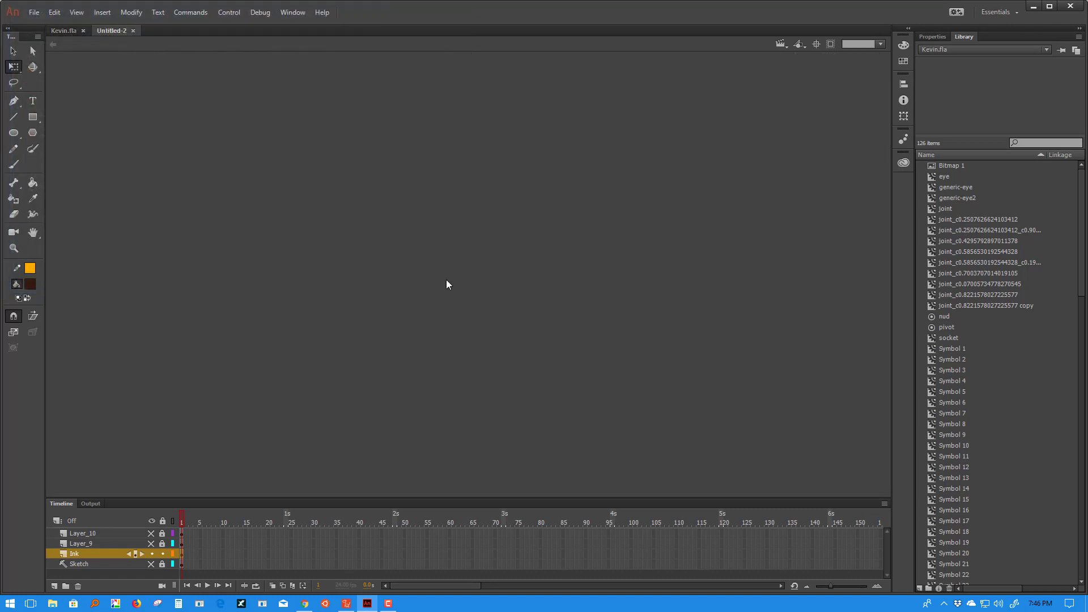
right_click(448, 285)
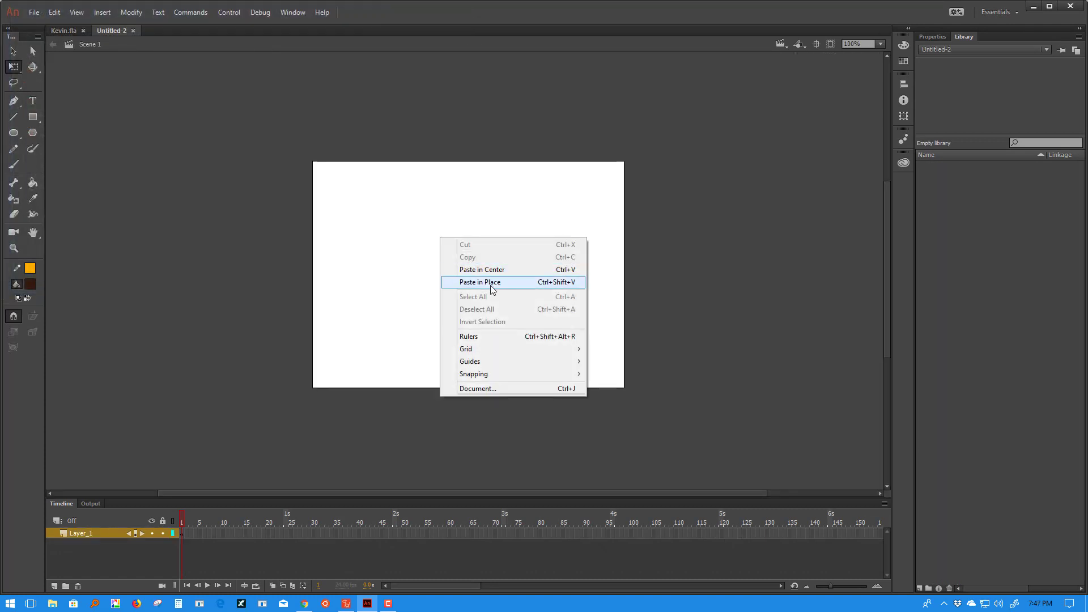
left_click(480, 282)
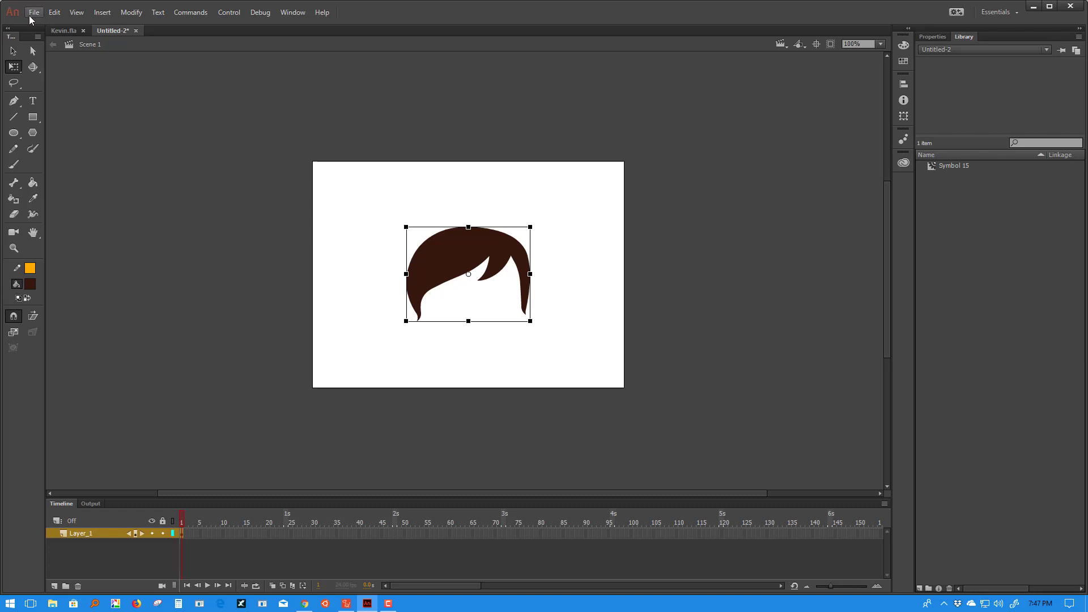
Step: Export the document as the SWF movie 'fronthair' to the desktop
left_click(33, 12)
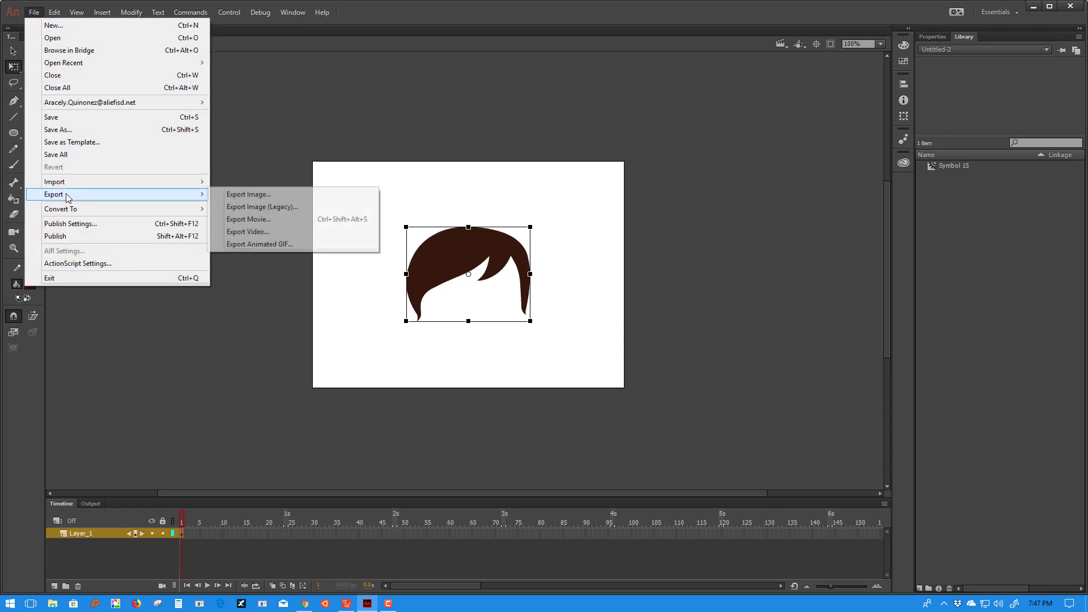
mouse_move(247, 219)
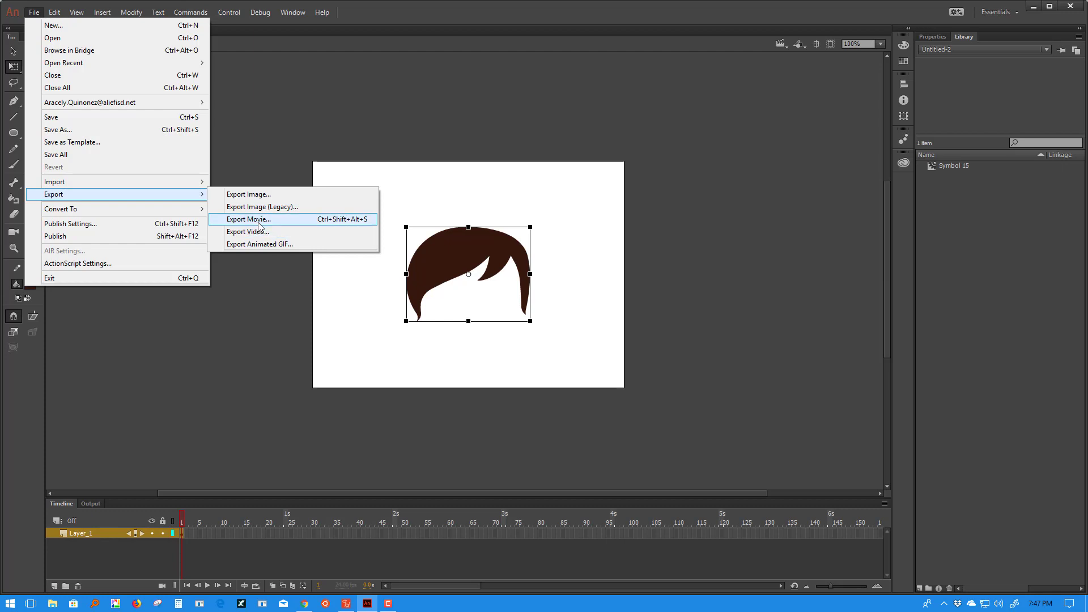
left_click(248, 218)
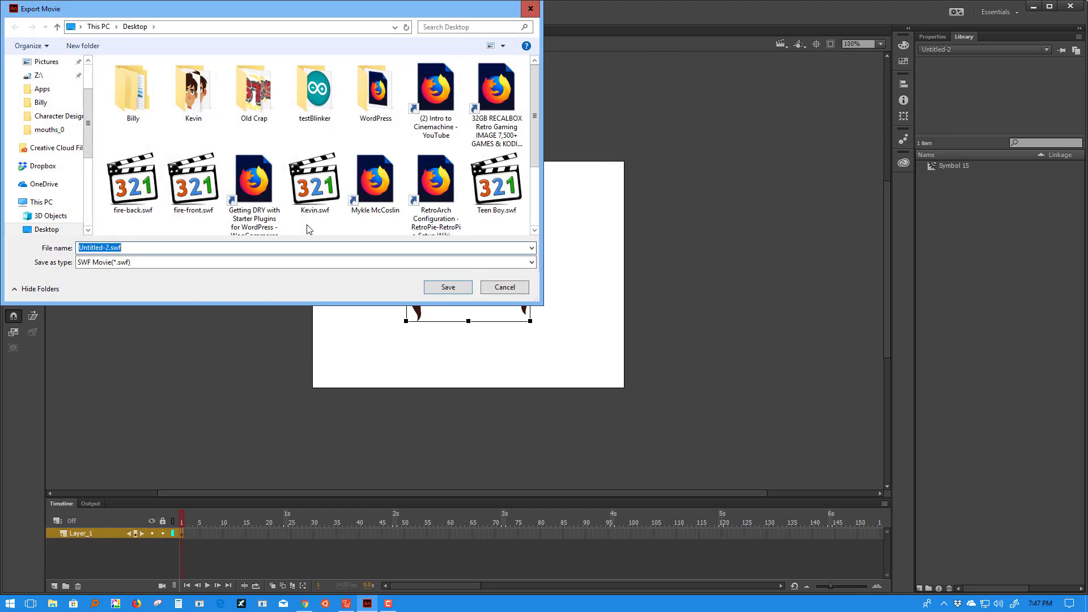
type("front")
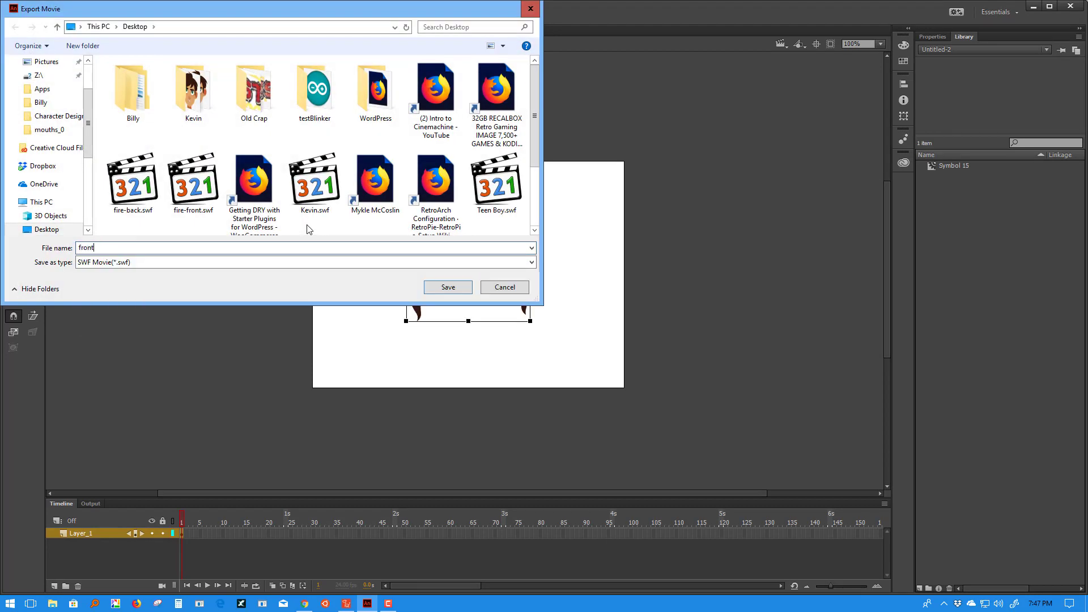
type("hai")
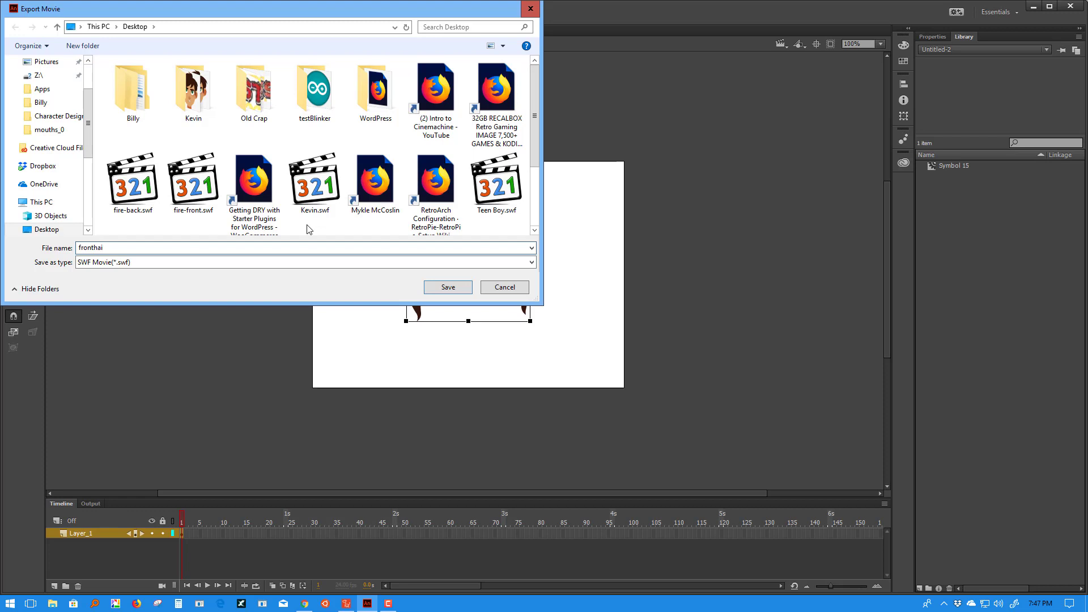
left_click(448, 287)
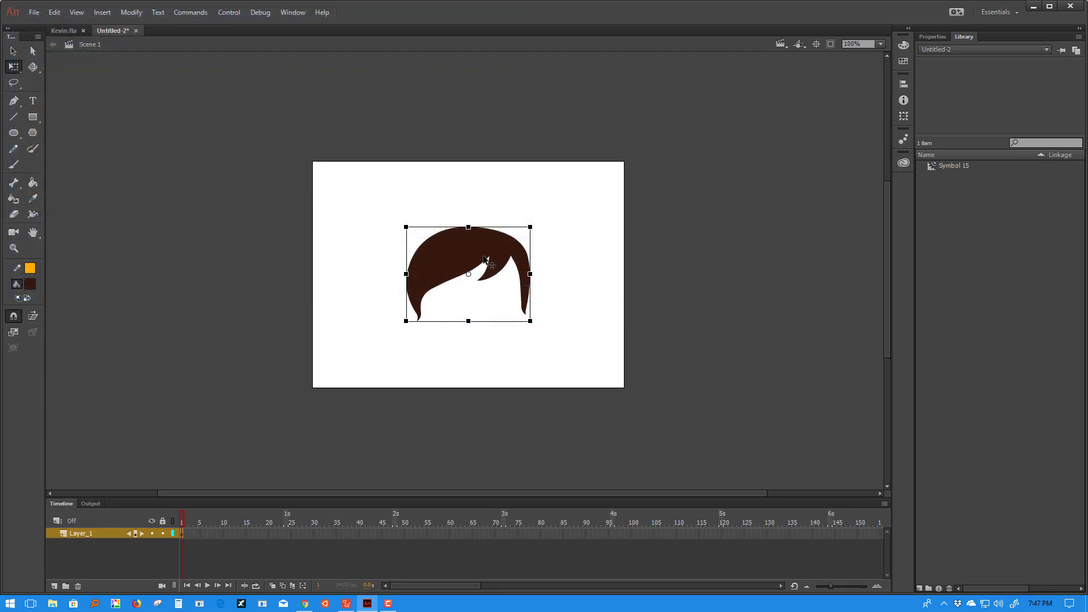
Step: Delete the front hair from the untitled document, switching to Kevin.fla and back
key("Delete")
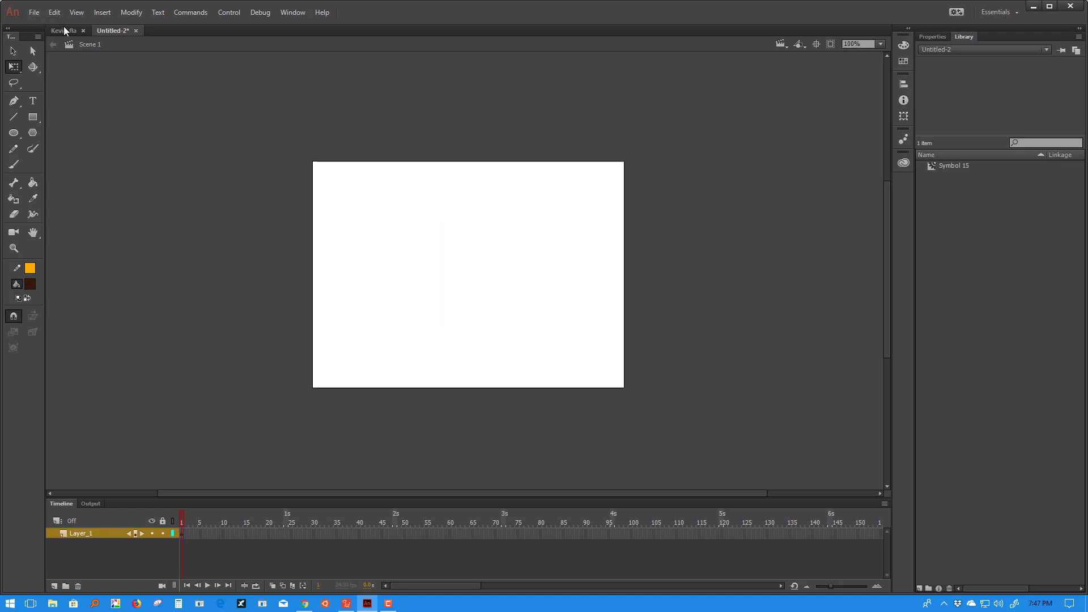
left_click(61, 30)
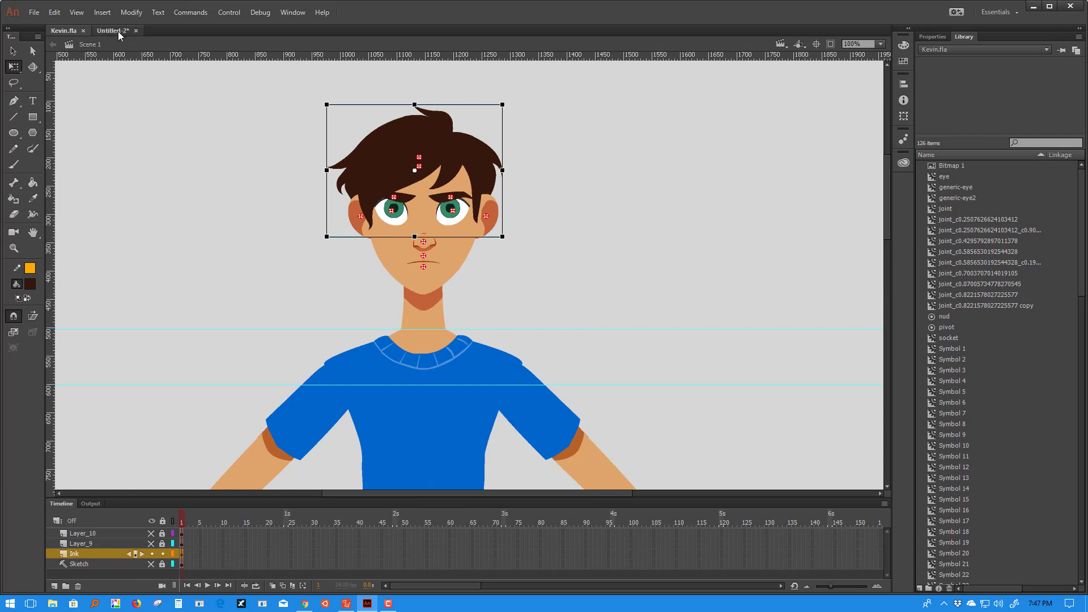
left_click(111, 30)
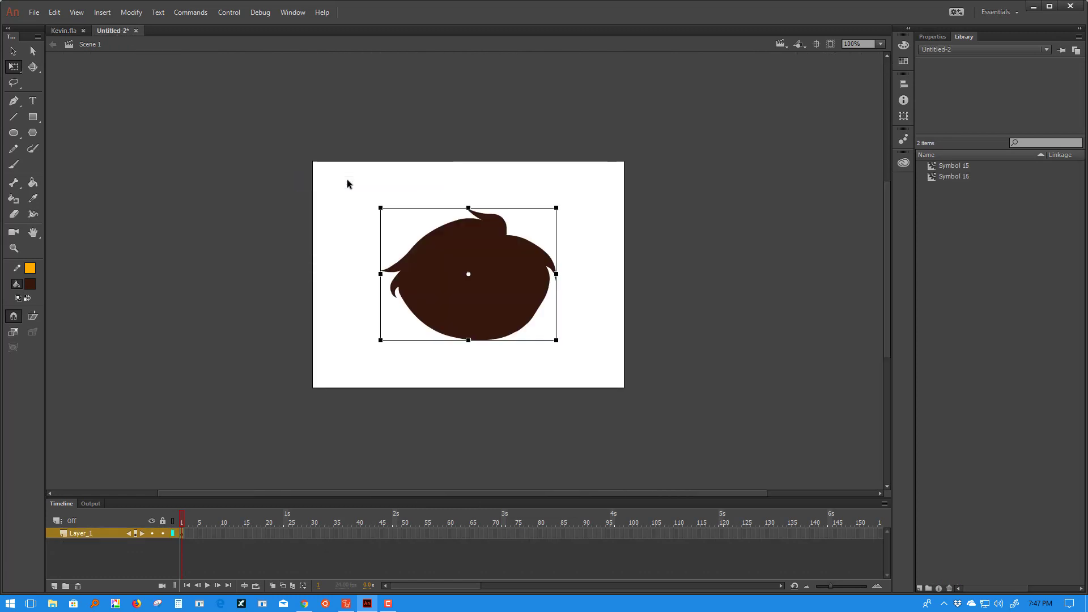
Step: Export the back hair as the 'backhair' SWF and close the untitled document without saving
left_click(33, 12)
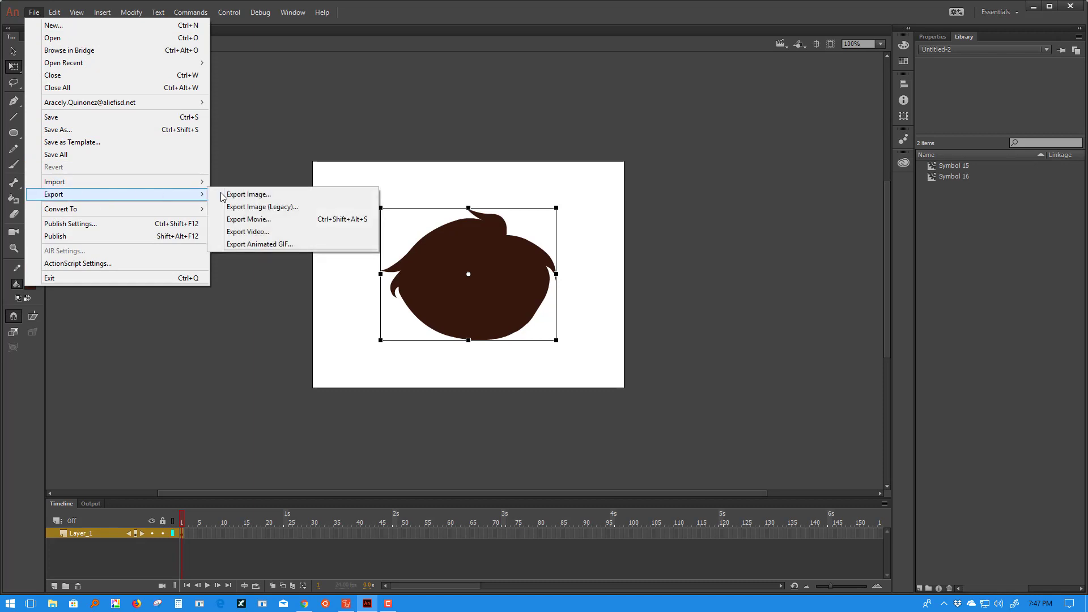
left_click(247, 219)
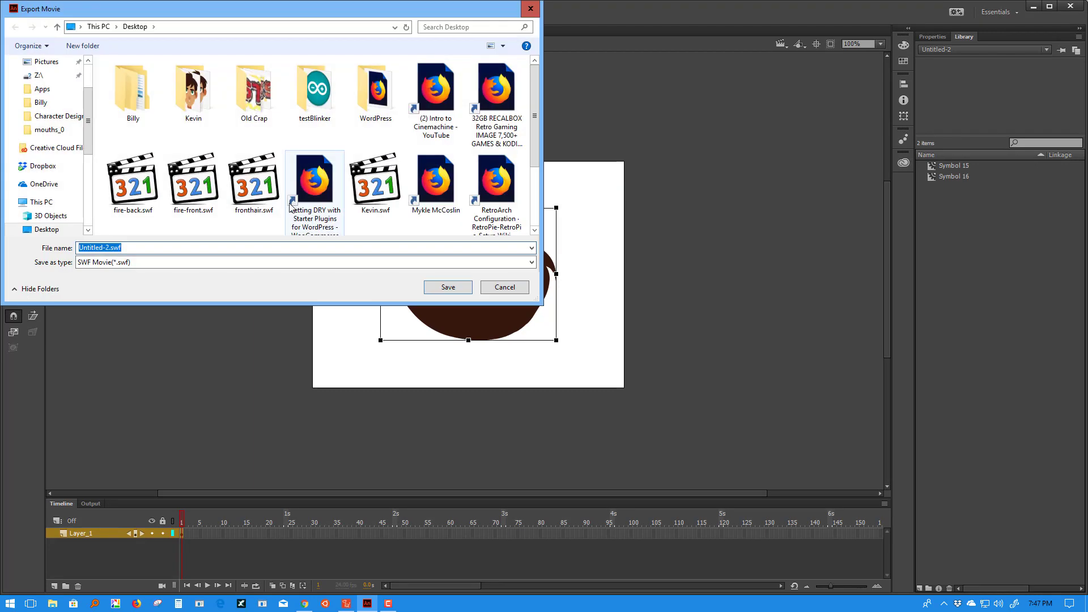
type("backhai")
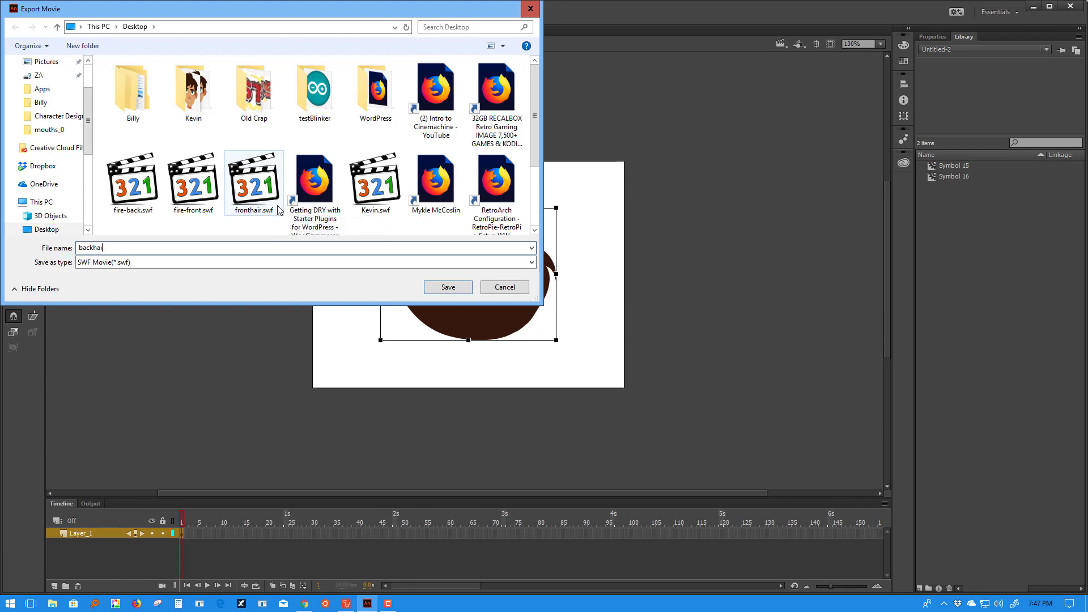
left_click(447, 287)
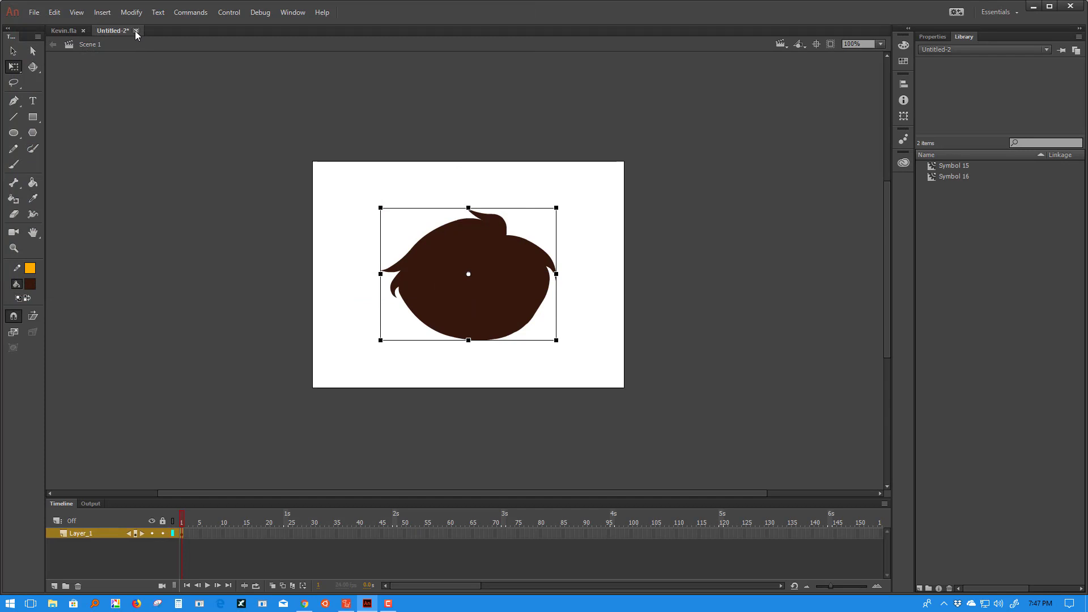
left_click(136, 30)
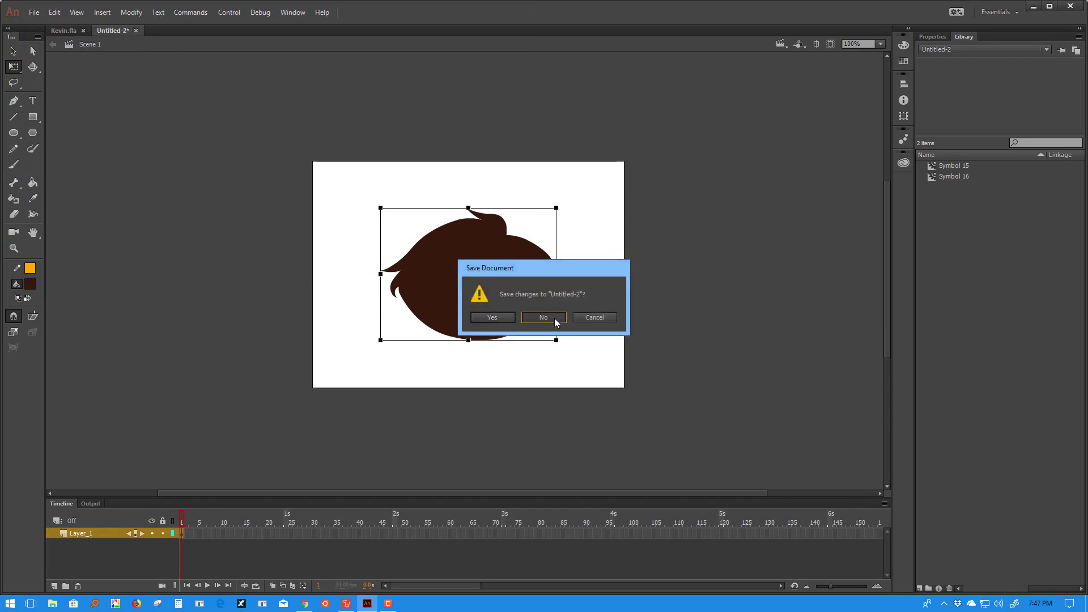
left_click(543, 317)
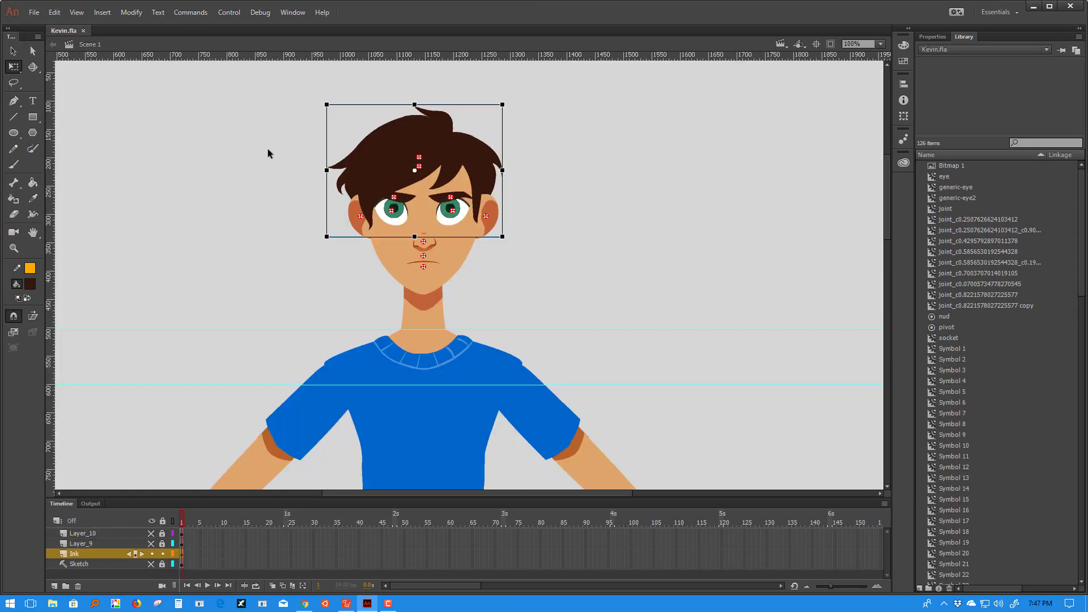
mouse_move(379, 463)
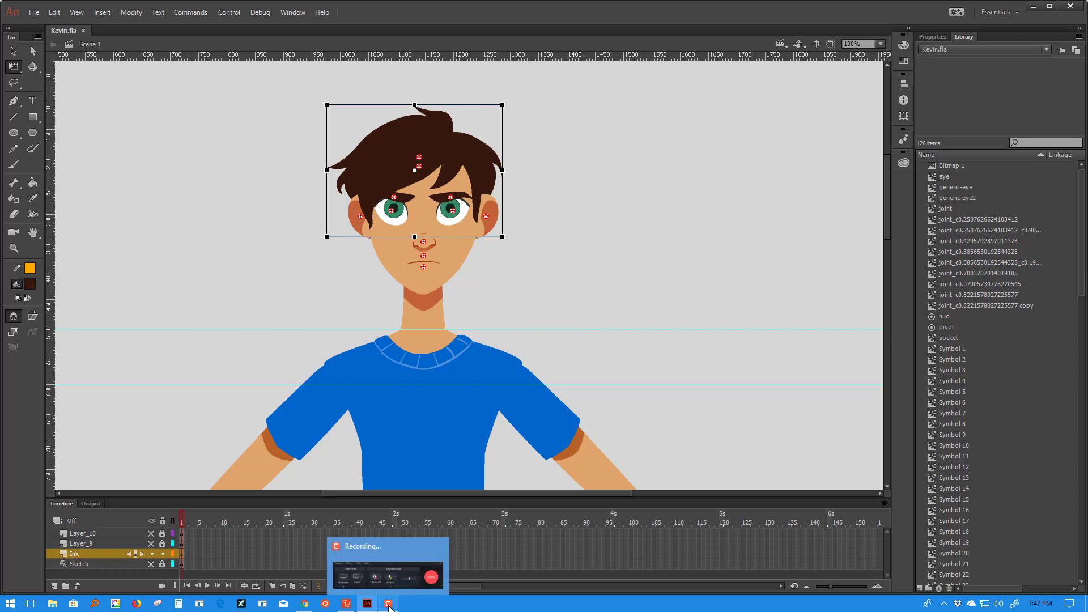
Step: Switch to the CrazyTalk Animator 3 project from the Windows taskbar
left_click(388, 604)
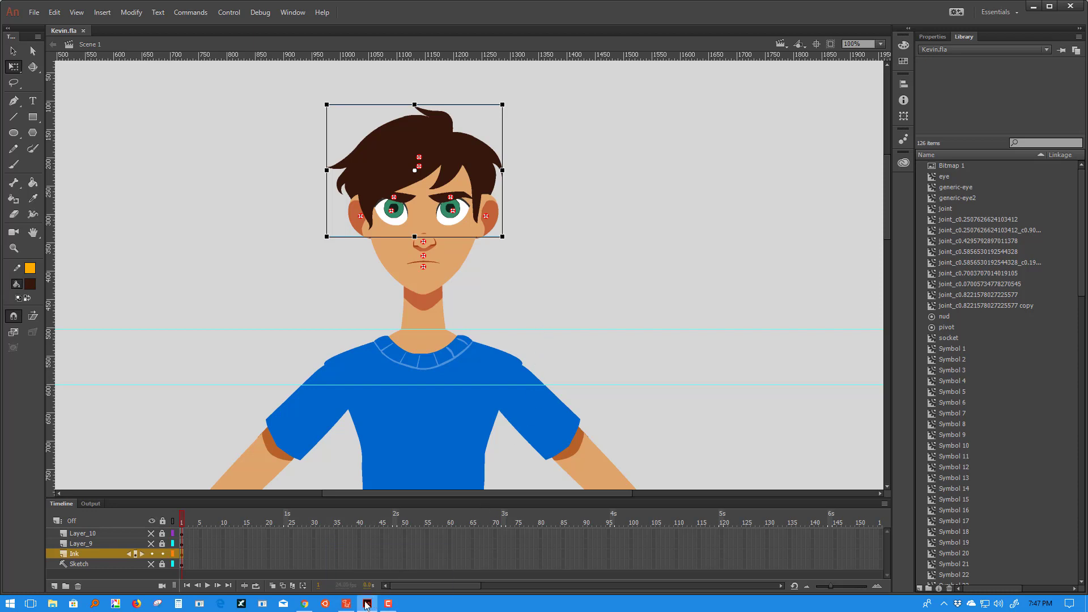
left_click(367, 603)
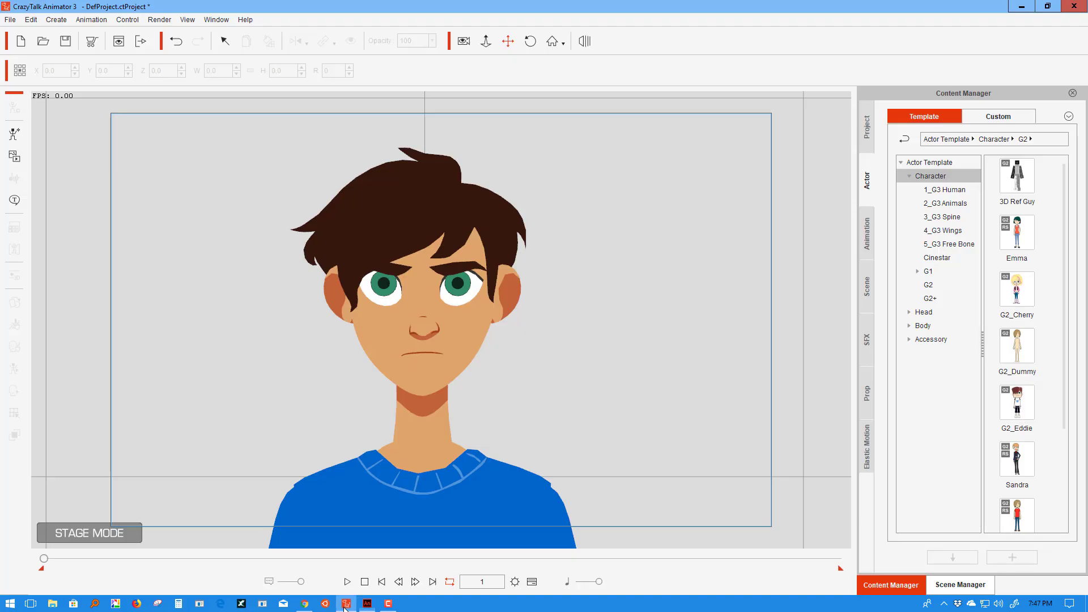
mouse_move(452, 230)
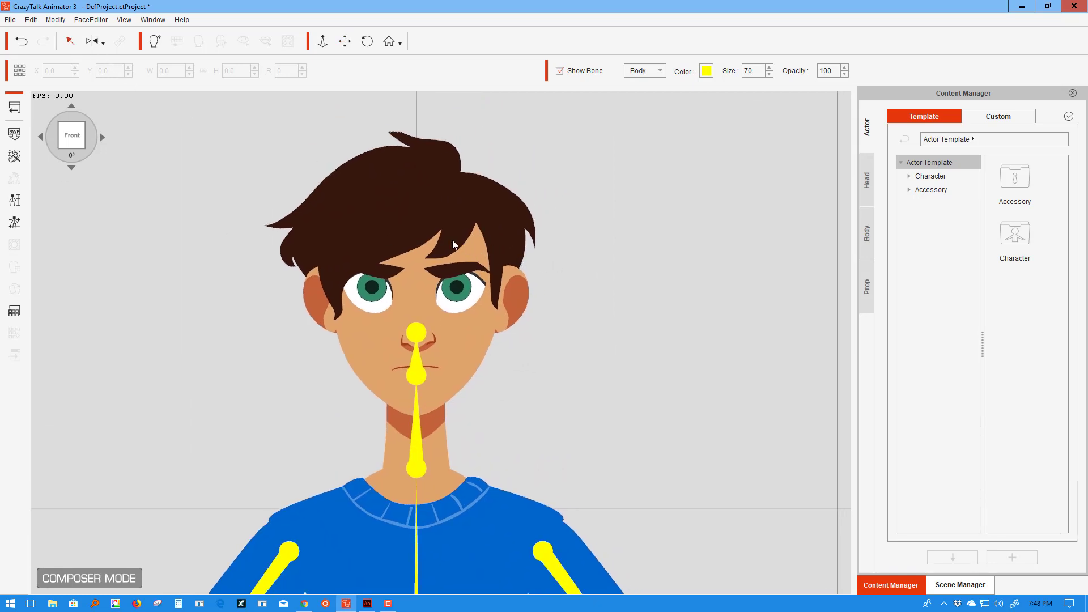
Step: Turn on the face sprite editing tool to show the boy's face control points
left_click(14, 223)
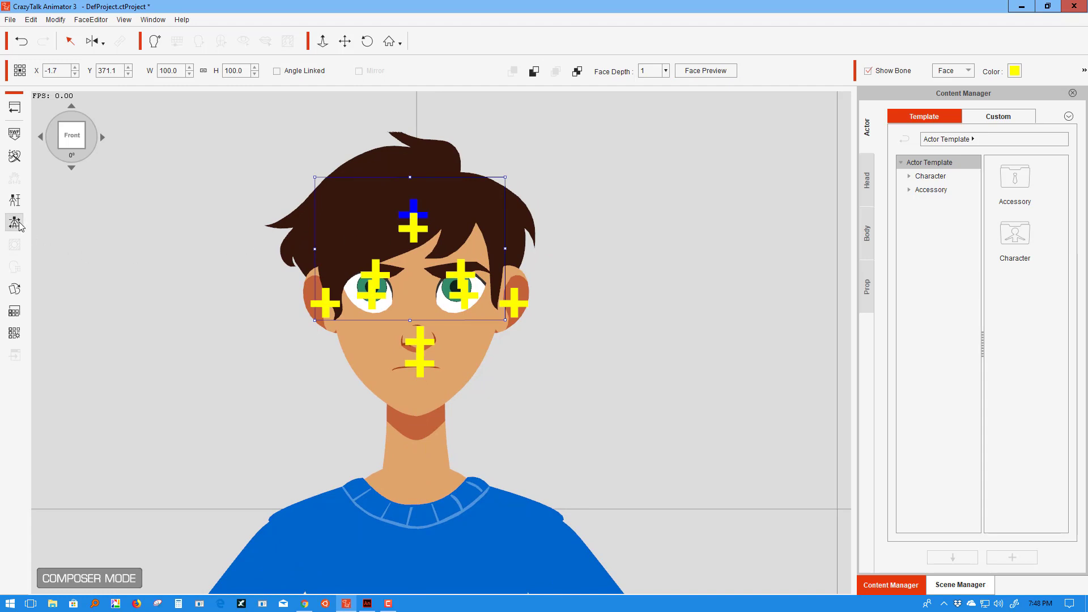
mouse_move(13, 222)
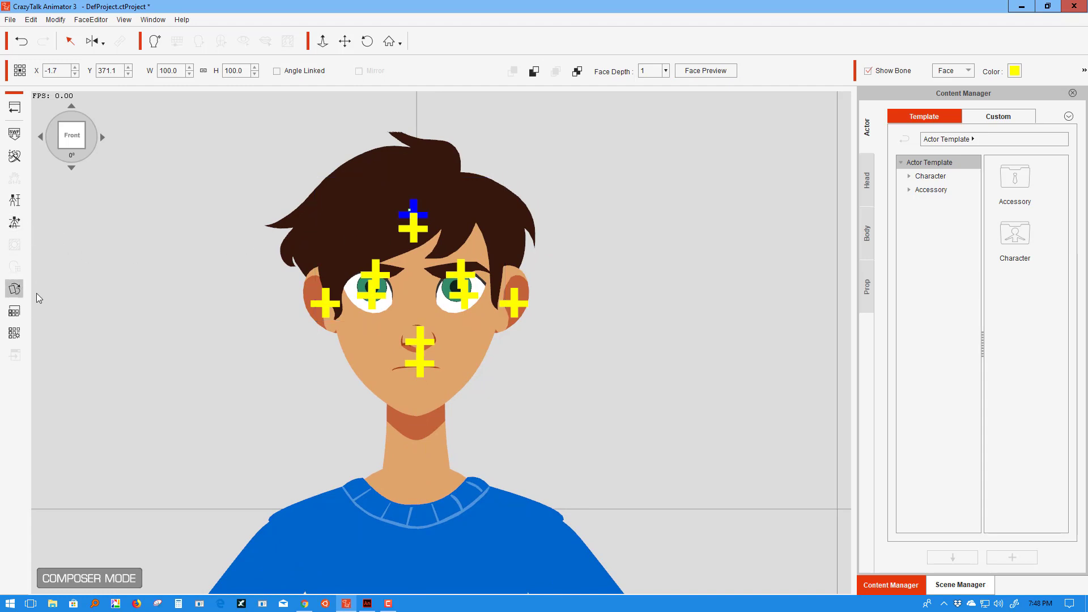
mouse_move(862, 271)
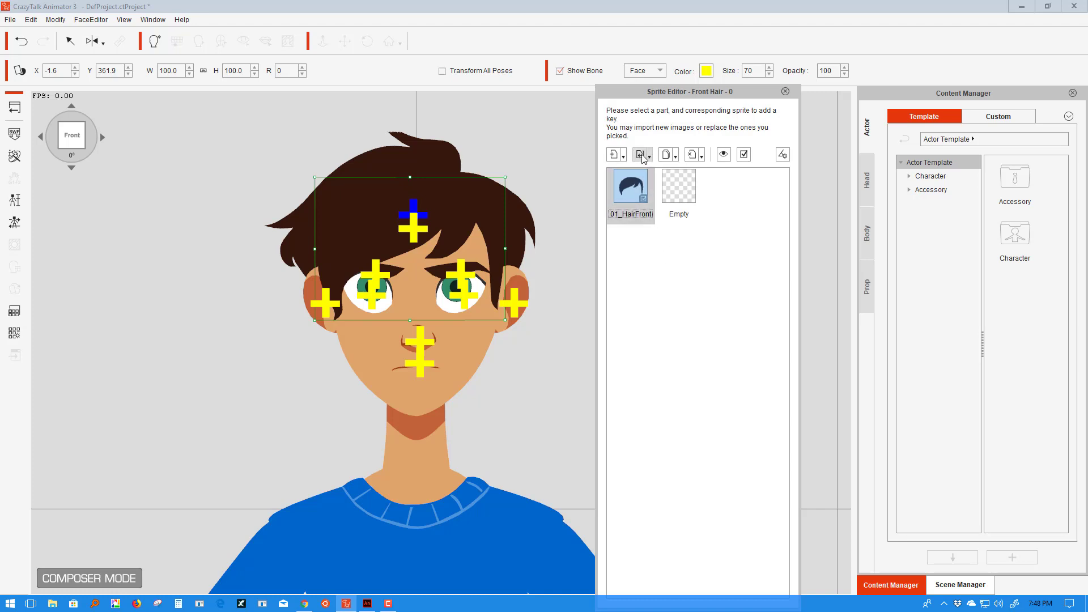
mouse_move(640, 154)
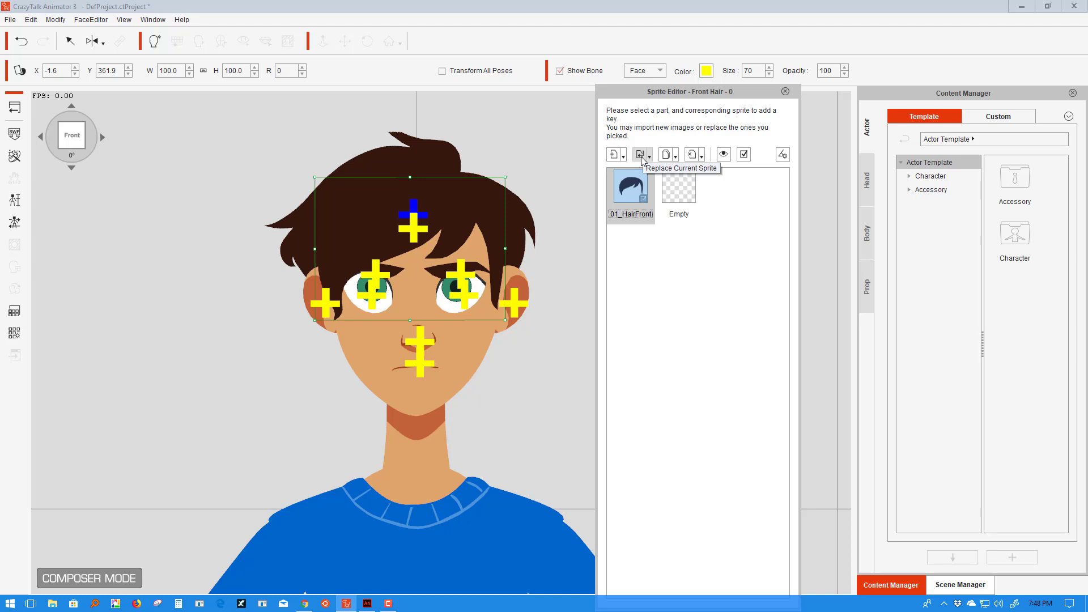
mouse_move(705, 213)
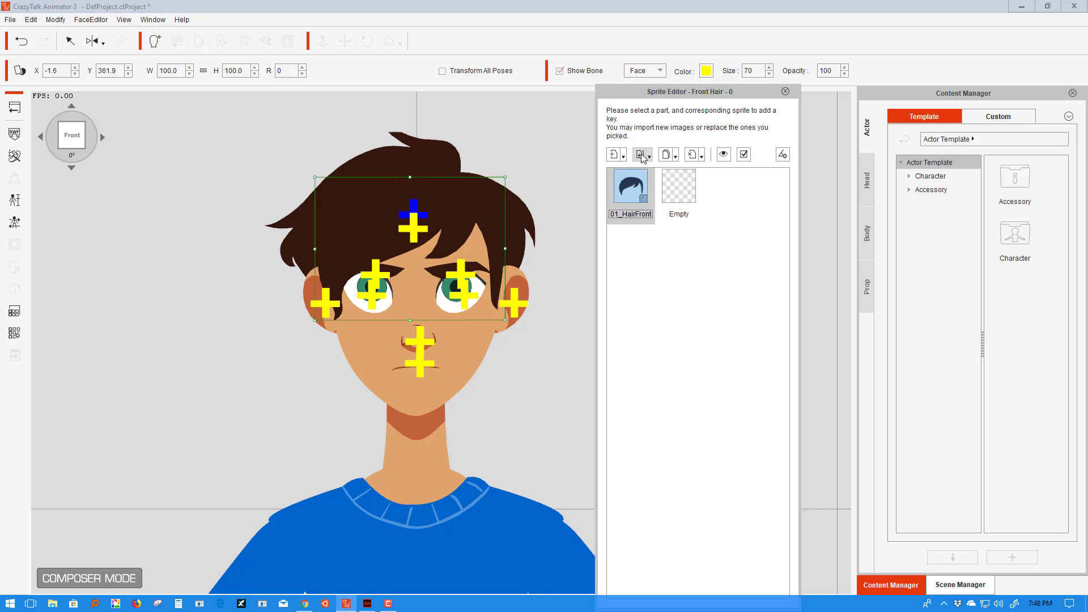
left_click(640, 154)
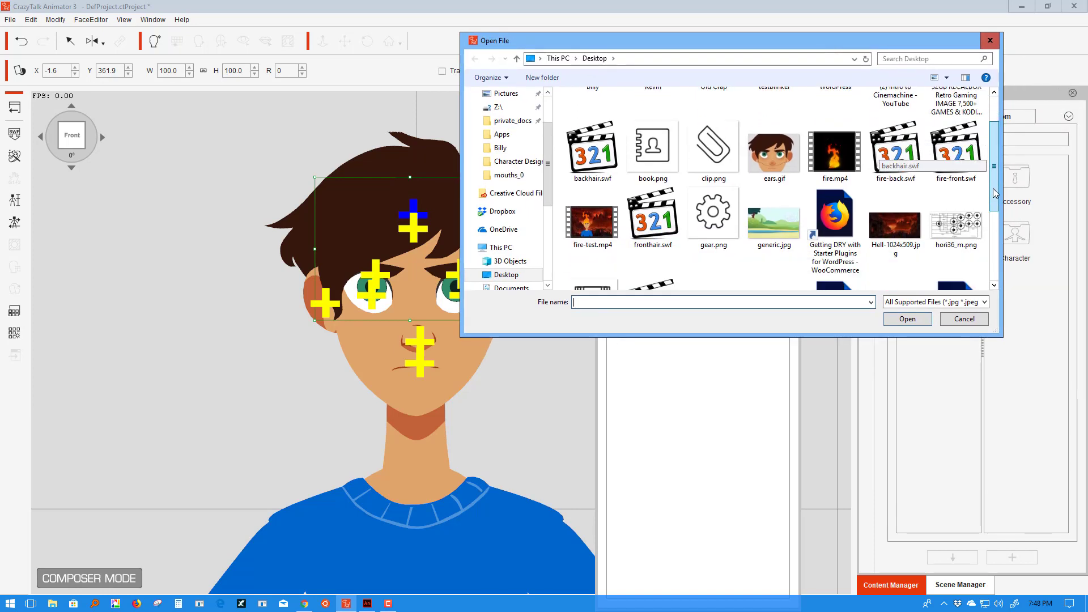
scroll("down", 3)
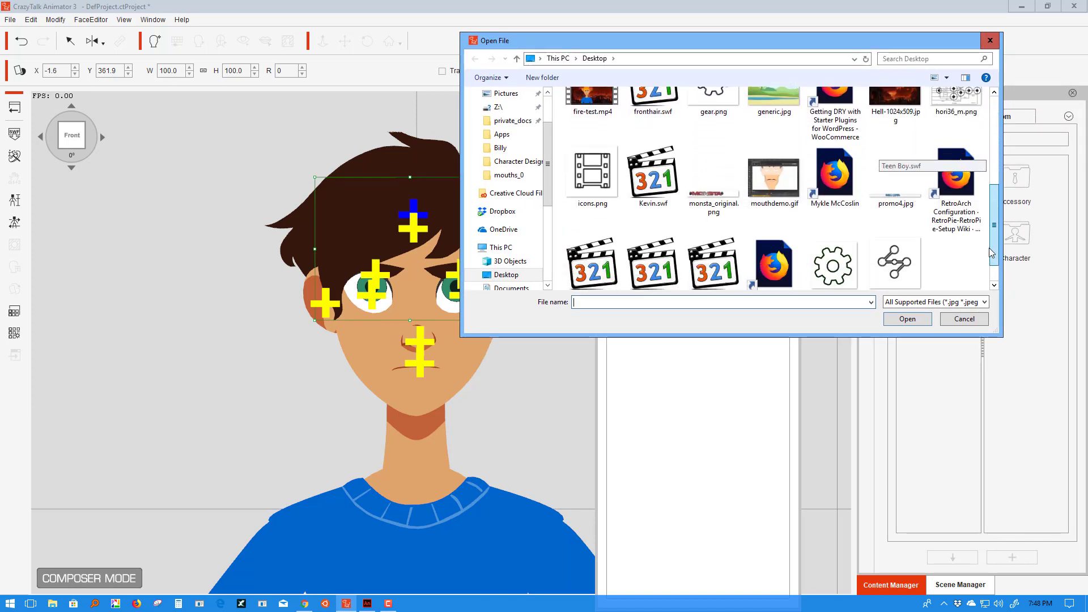
scroll("down", 3)
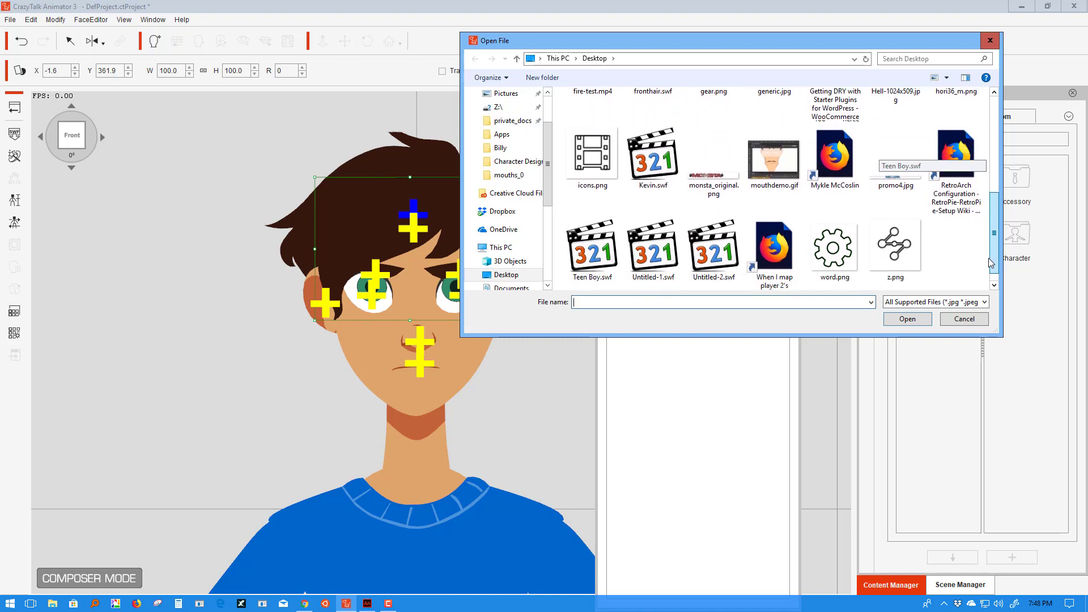
scroll("down", 3)
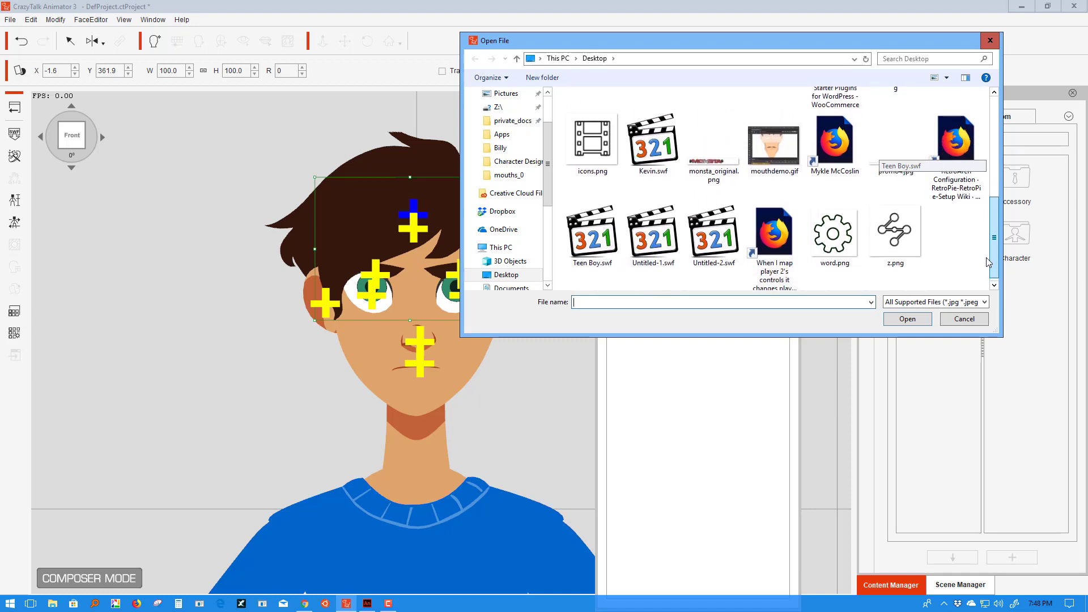
scroll("up", 3)
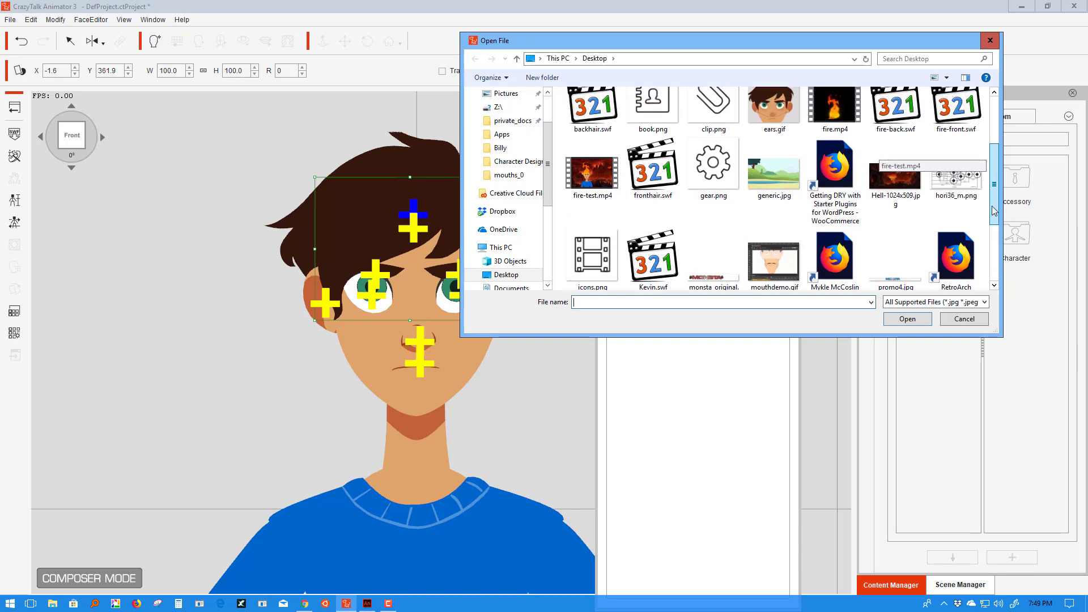
scroll("up", 3)
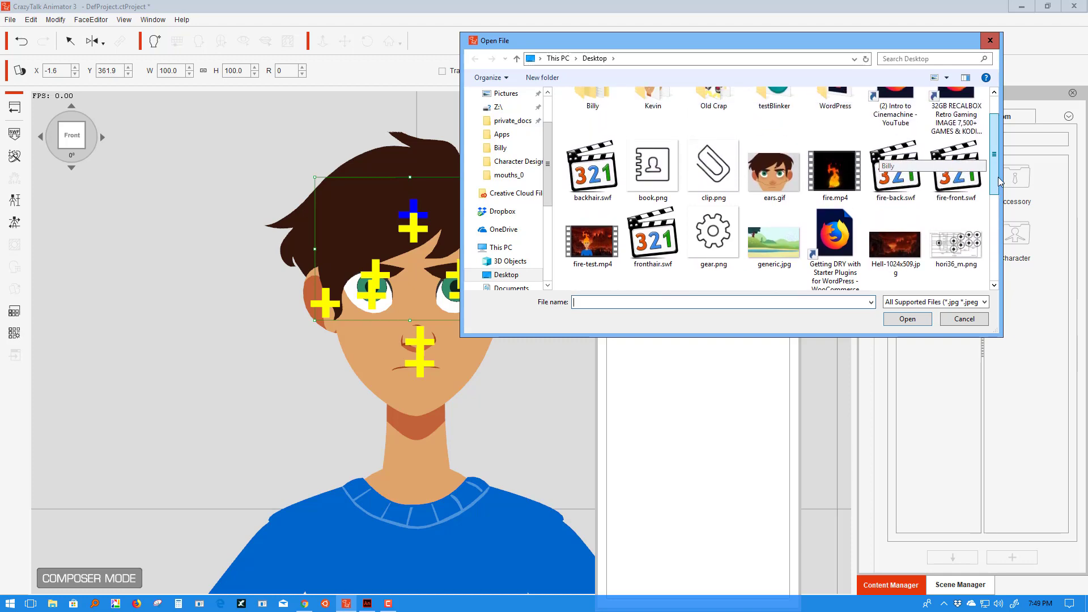
left_click(964, 319)
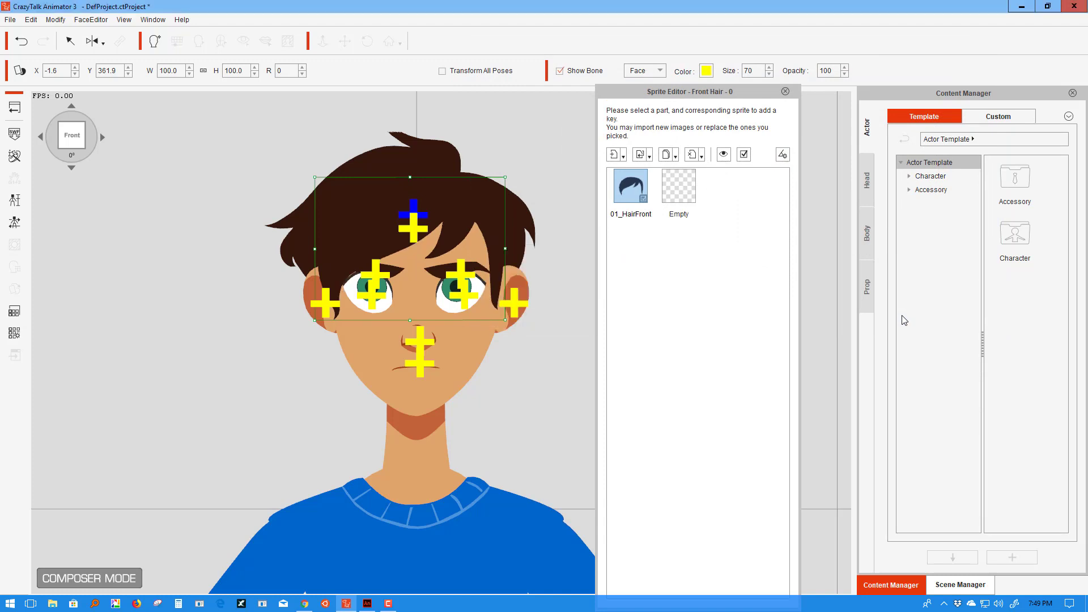
mouse_move(417, 152)
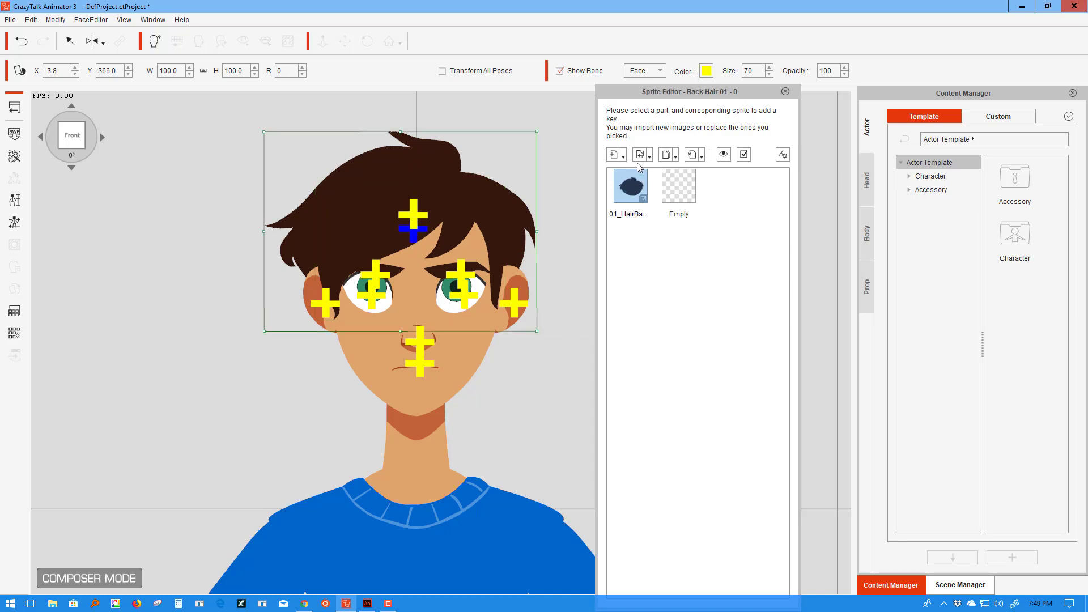
mouse_move(565, 242)
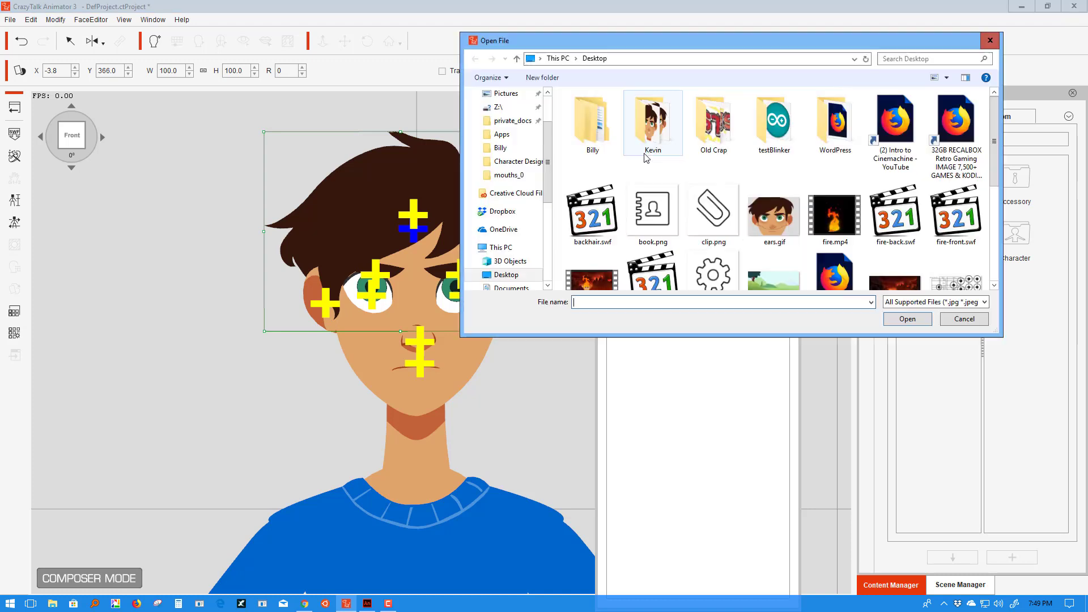
Step: Replace the Back Hair sprite with backhair.swf and close the Sprite Editor
scroll("down", 3)
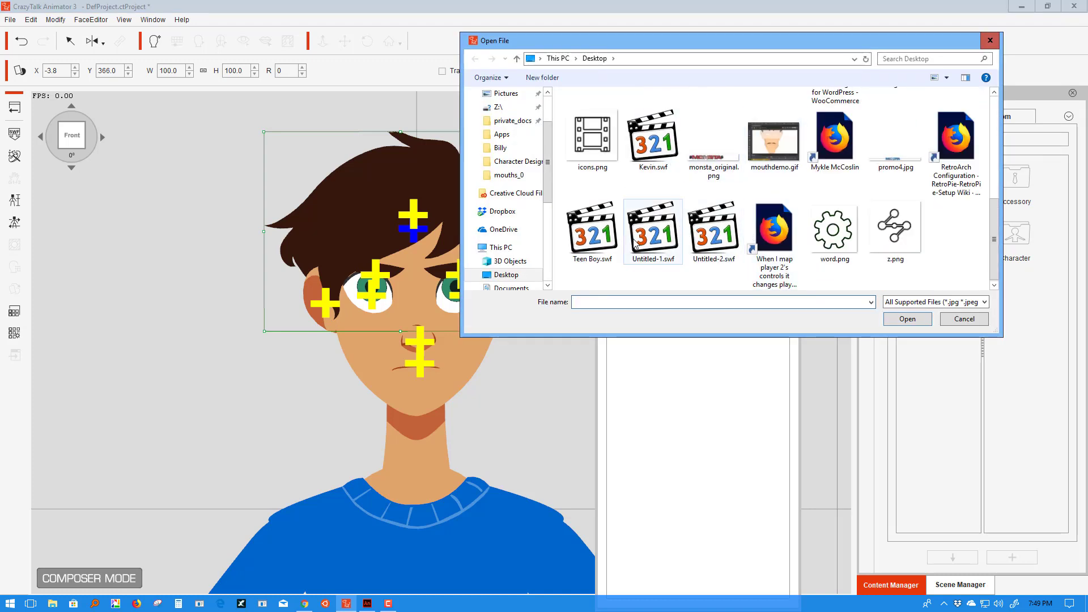
scroll("up", 3)
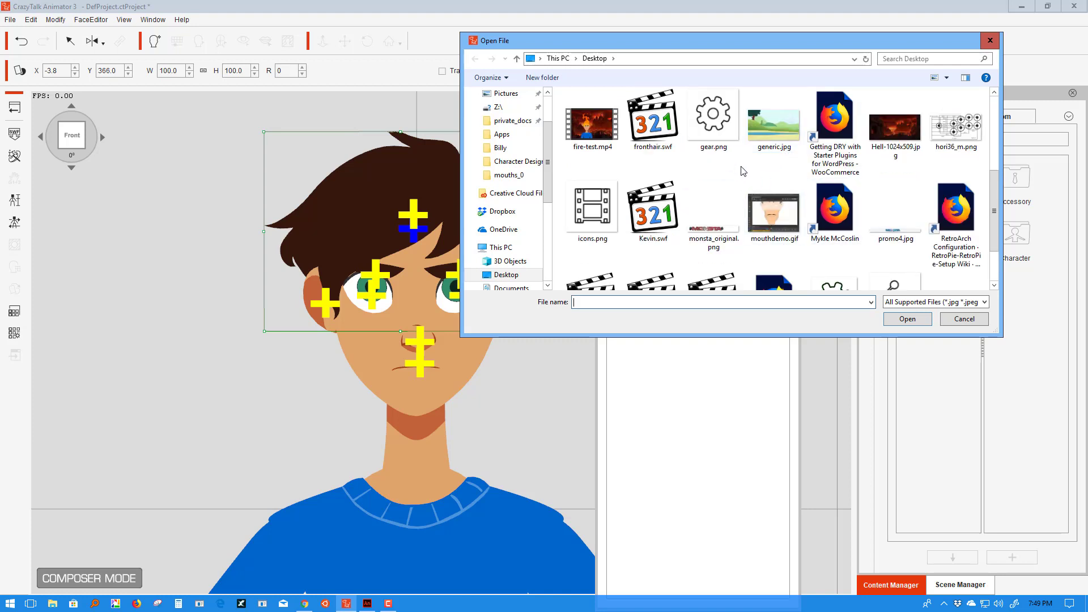
left_click(591, 118)
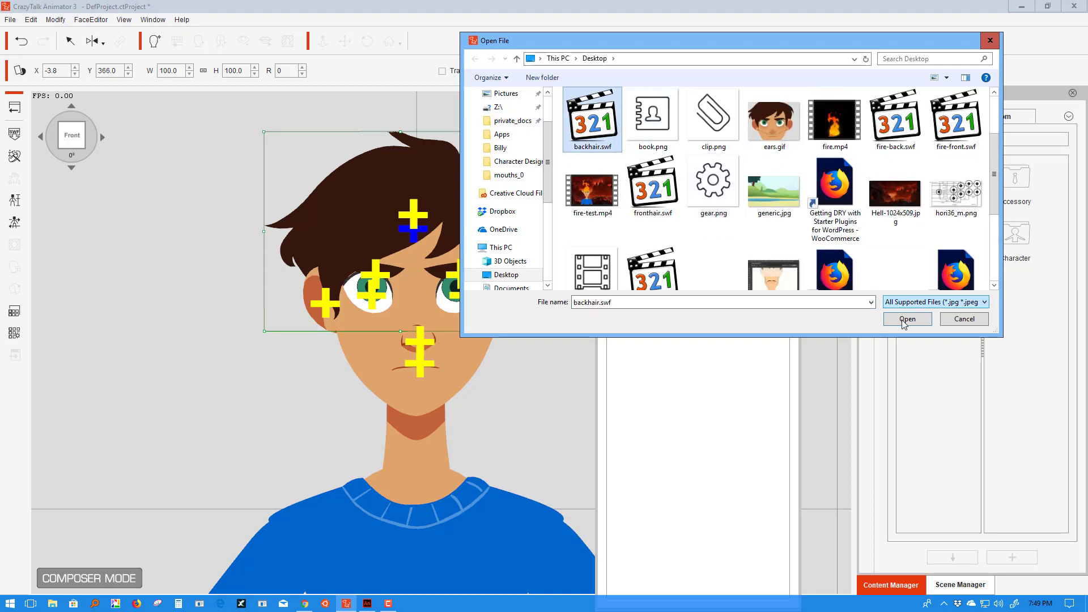
left_click(907, 318)
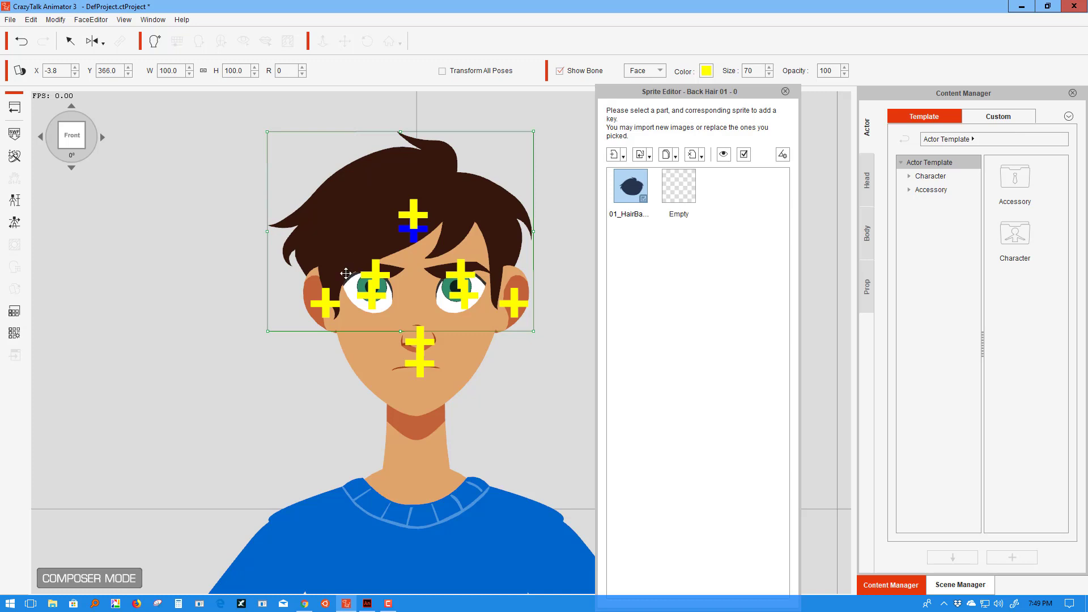
mouse_move(467, 284)
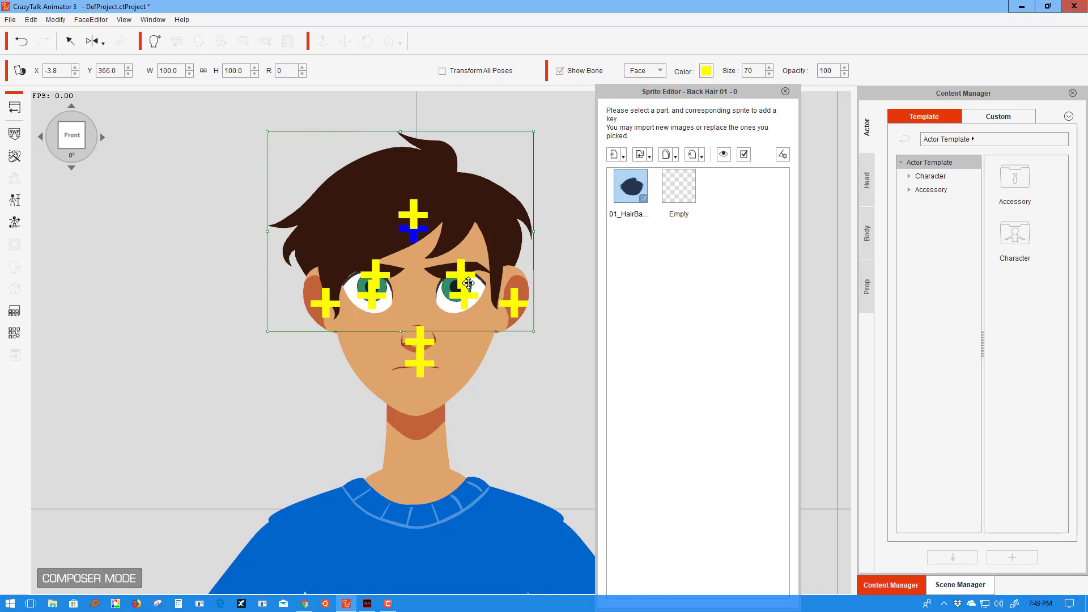
left_click(785, 91)
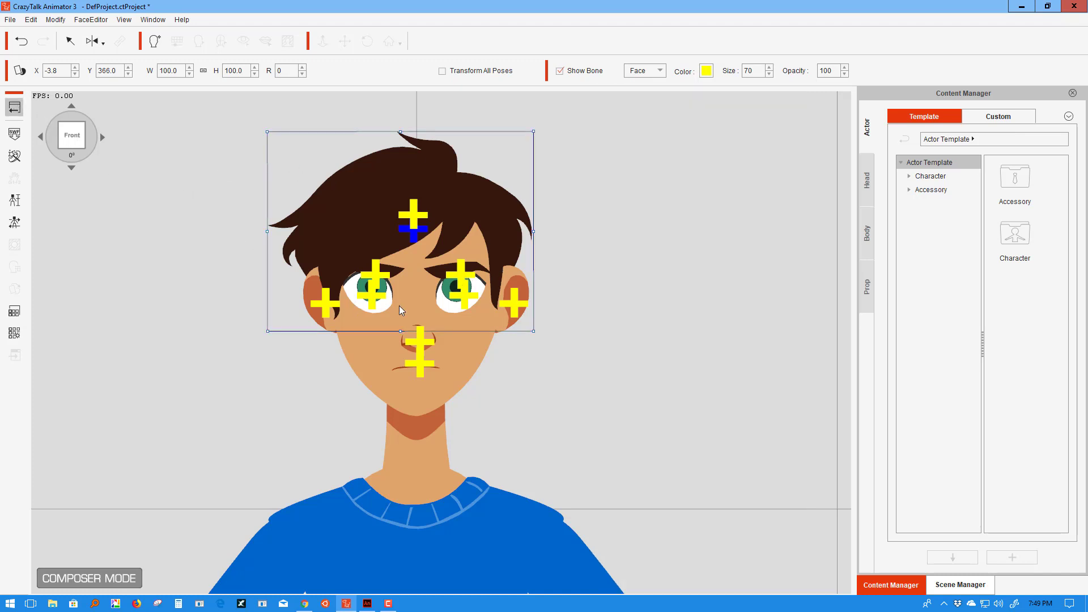
Step: Return to stage mode, play the boy's scene, then stop it at the first frame
left_click(89, 578)
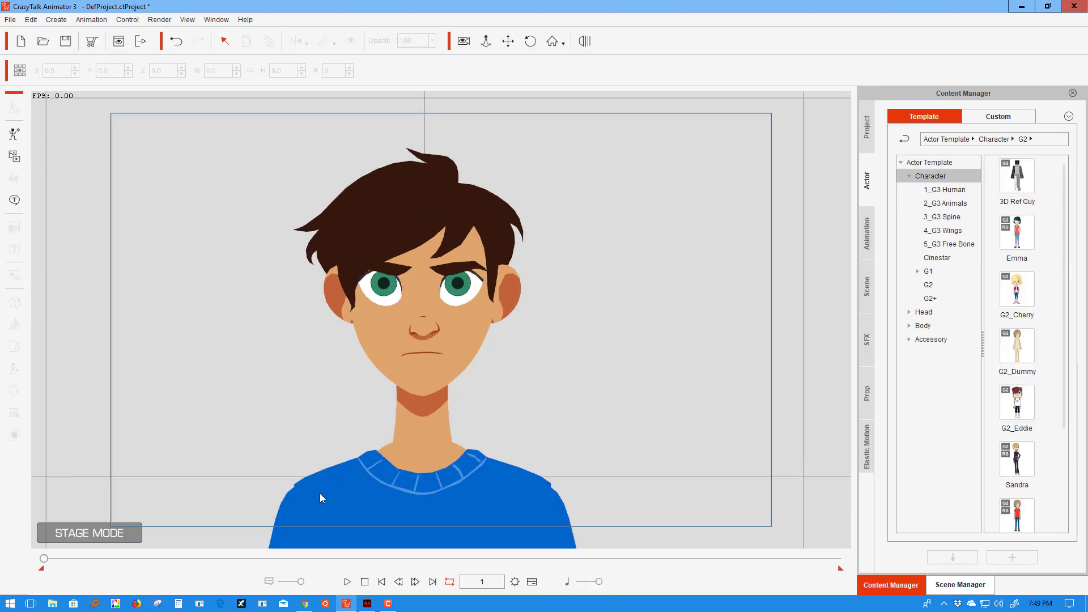
left_click(346, 582)
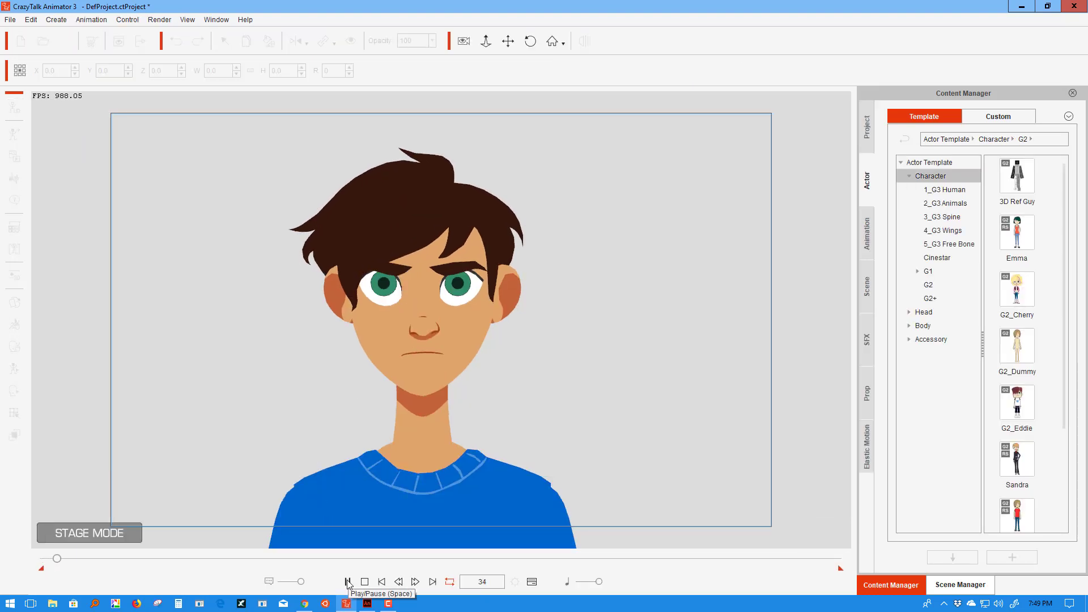
left_click(348, 581)
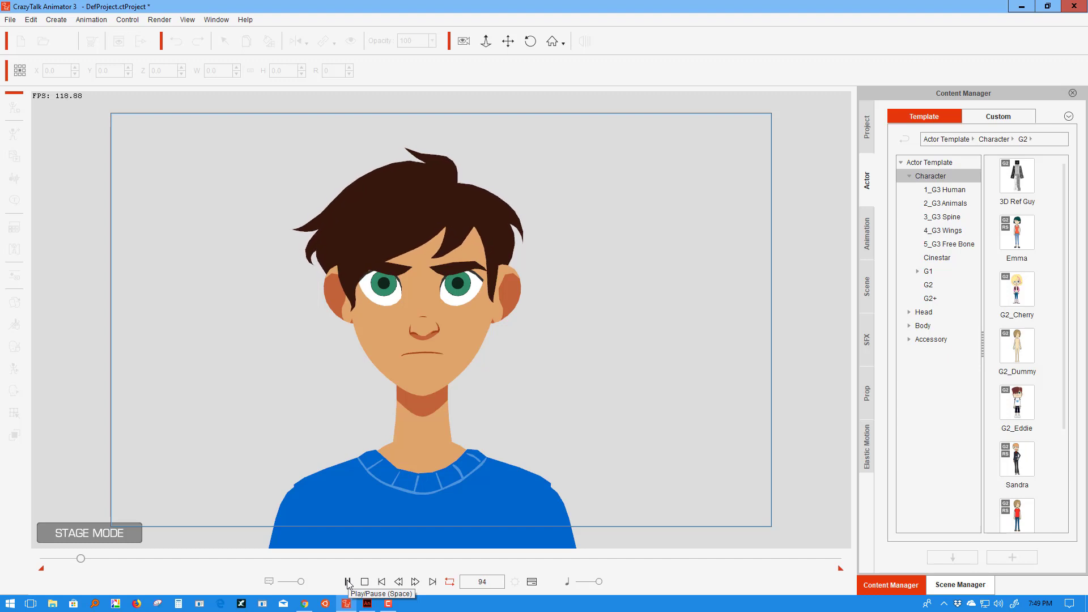
left_click(347, 582)
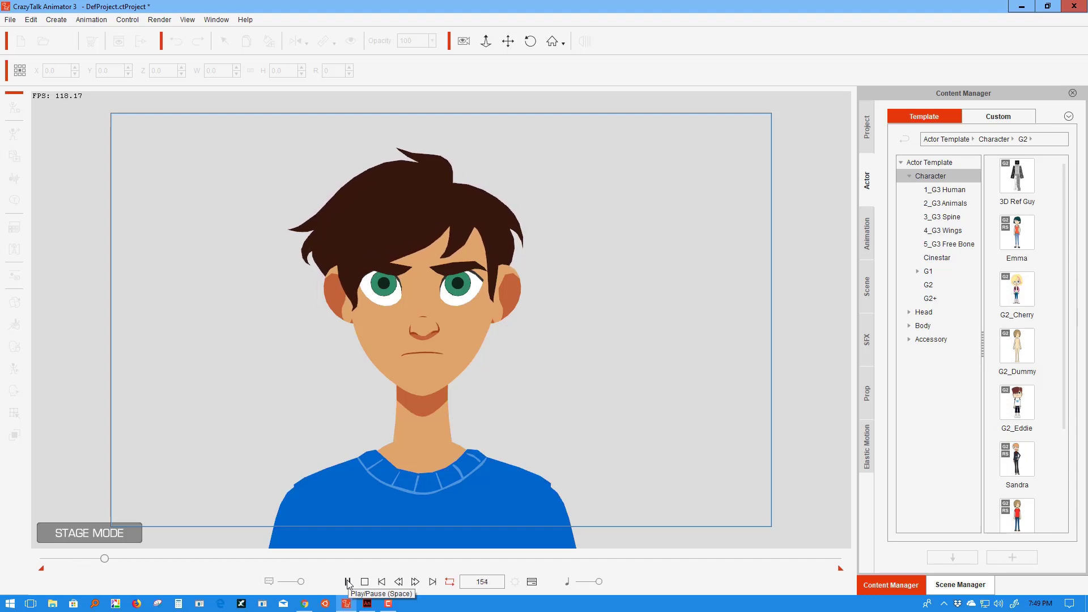
left_click(347, 582)
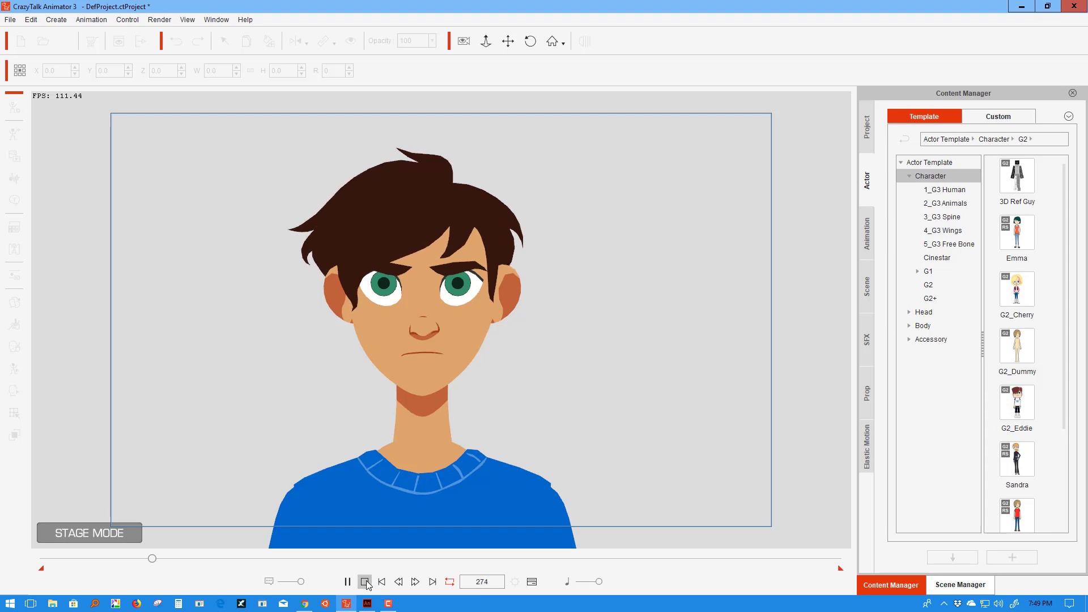
left_click(866, 232)
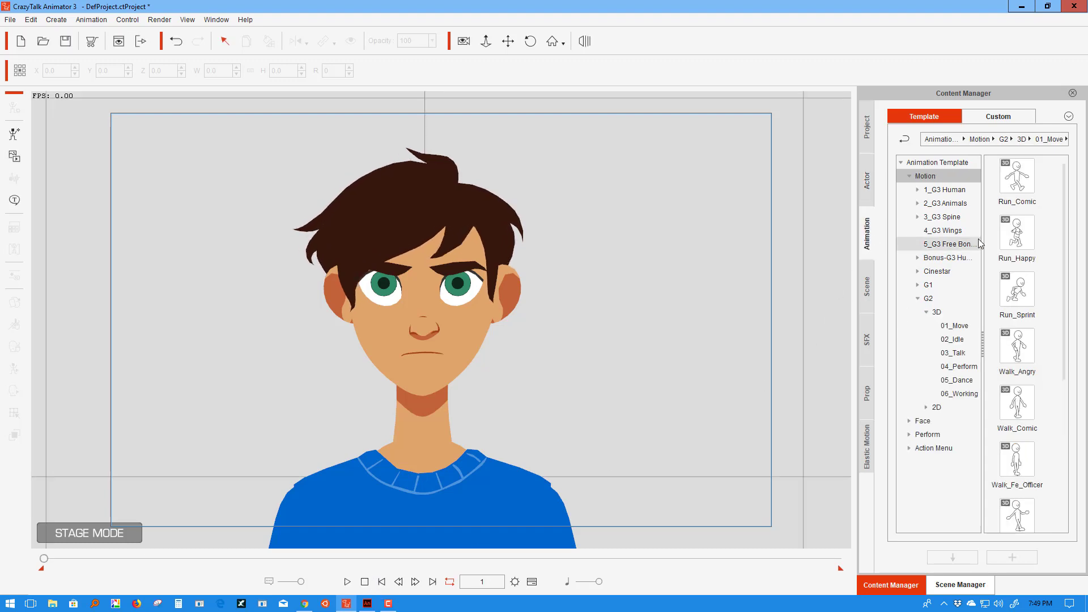
Step: Apply the Walk_Male motion to the boy, toggle the timeline, and play the walk
scroll("down", 3)
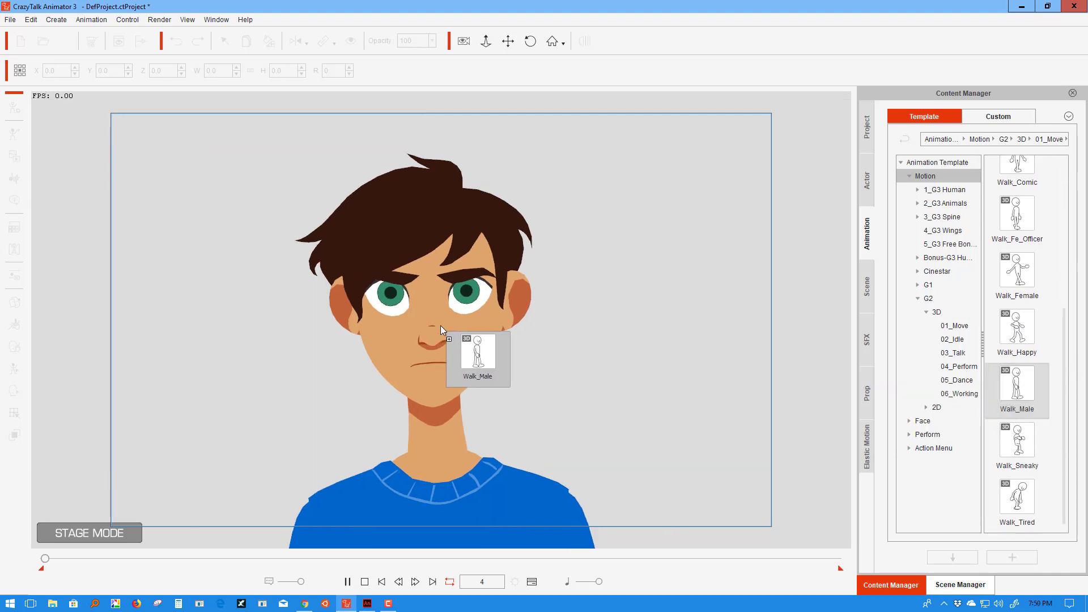
left_click(347, 582)
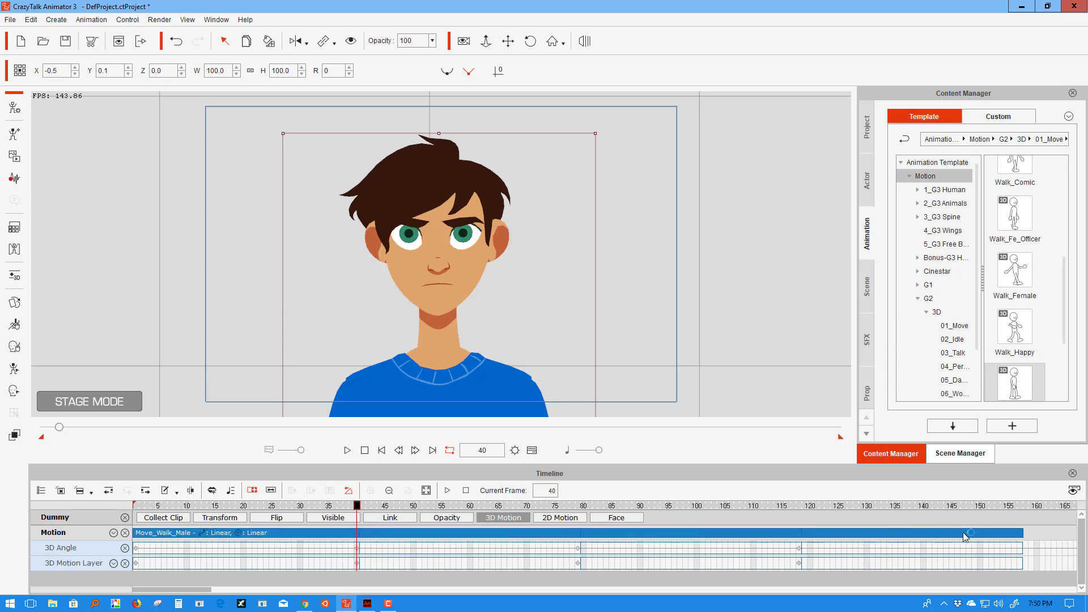
left_click(364, 449)
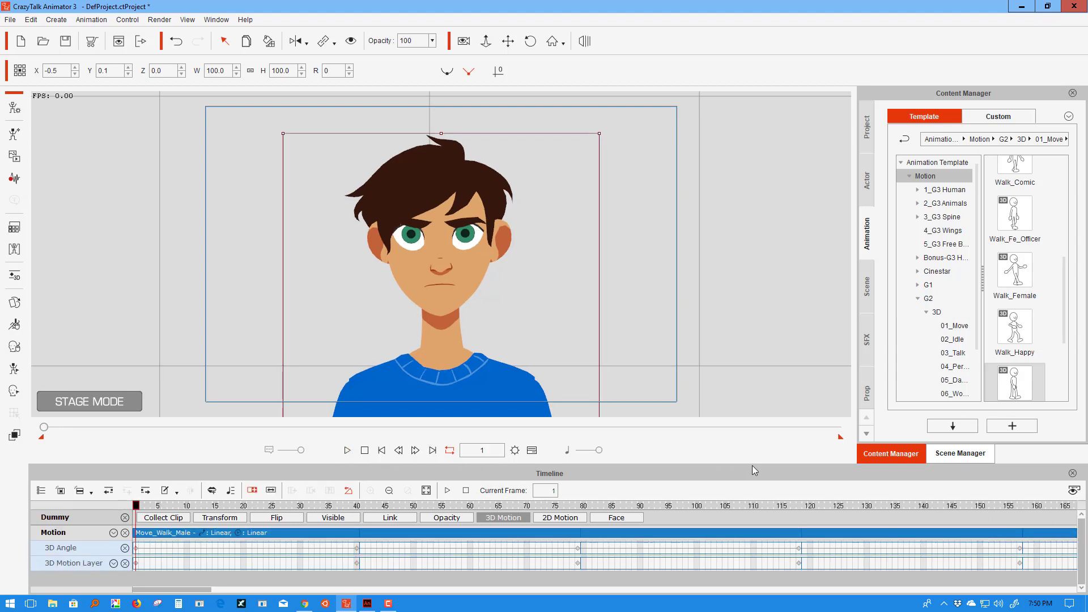
left_click(1075, 473)
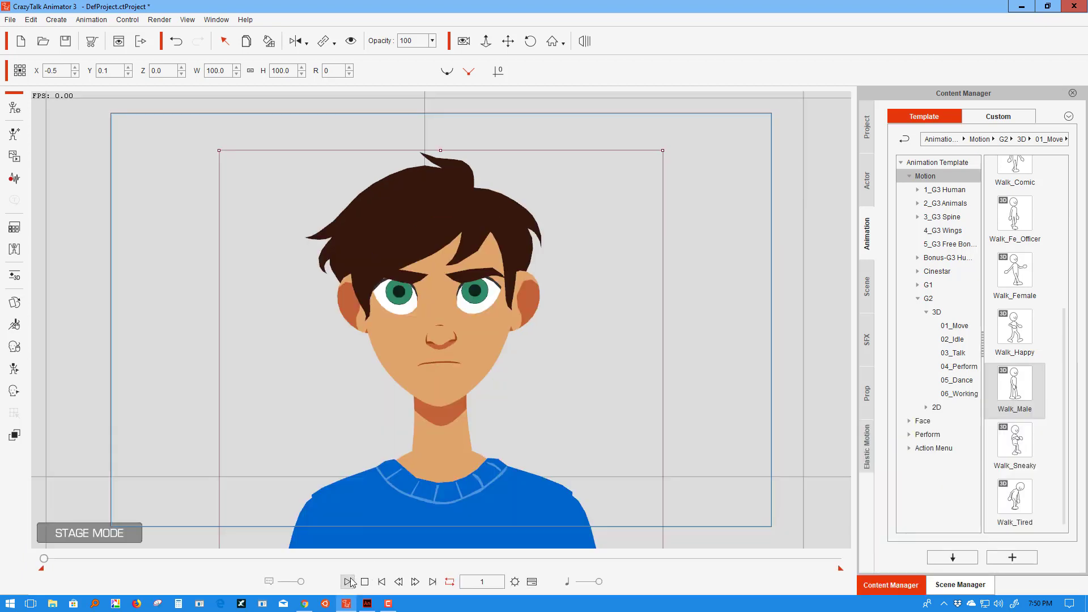
left_click(347, 582)
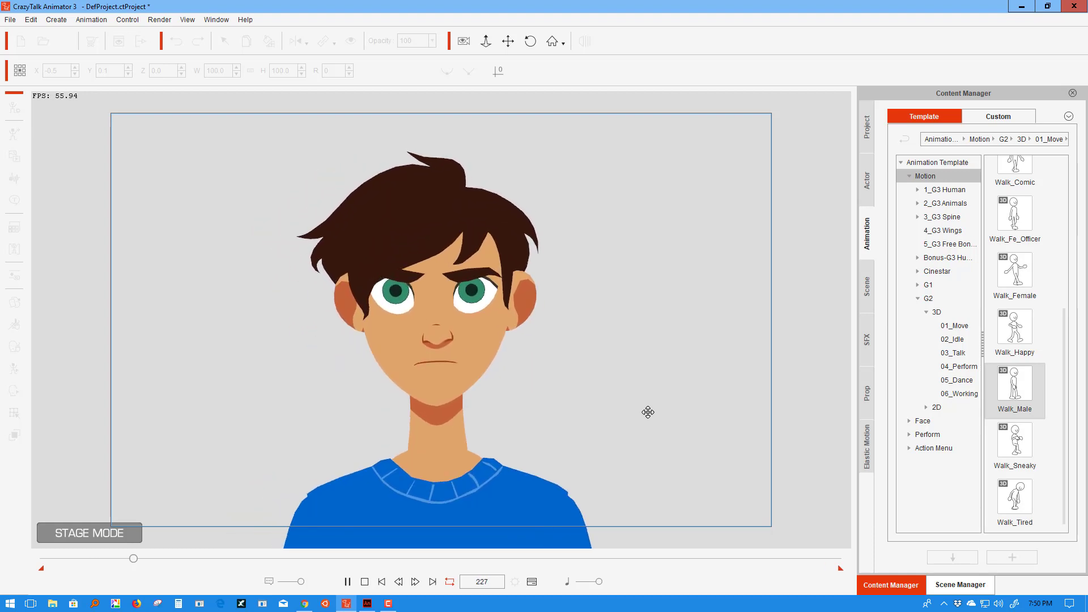
mouse_move(365, 581)
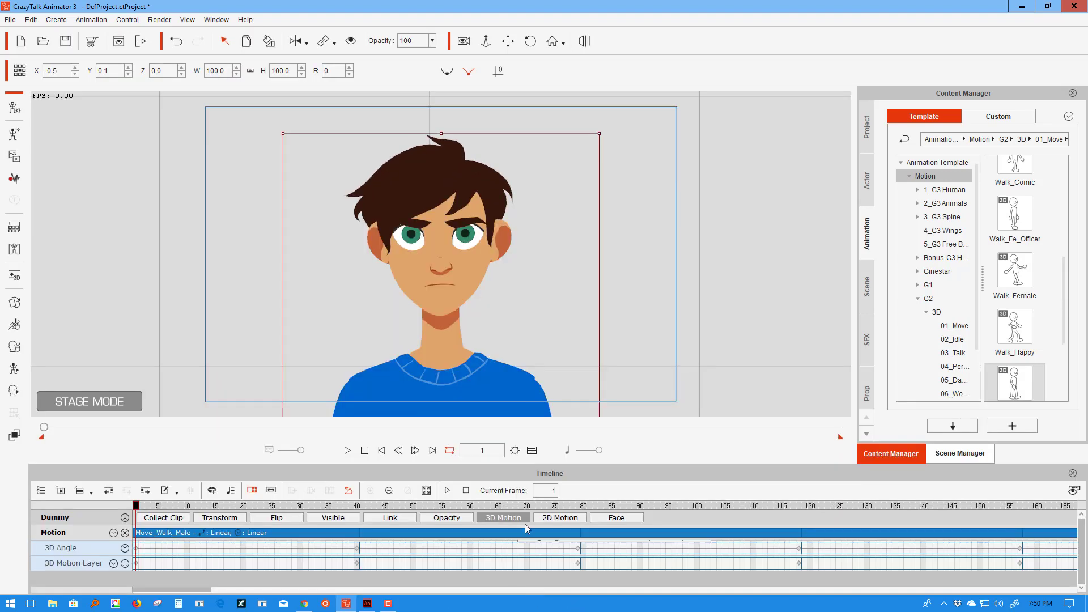
mouse_move(631, 471)
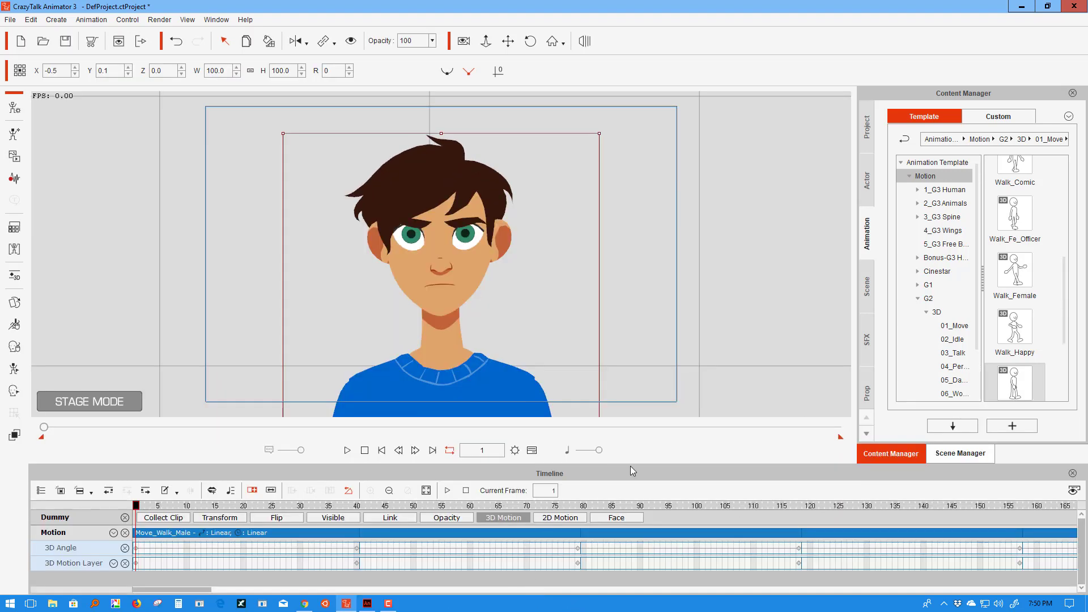
mouse_move(271, 144)
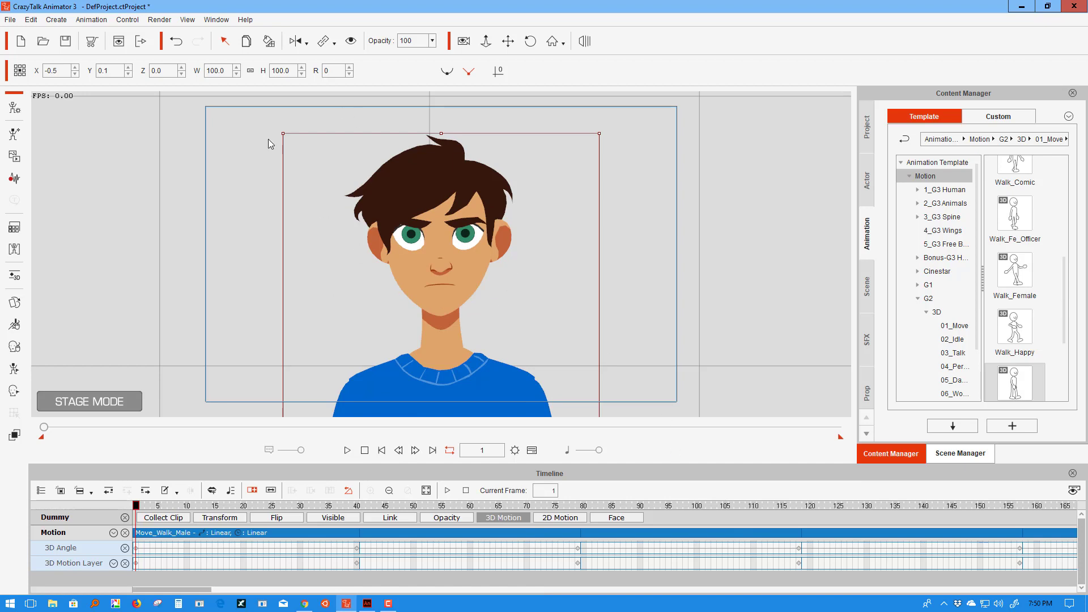
Step: Open Face Puppet, choose the first full-face control preset, and preview it
left_click(91, 18)
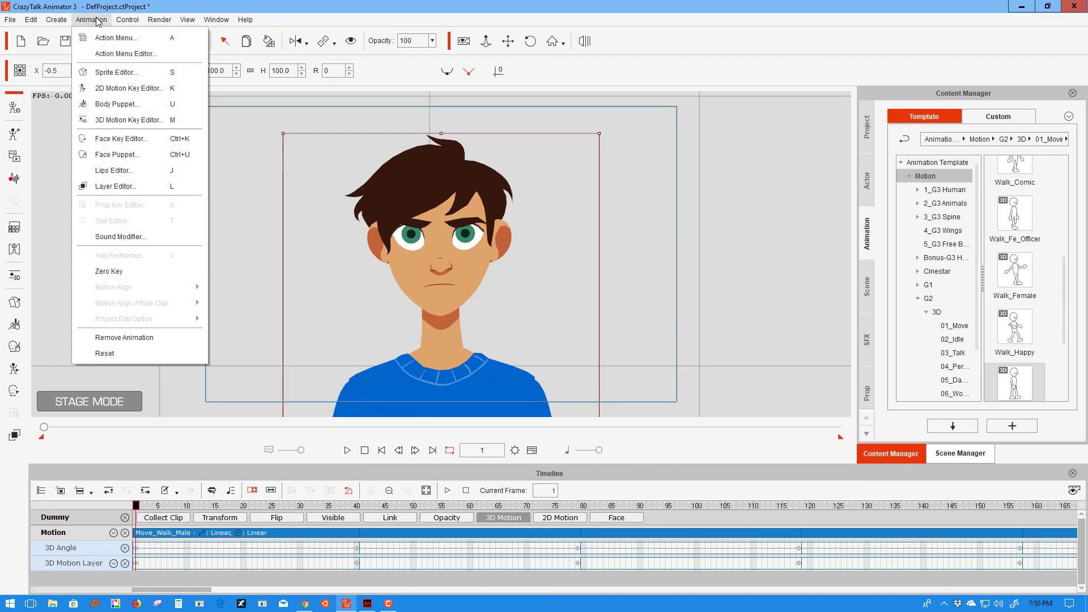
mouse_move(119, 154)
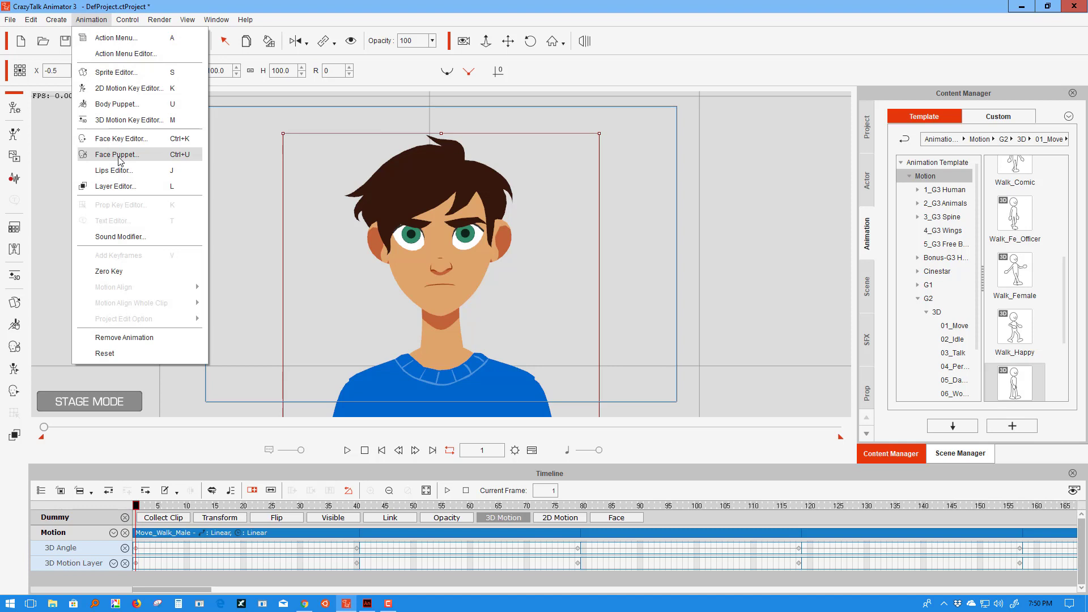
left_click(120, 154)
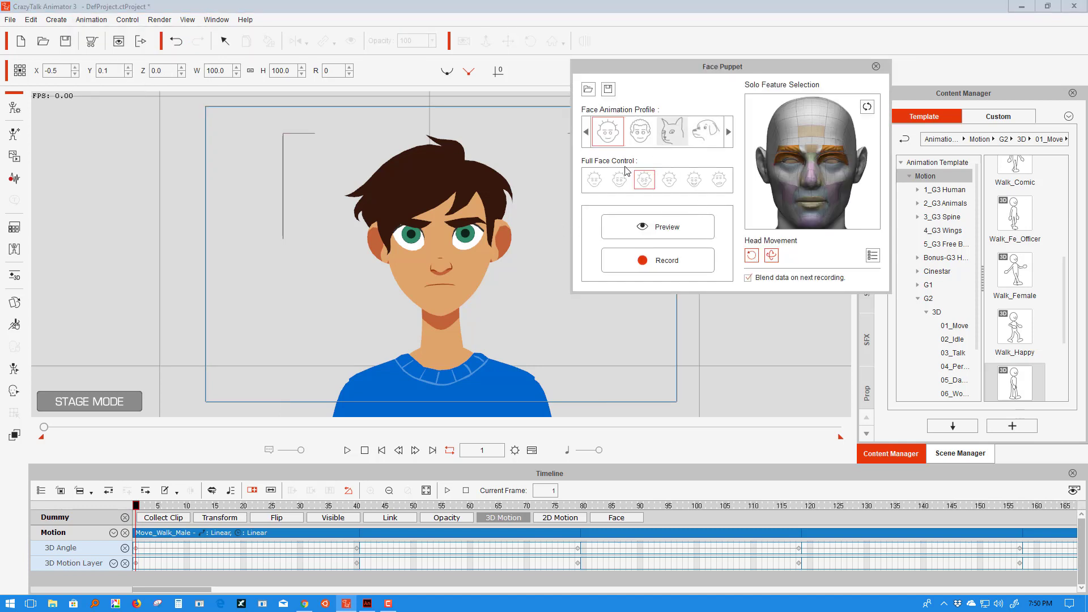
left_click(594, 179)
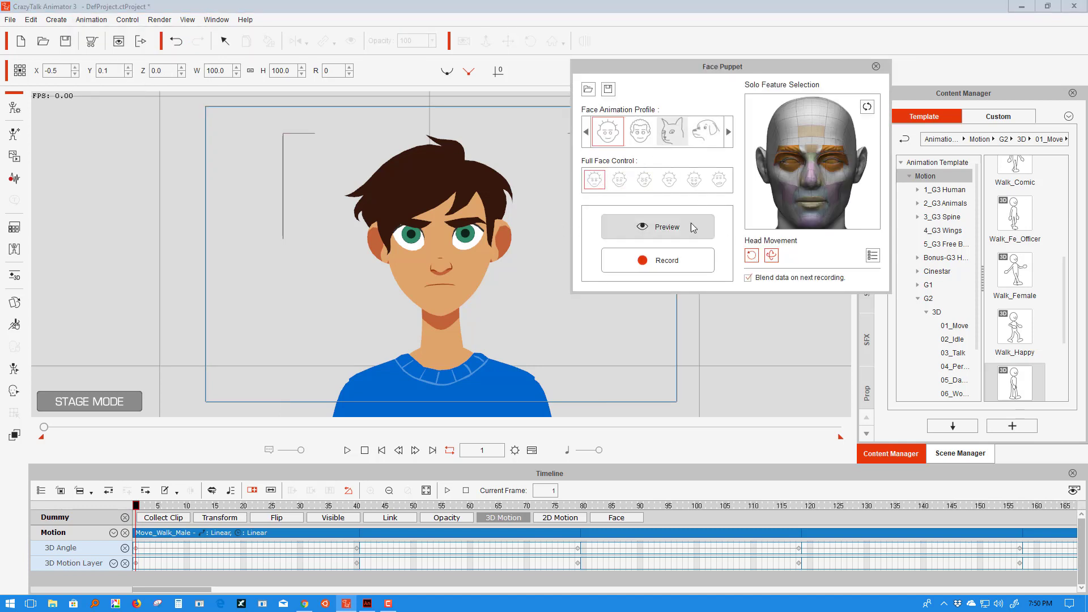
left_click(657, 227)
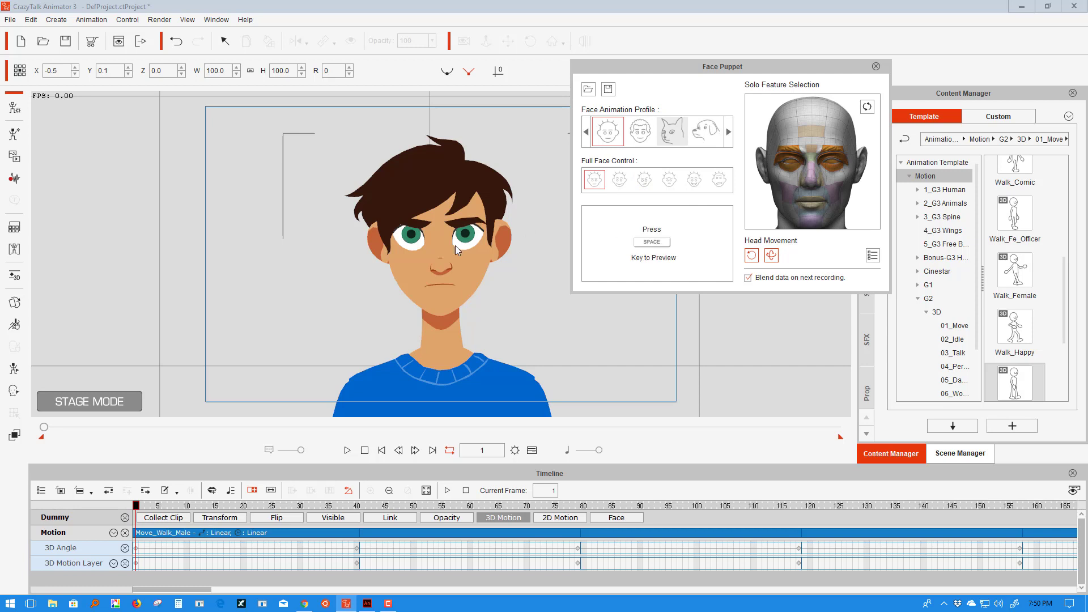
key("space")
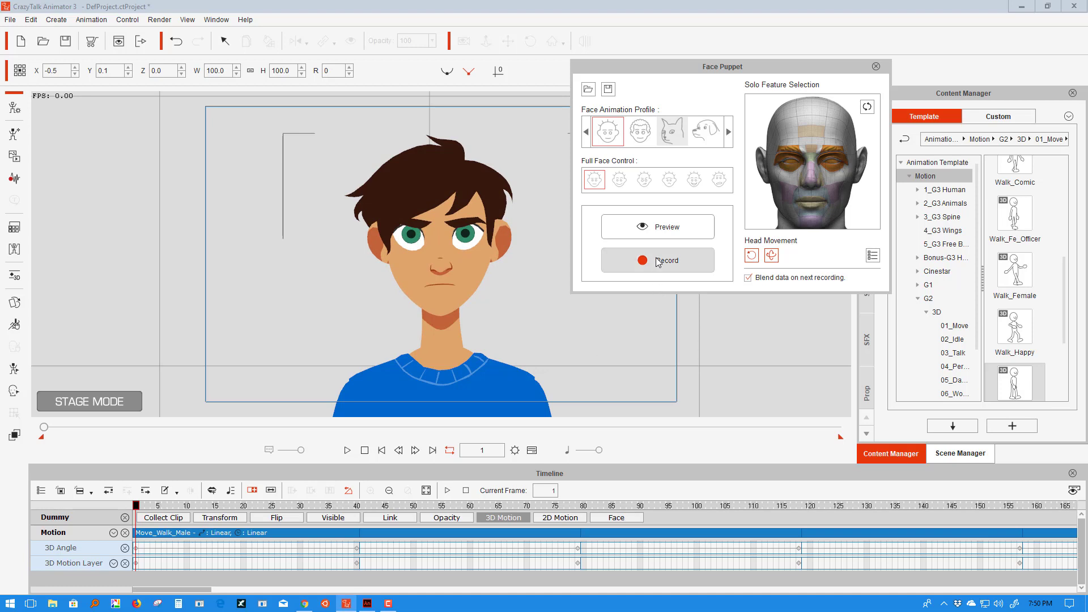
Step: Record the facial performance, then bring up Project Settings showing 197 frames
left_click(657, 260)
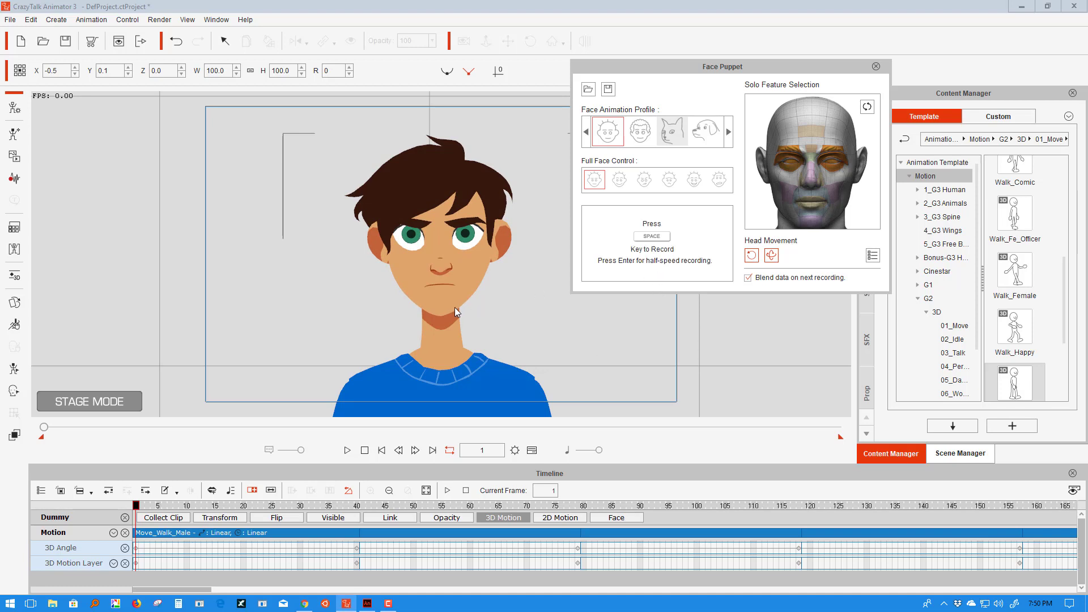
key("space")
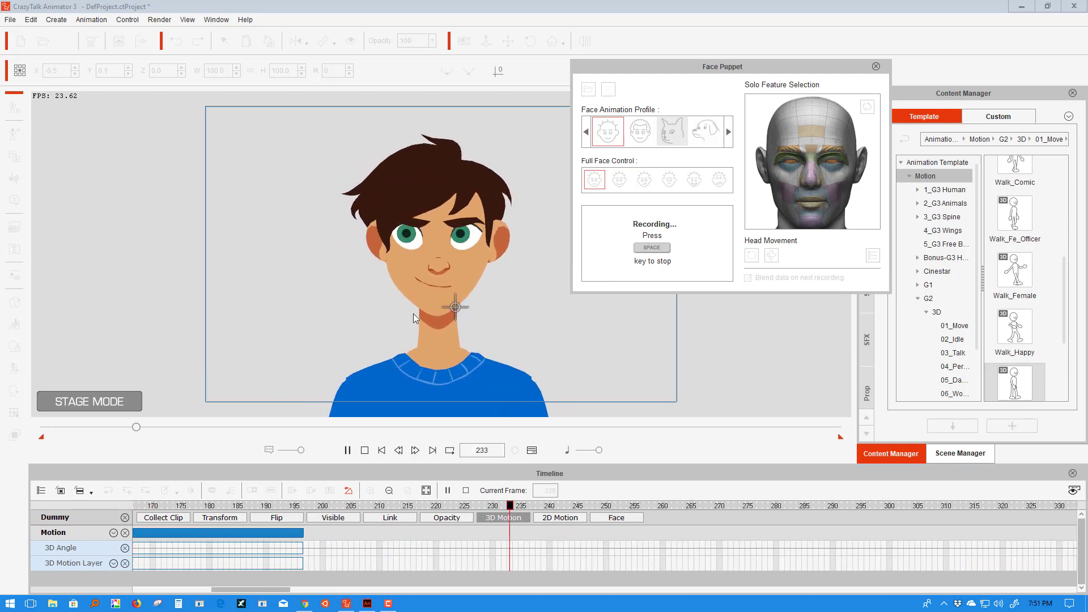
key("space")
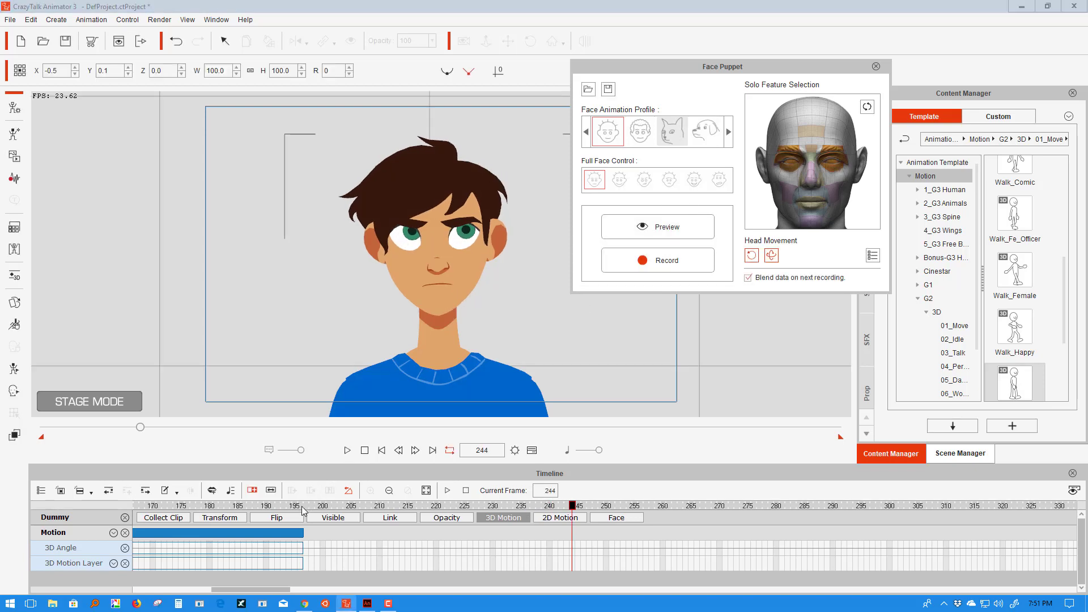
left_click(303, 505)
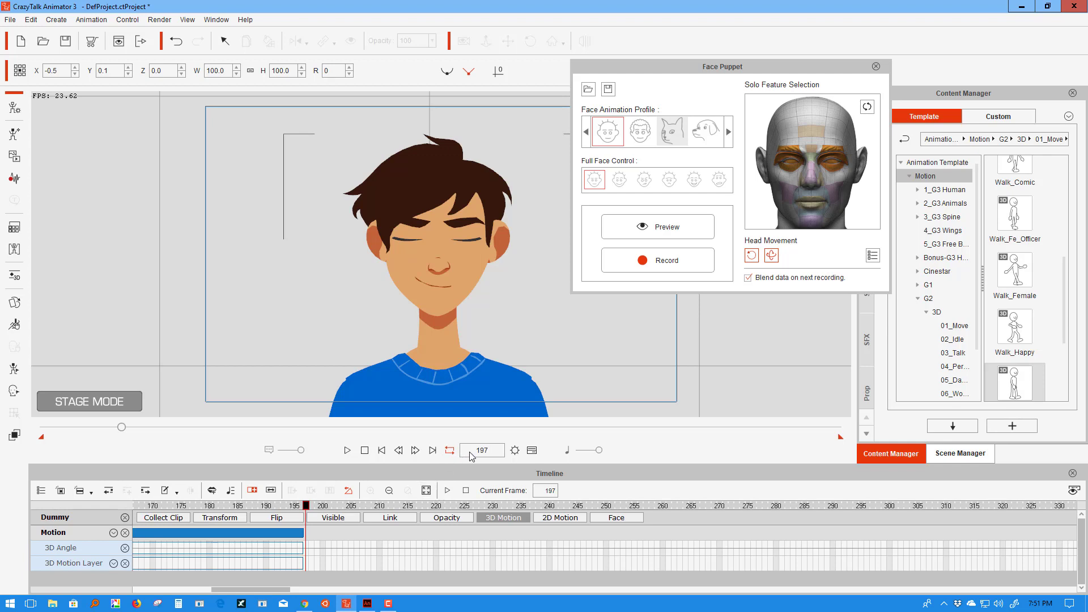
left_click(516, 451)
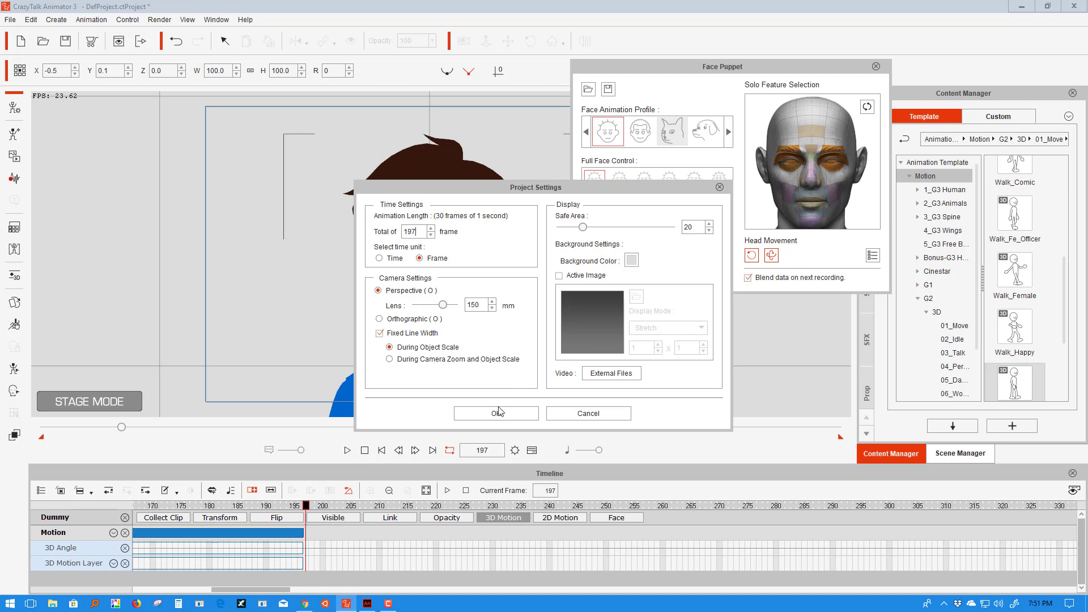
Step: Accept the 197-frame length, play back the recorded expressions, then close Face Puppet
left_click(496, 413)
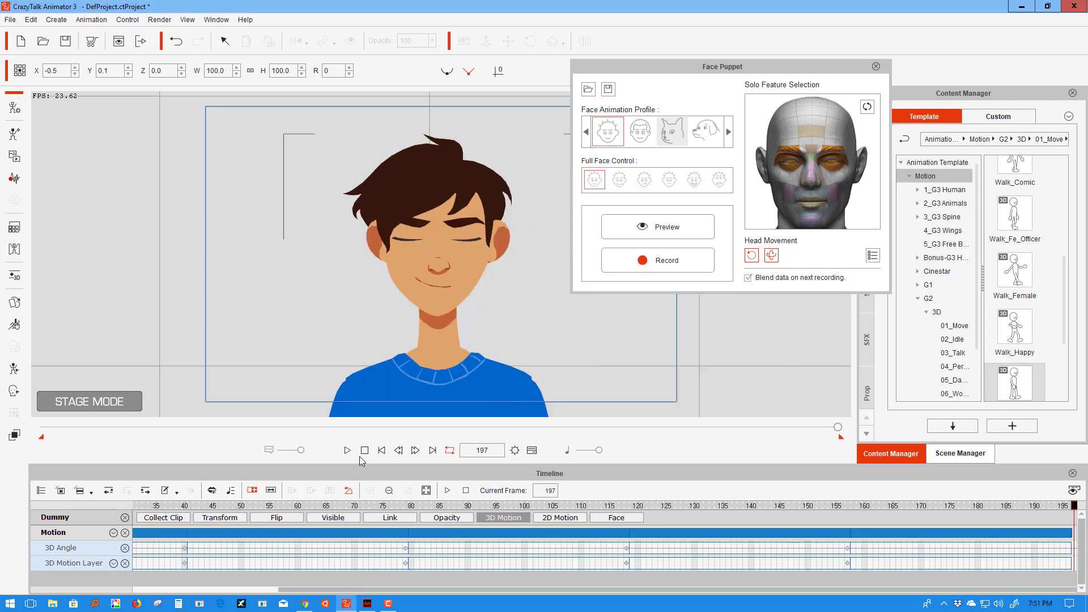
left_click(347, 449)
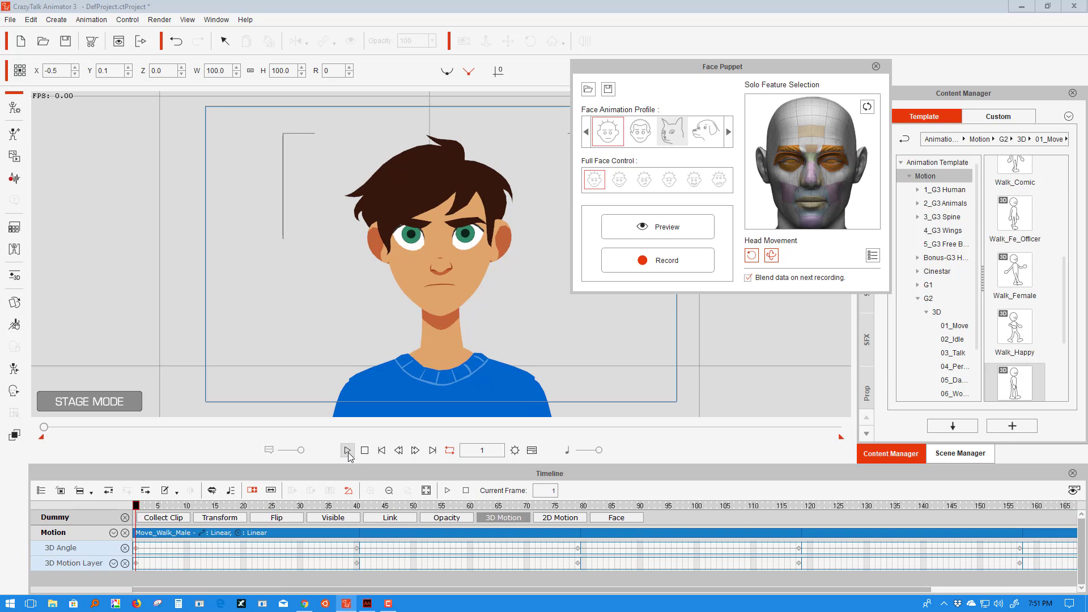
left_click(347, 450)
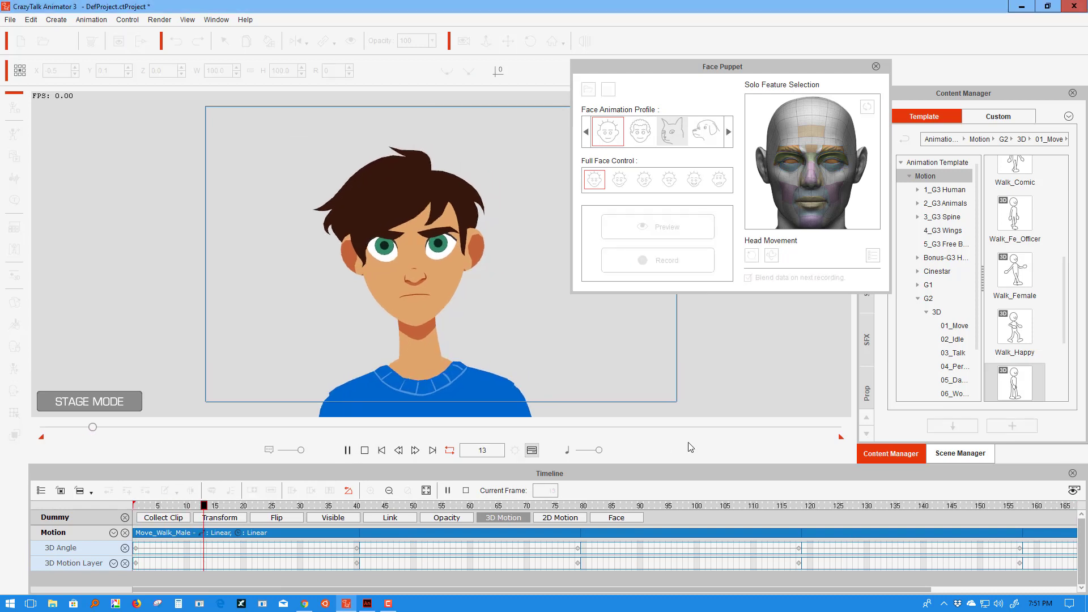
left_click(347, 450)
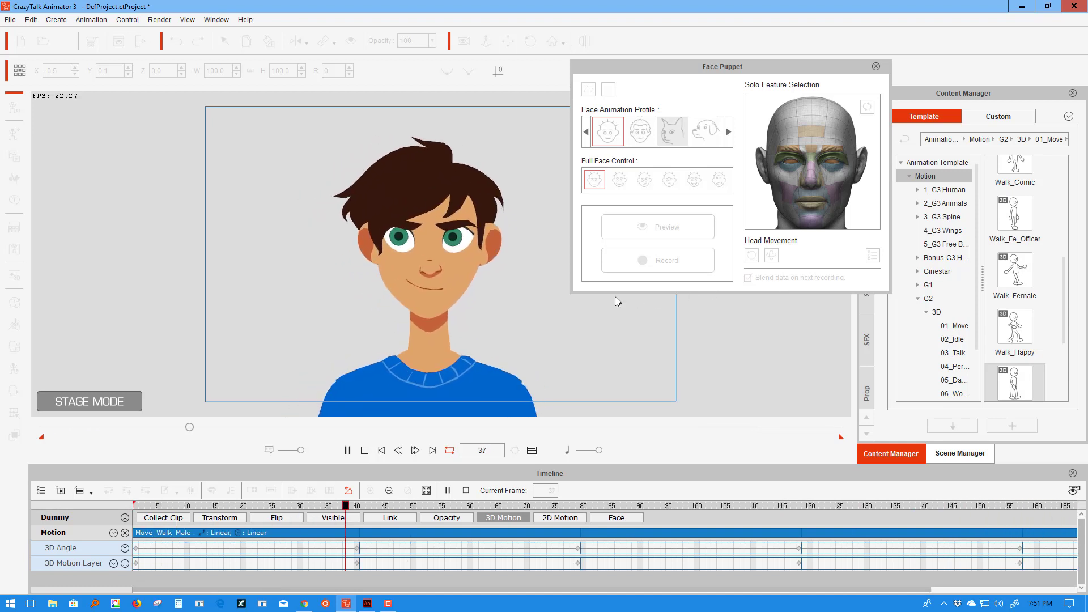
left_click(365, 450)
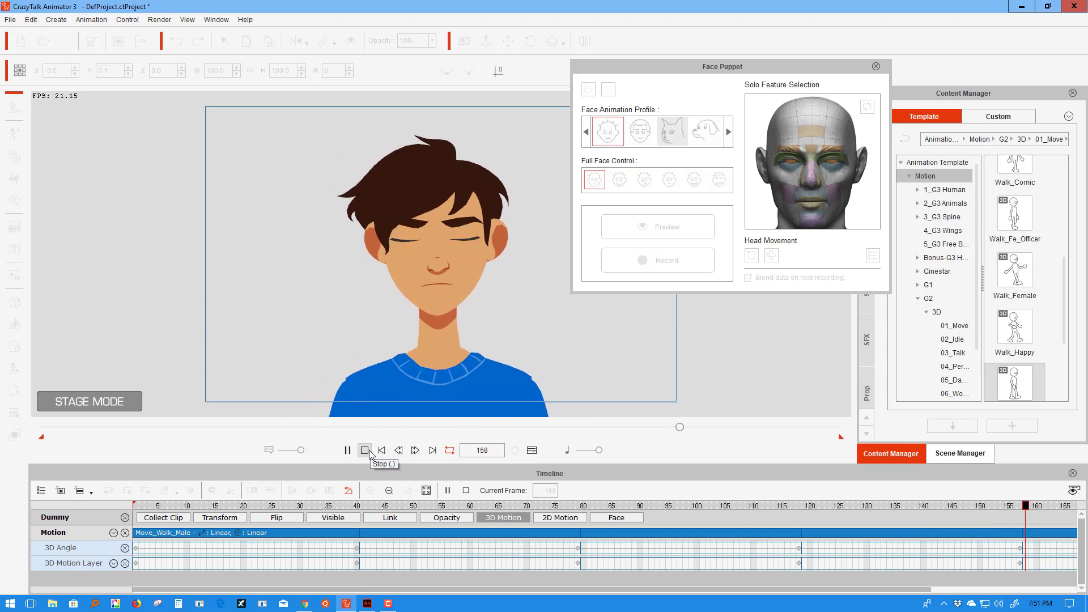
left_click(365, 450)
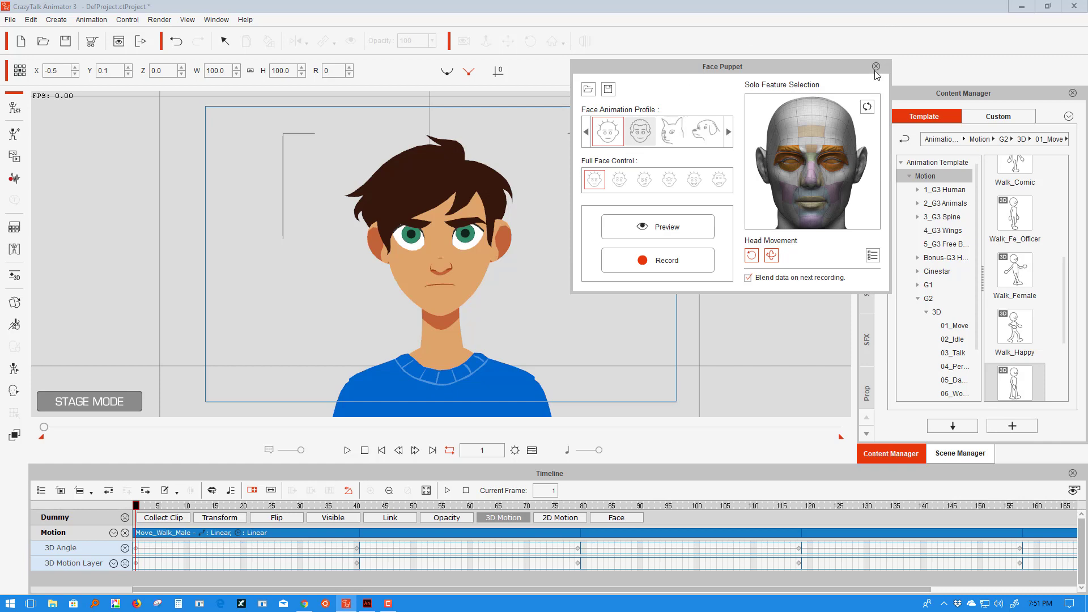
left_click(875, 66)
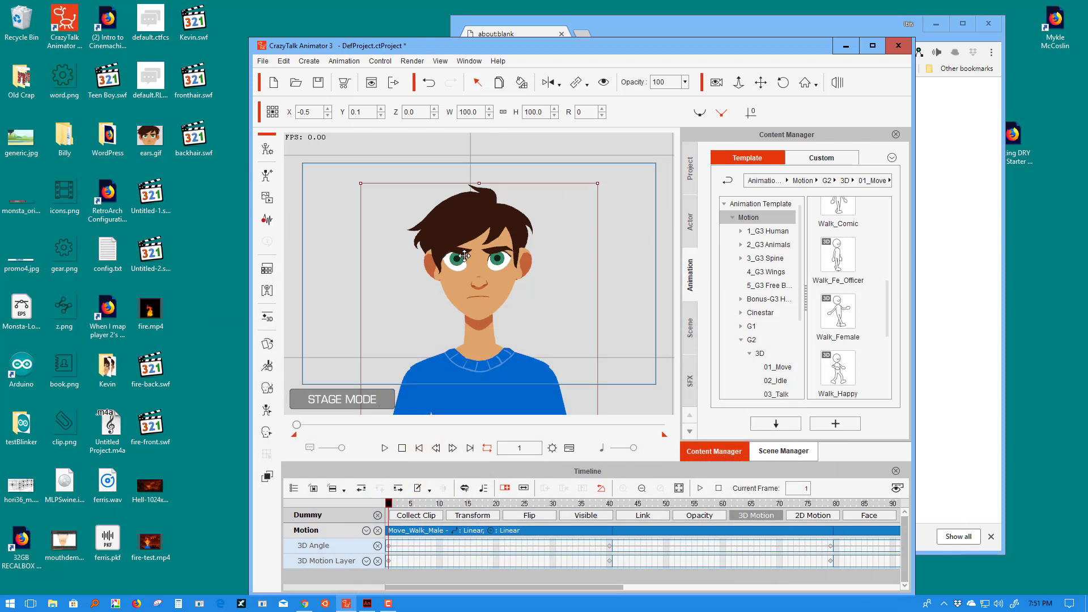
Step: Play, pause, resume and stop the walk preview to check the flame sprite
left_click(316, 207)
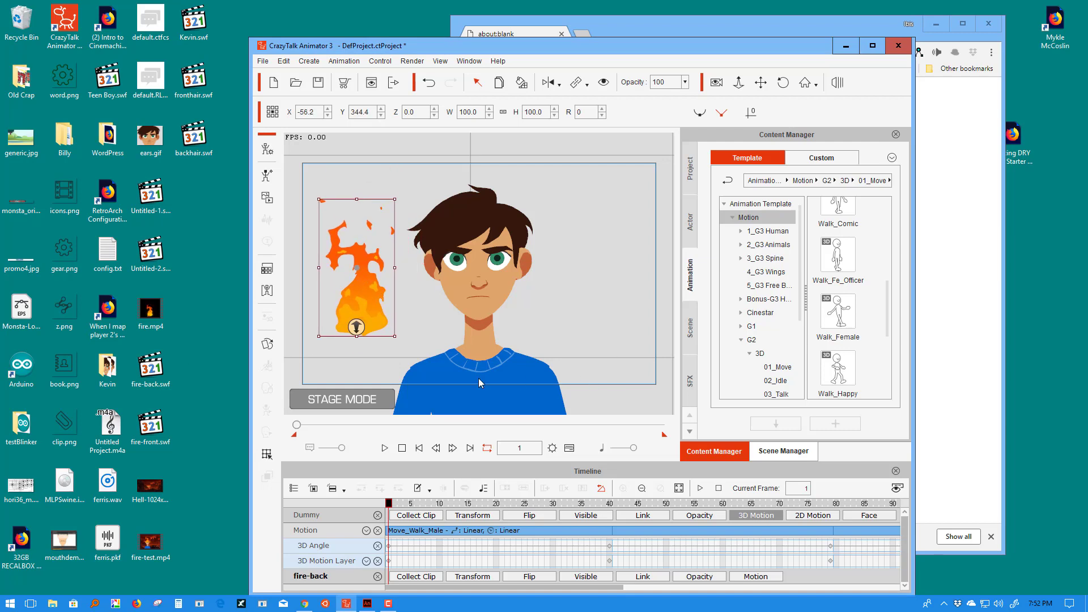
mouse_move(386, 254)
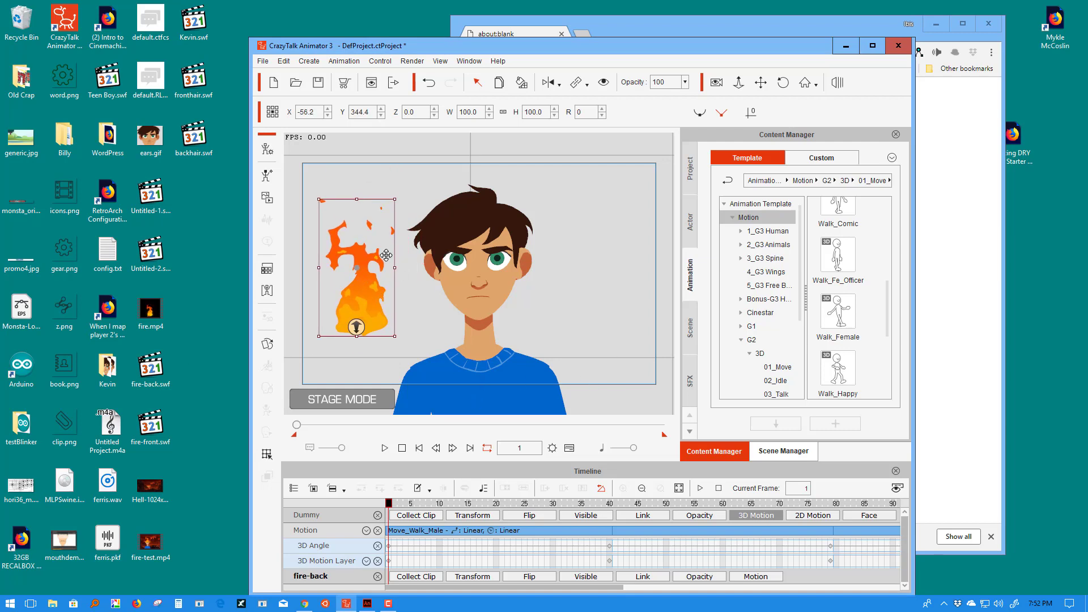
left_click(384, 447)
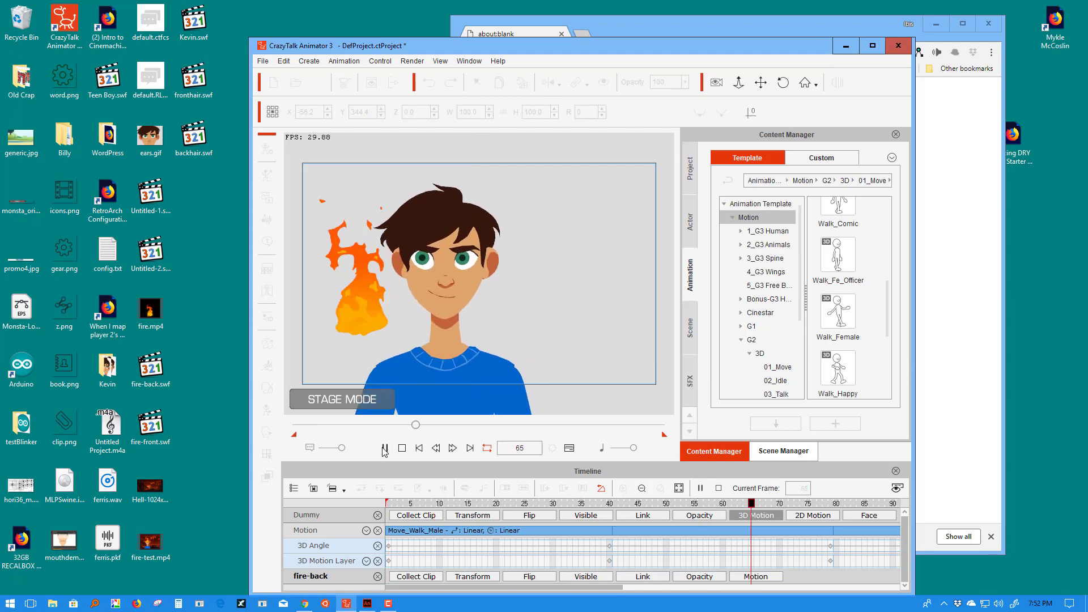
left_click(384, 448)
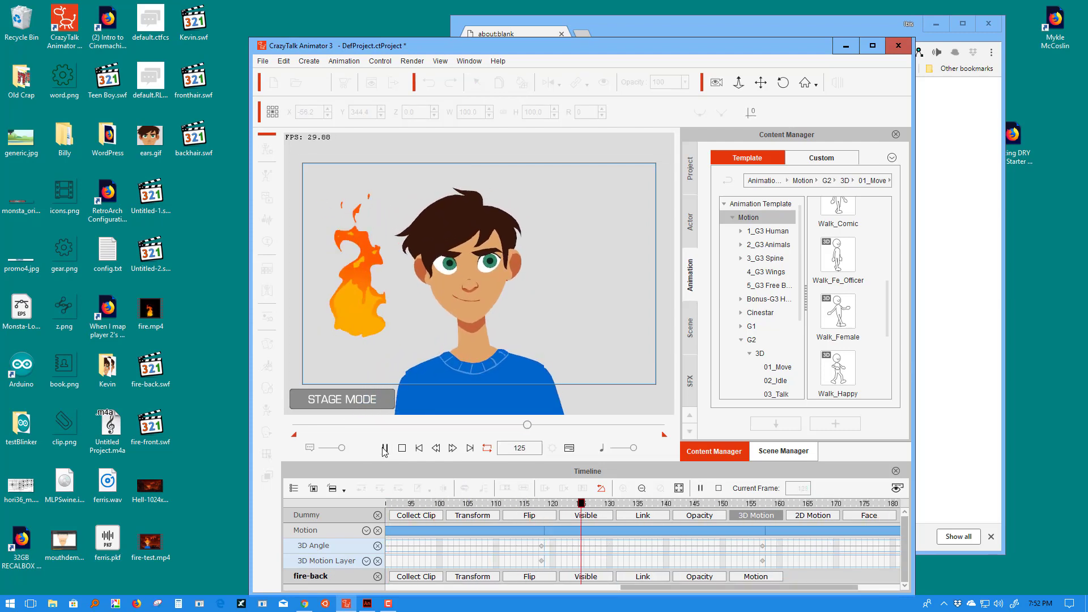
left_click(384, 448)
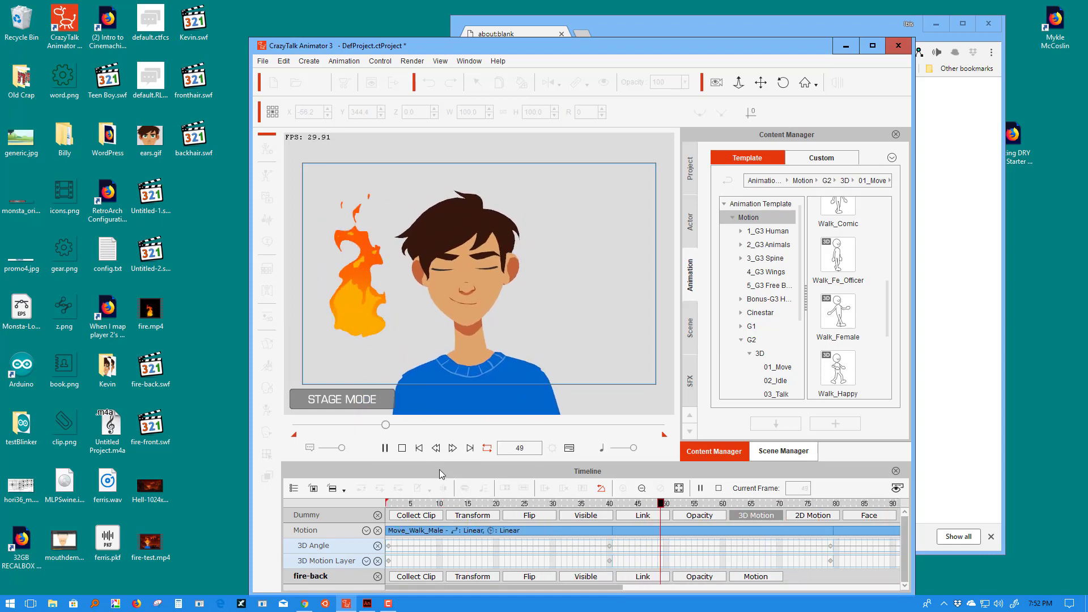
left_click(401, 448)
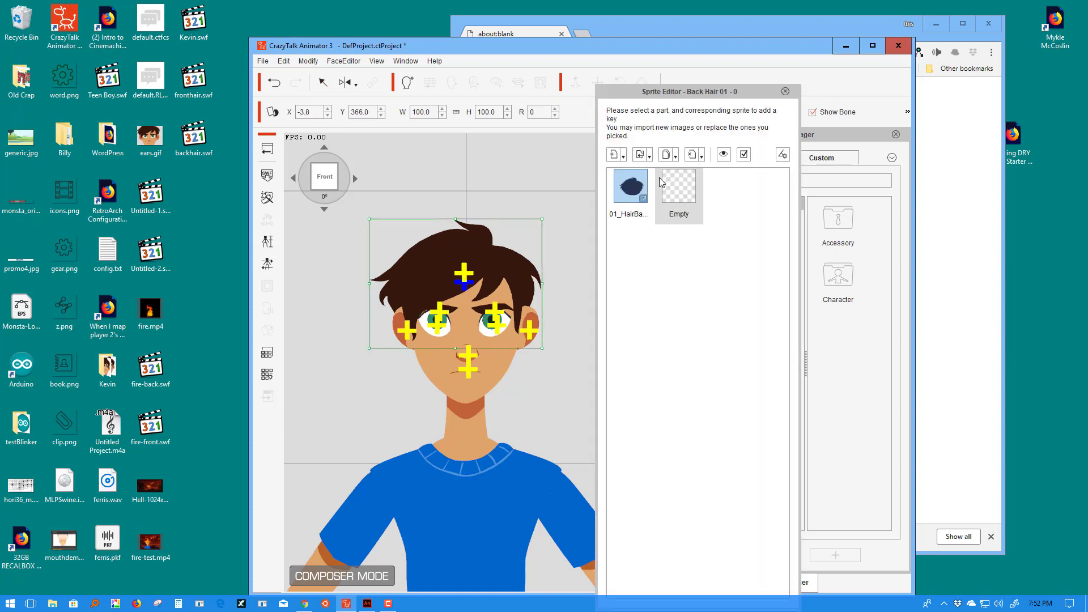
Step: Swap the Back Hair sprite for fire-back.swf using Replace Current Sprite
left_click(665, 154)
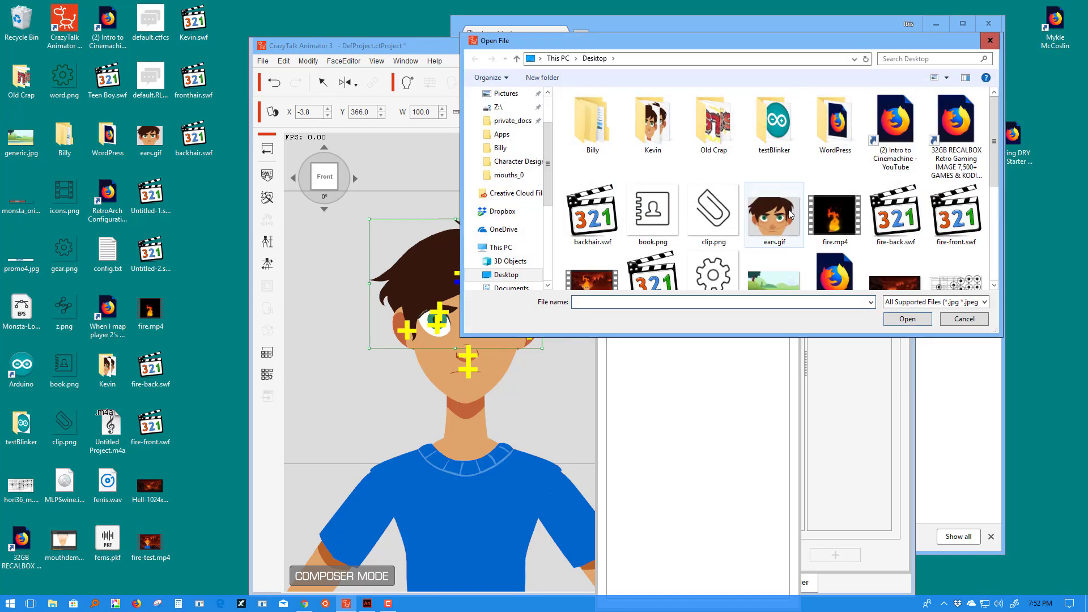
mouse_move(924, 219)
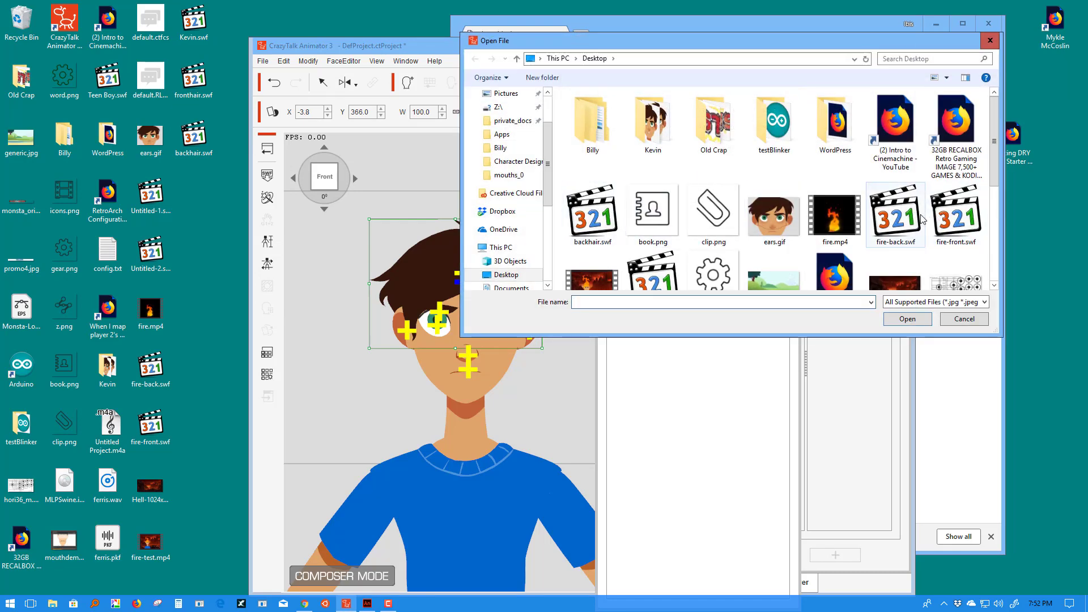
left_click(906, 318)
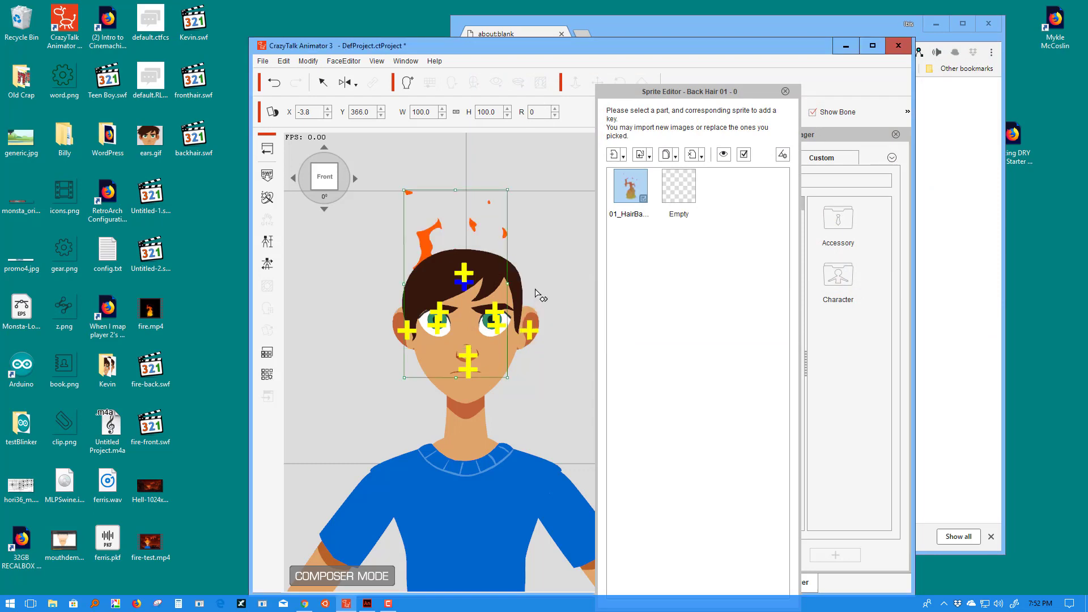
mouse_move(444, 321)
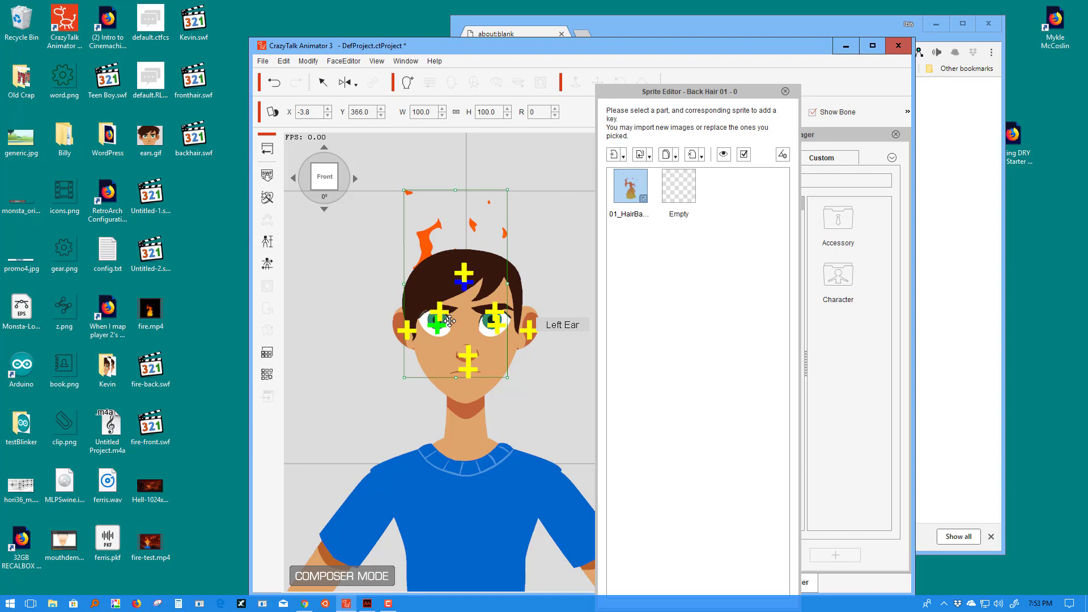
mouse_move(519, 299)
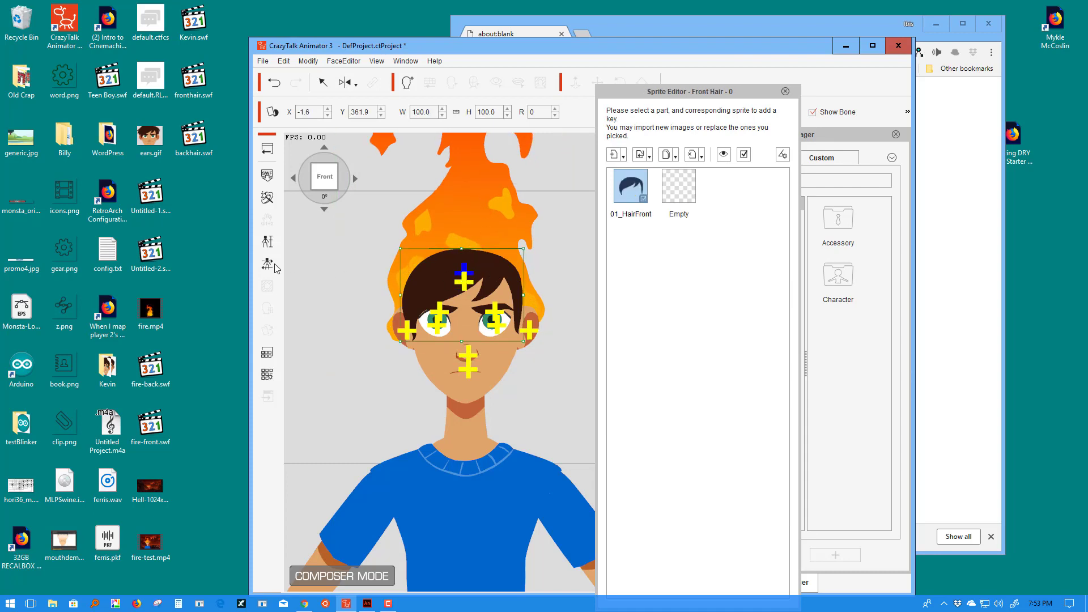
mouse_move(643, 154)
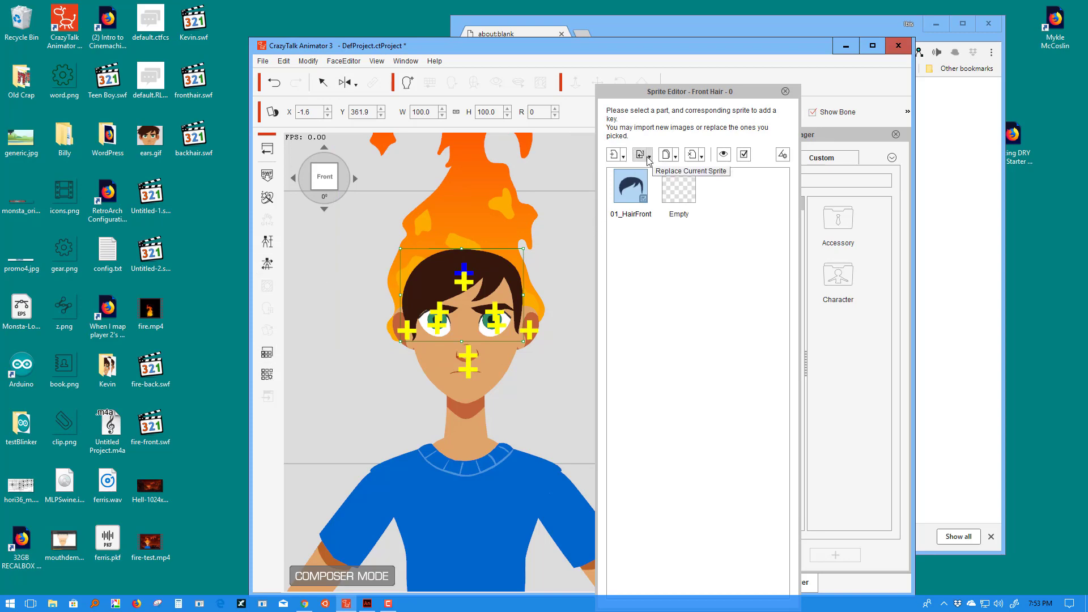
Step: Swap the Front Hair sprite for fire-front.swf using Replace Current Sprite
left_click(640, 155)
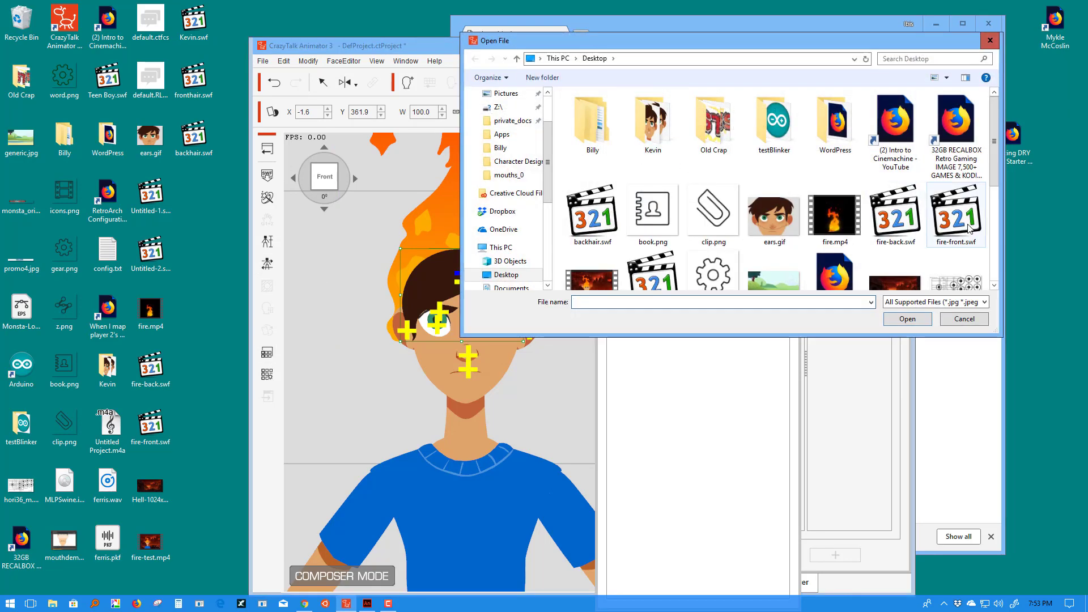
left_click(906, 319)
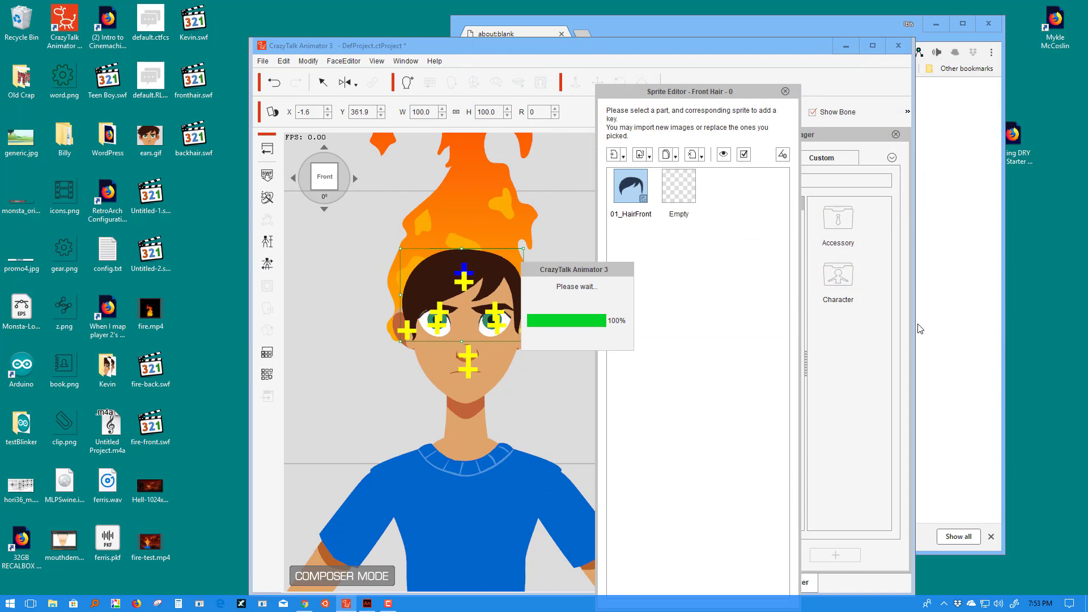
mouse_move(840, 327)
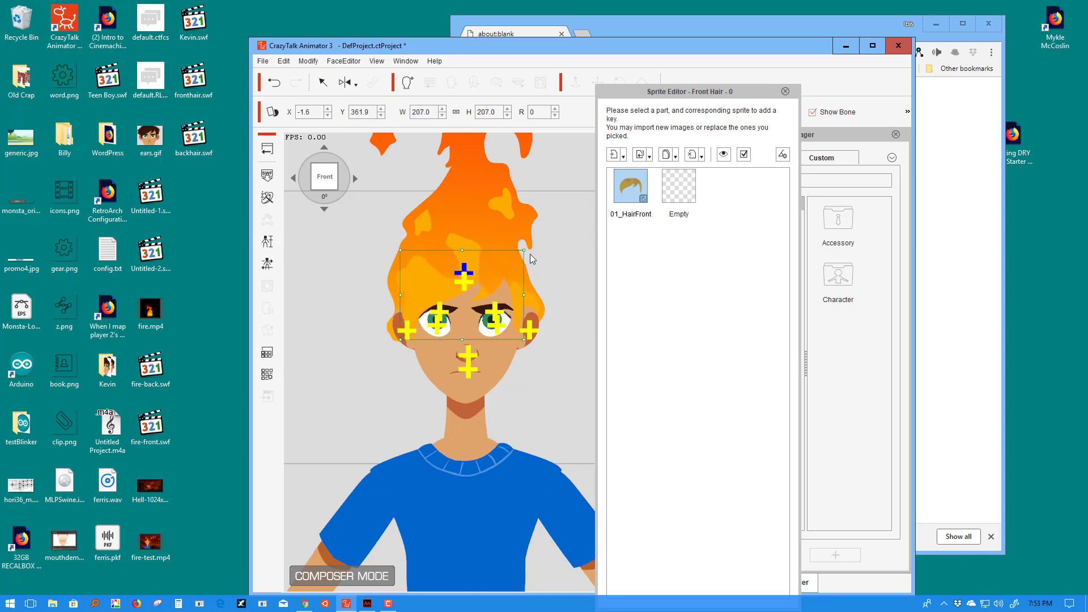
mouse_move(409, 417)
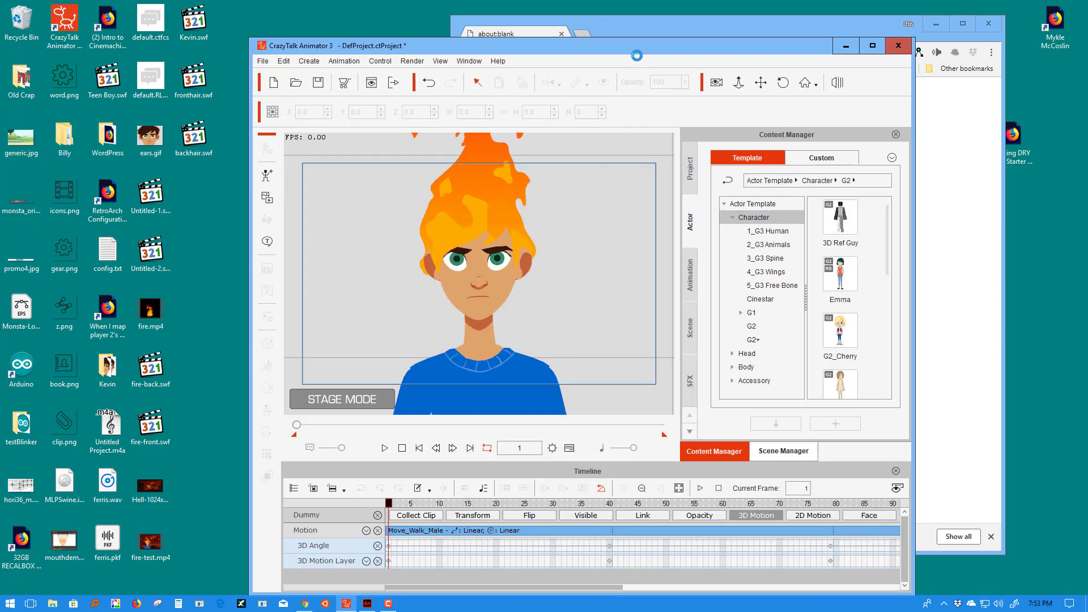
mouse_move(477, 258)
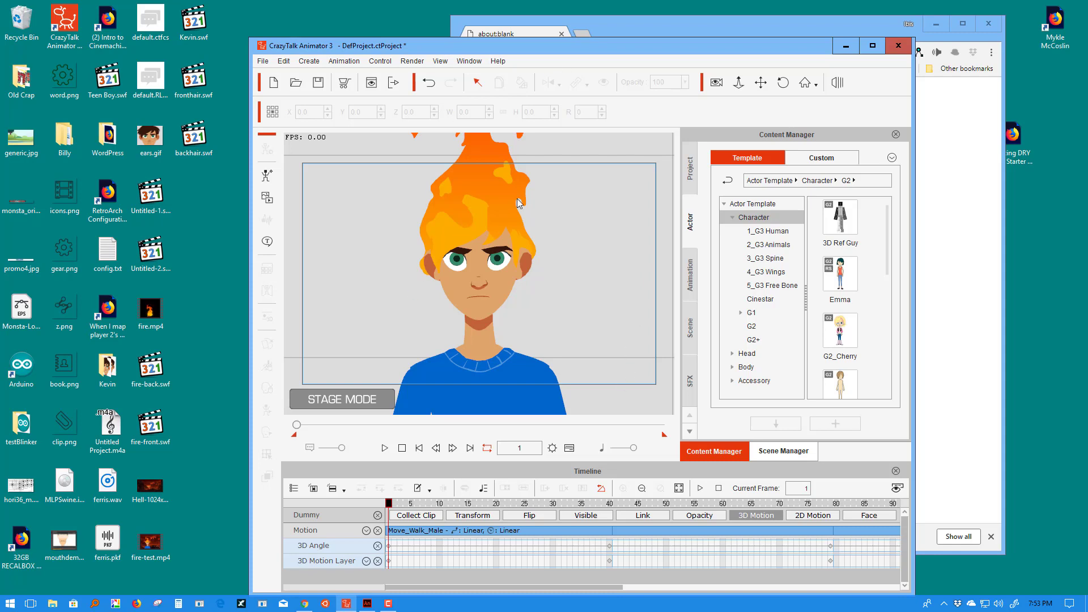
mouse_move(581, 299)
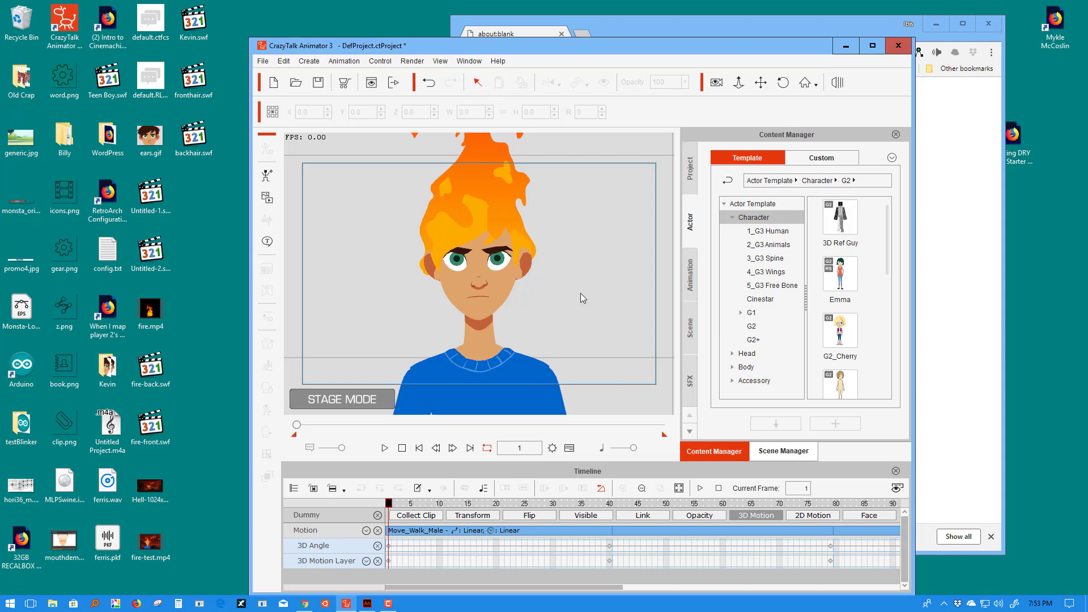
mouse_move(761, 82)
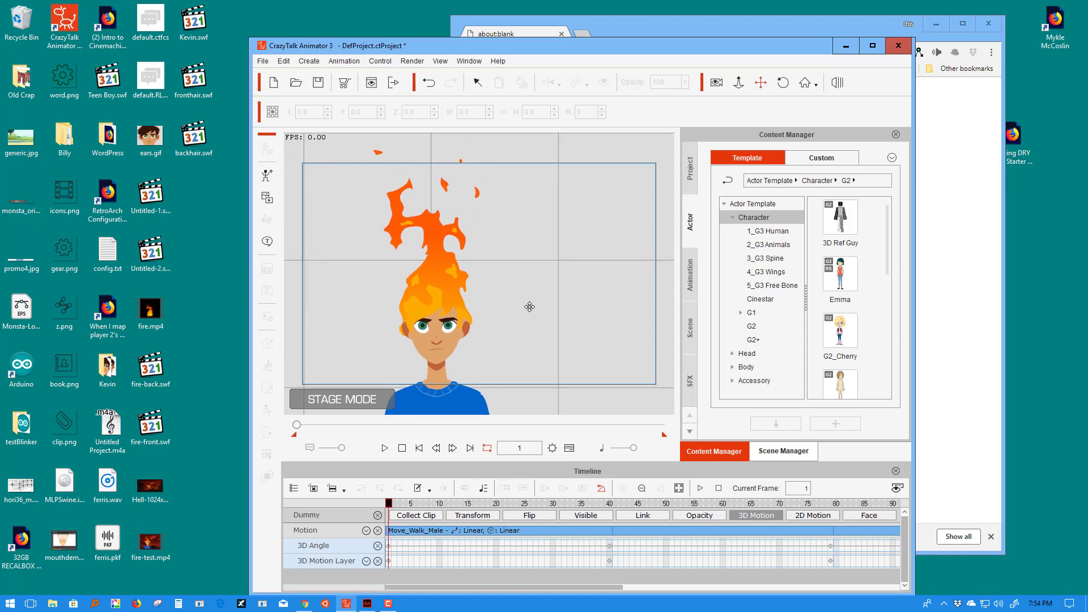
Step: Play and restart the flame-hair walk preview, then stop it
left_click(385, 448)
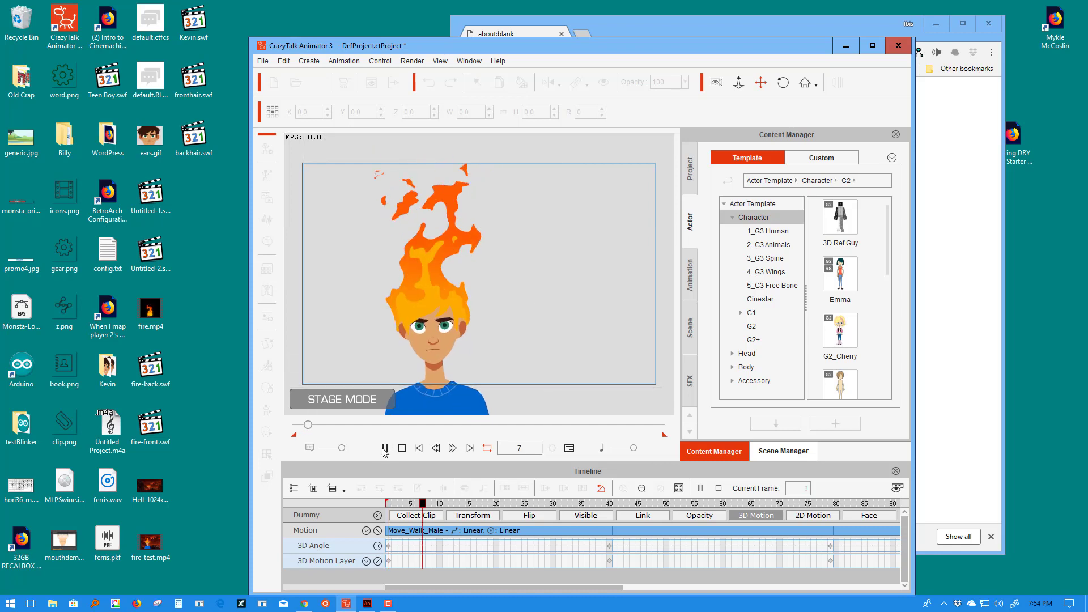
left_click(384, 448)
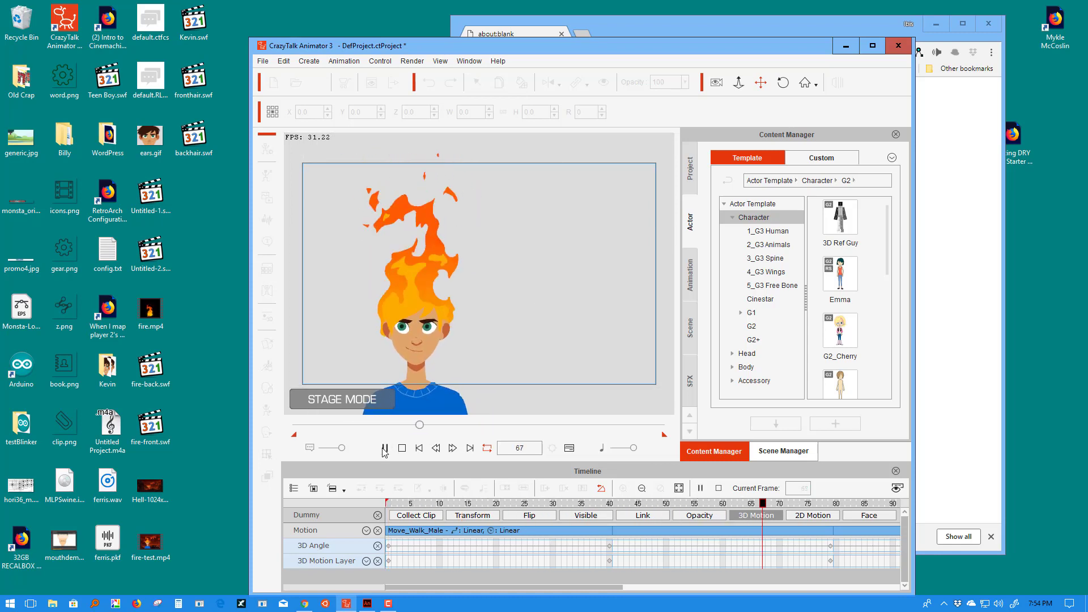
left_click(384, 448)
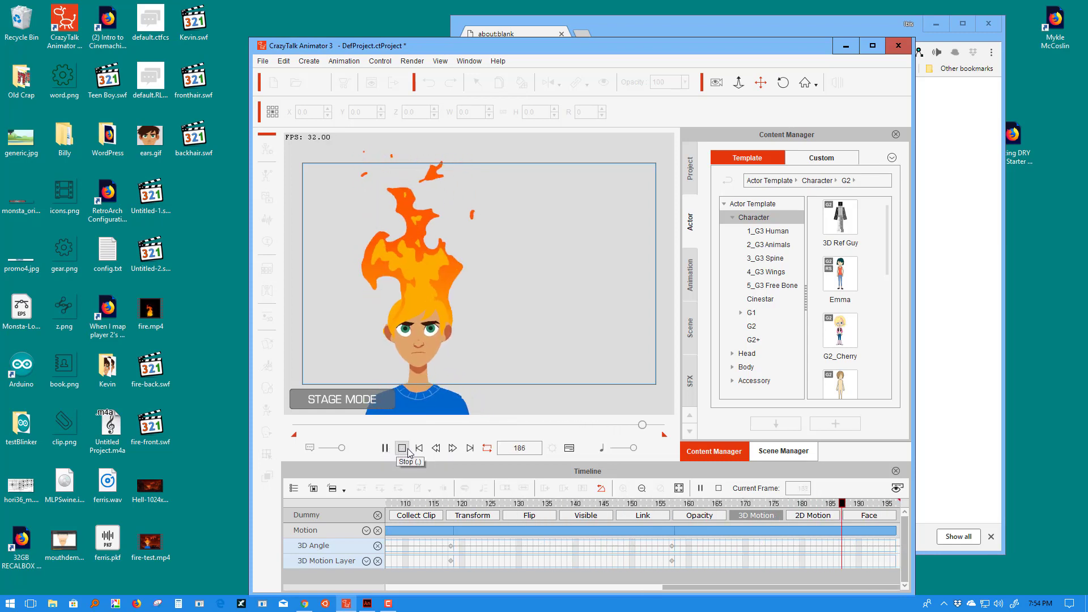
left_click(383, 448)
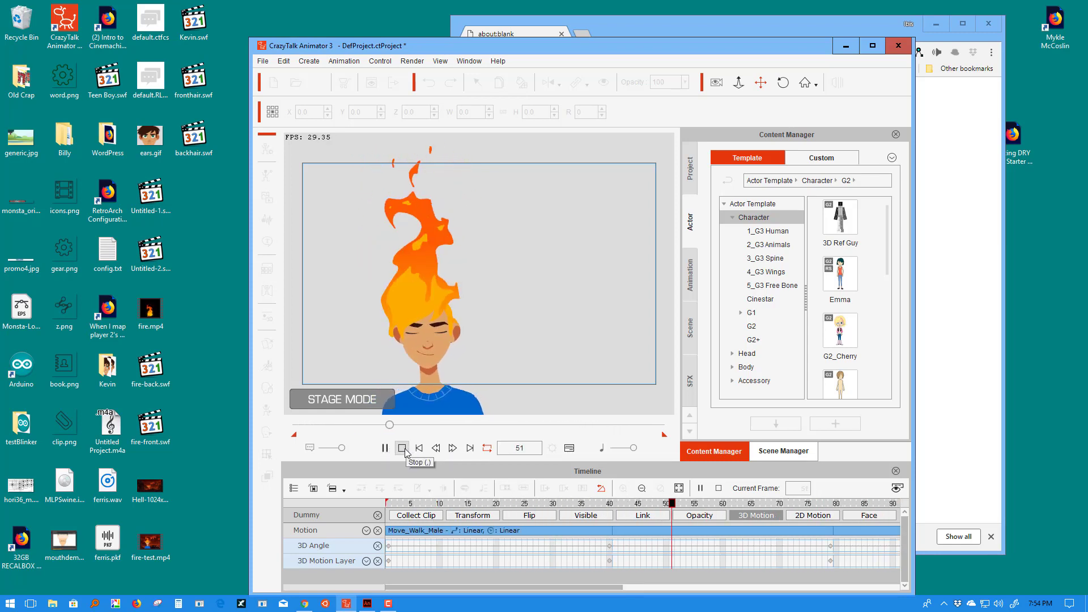
left_click(384, 448)
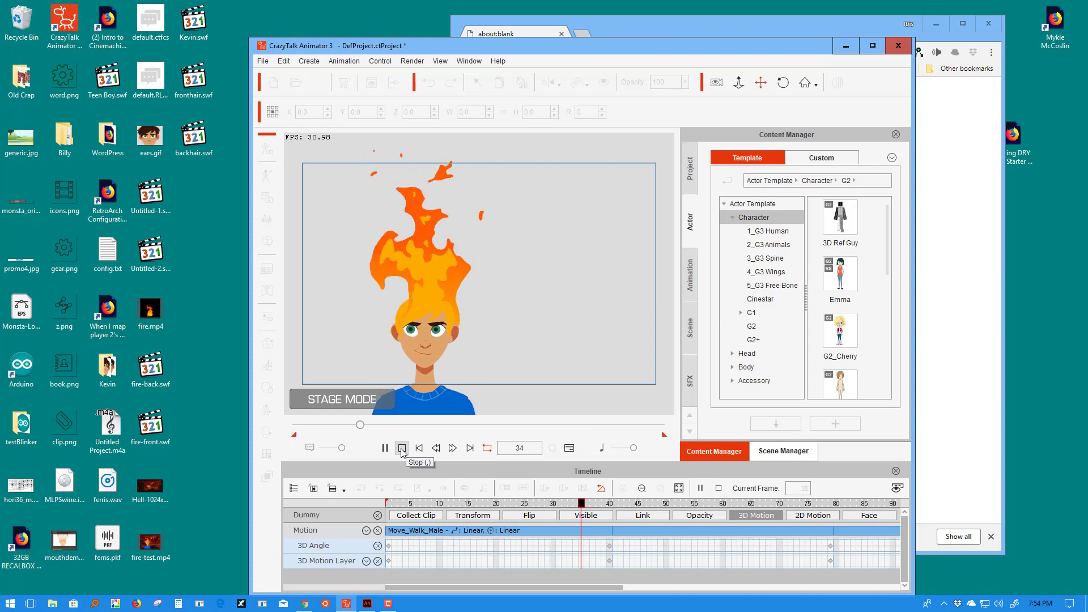
left_click(401, 448)
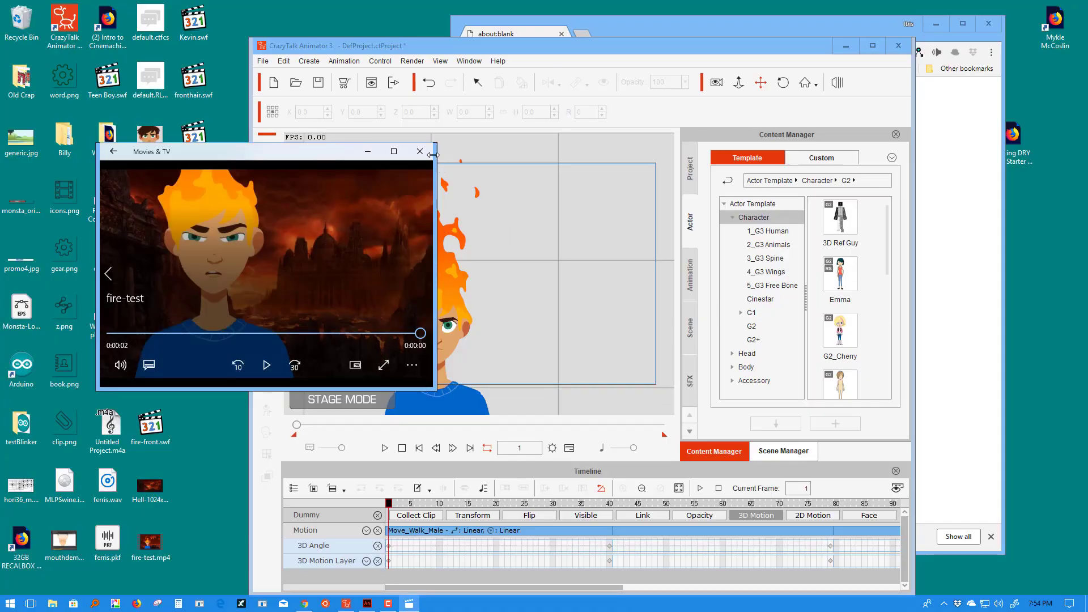
Step: Close the fire-test video window after watching it
left_click(420, 151)
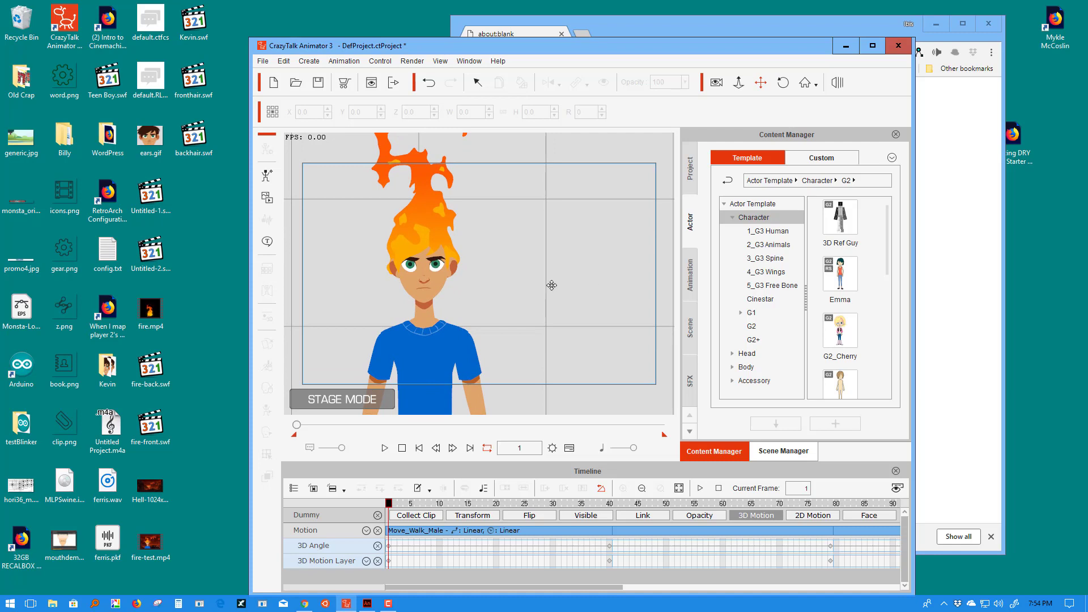
mouse_move(461, 288)
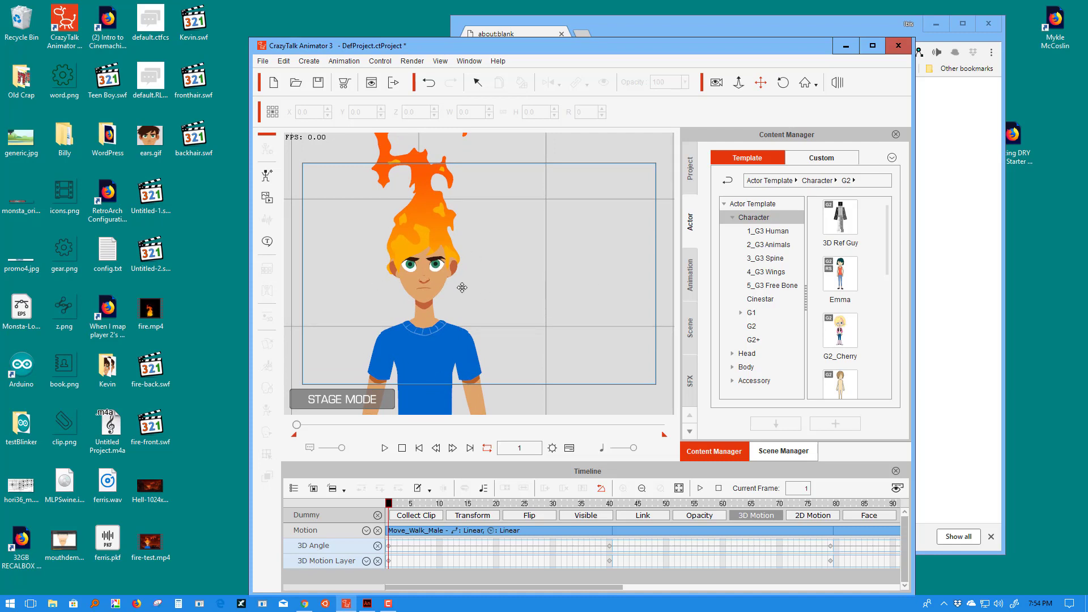
mouse_move(544, 288)
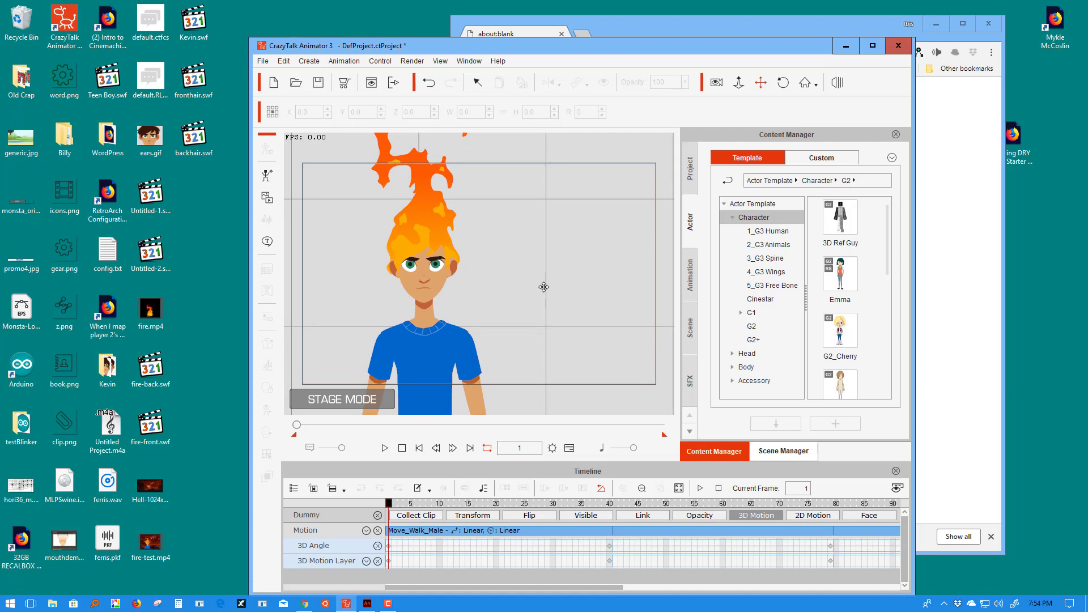
Step: Maximize the CrazyTalk Animator 3 window from its title bar
left_click(872, 45)
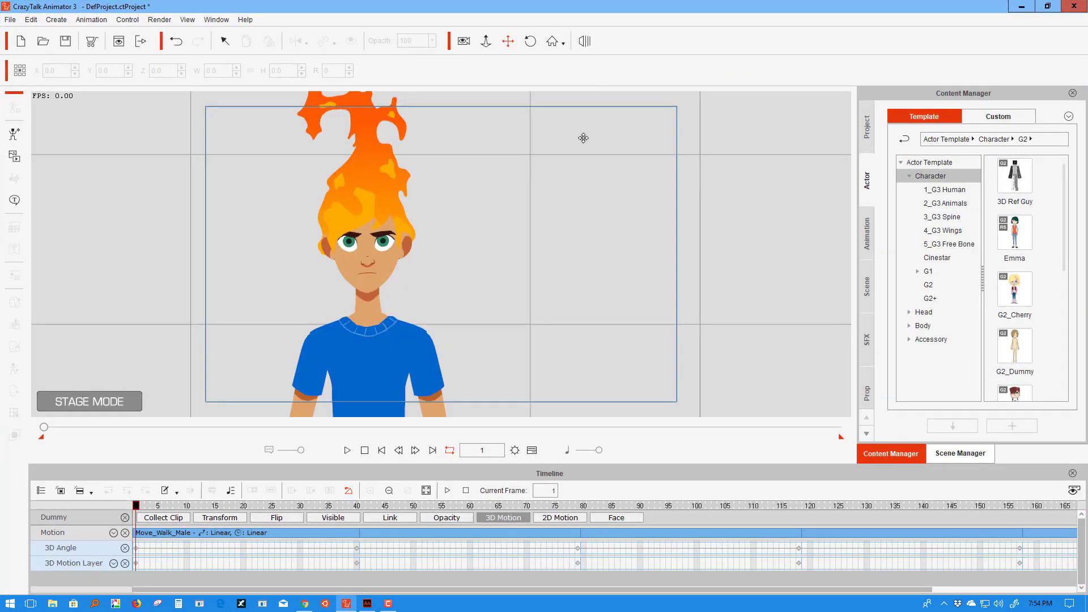